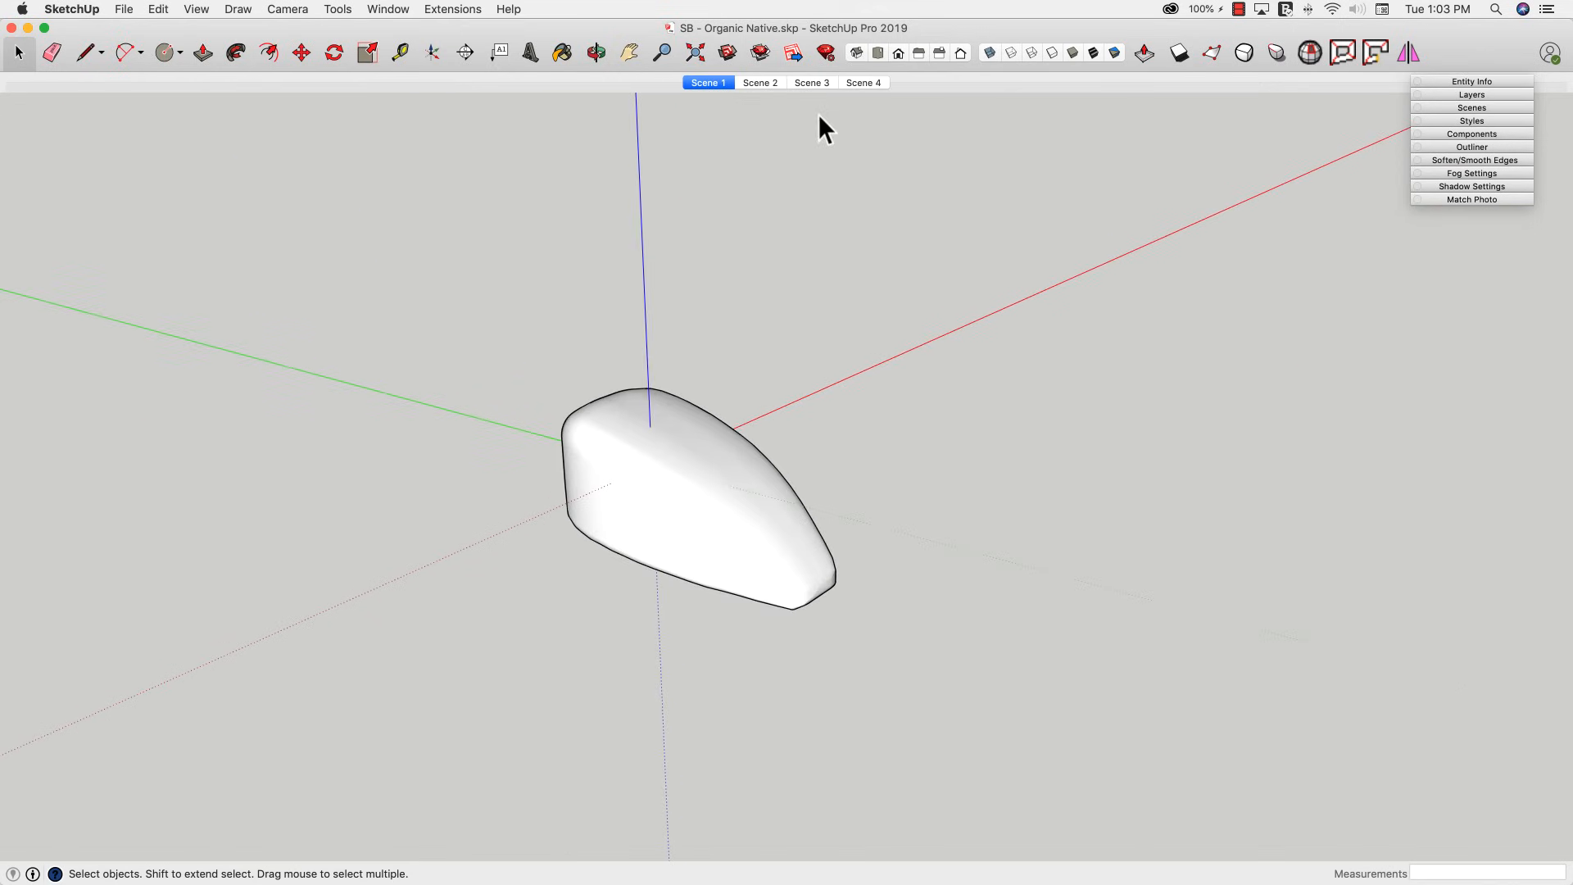
- Show the Scene 2 top view of the motorcycle reference blueprints
{"action": "left_click", "coordinate": [759, 82]}
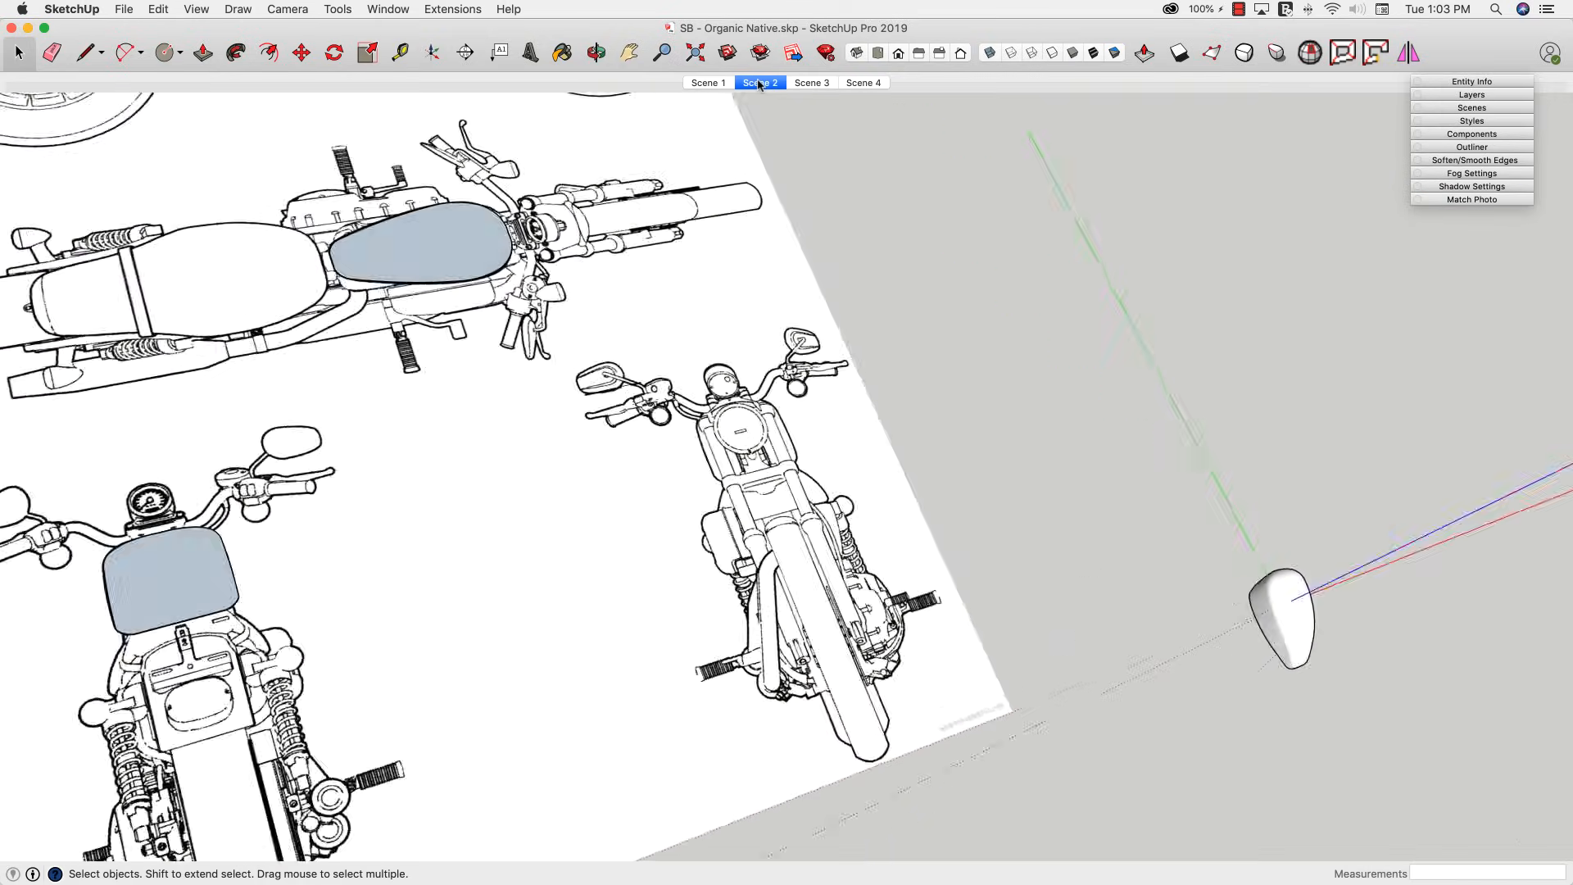
{"action": "left_click", "coordinate": [759, 82]}
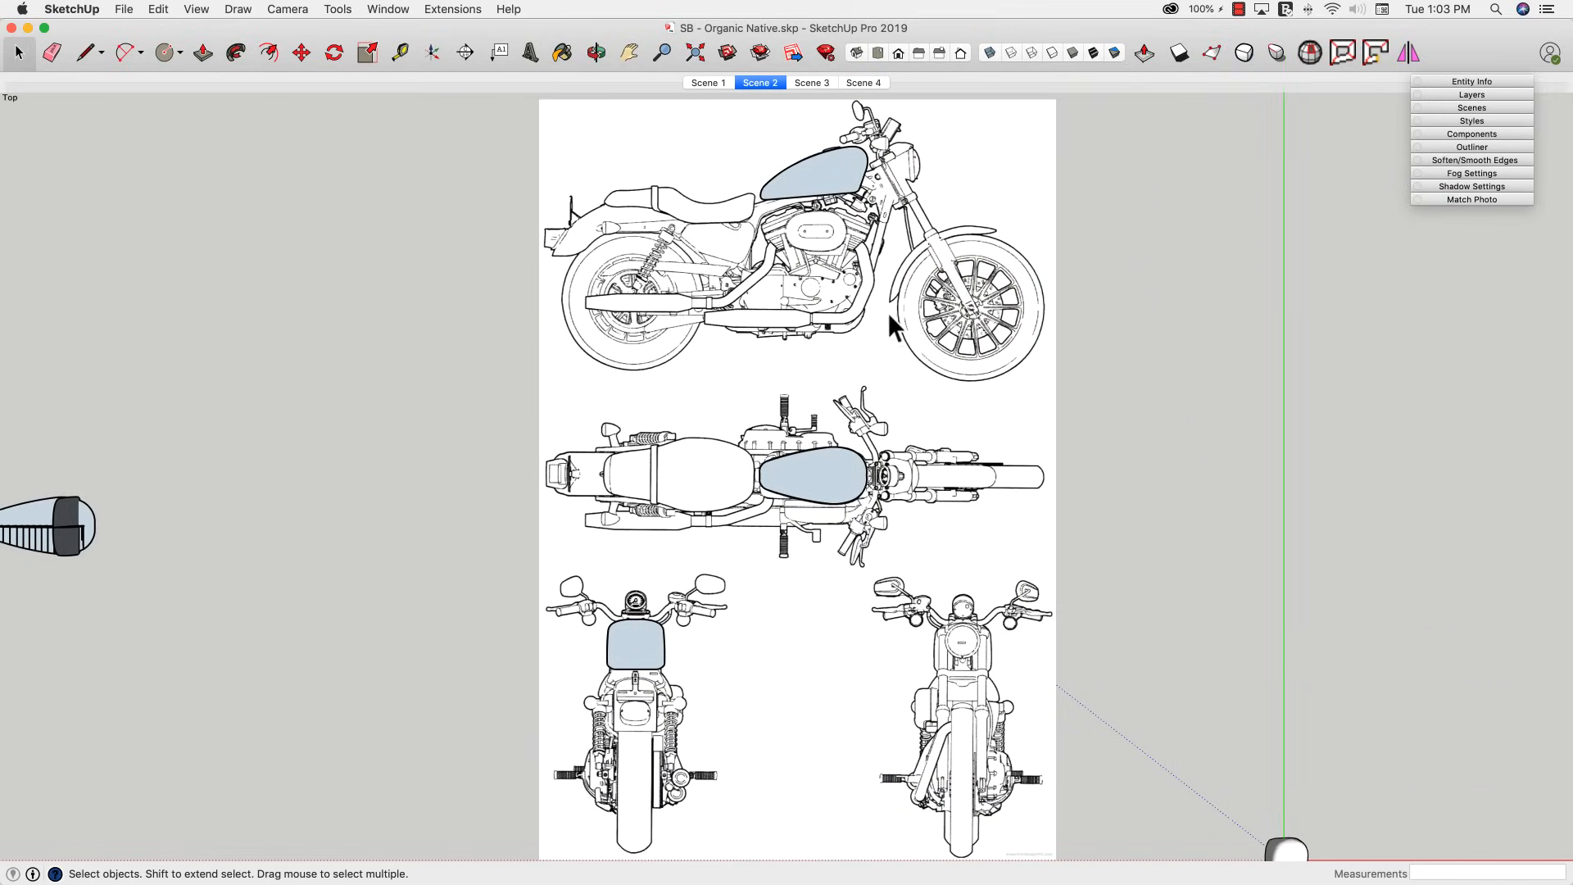
{"action": "mouse_move", "coordinate": [891, 229]}
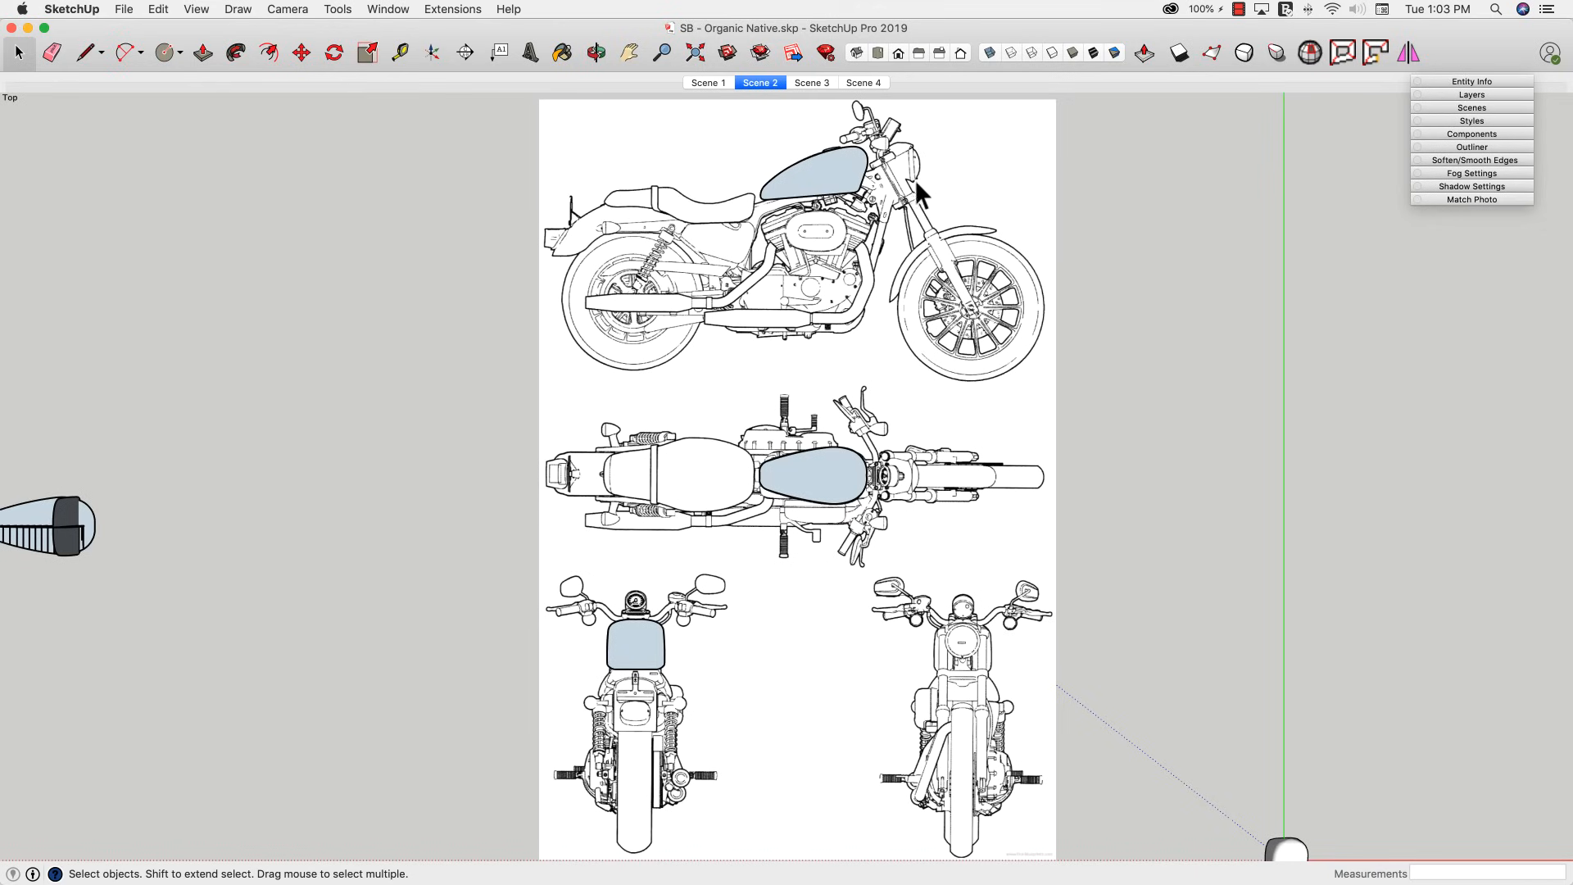
{"action": "mouse_move", "coordinate": [732, 484]}
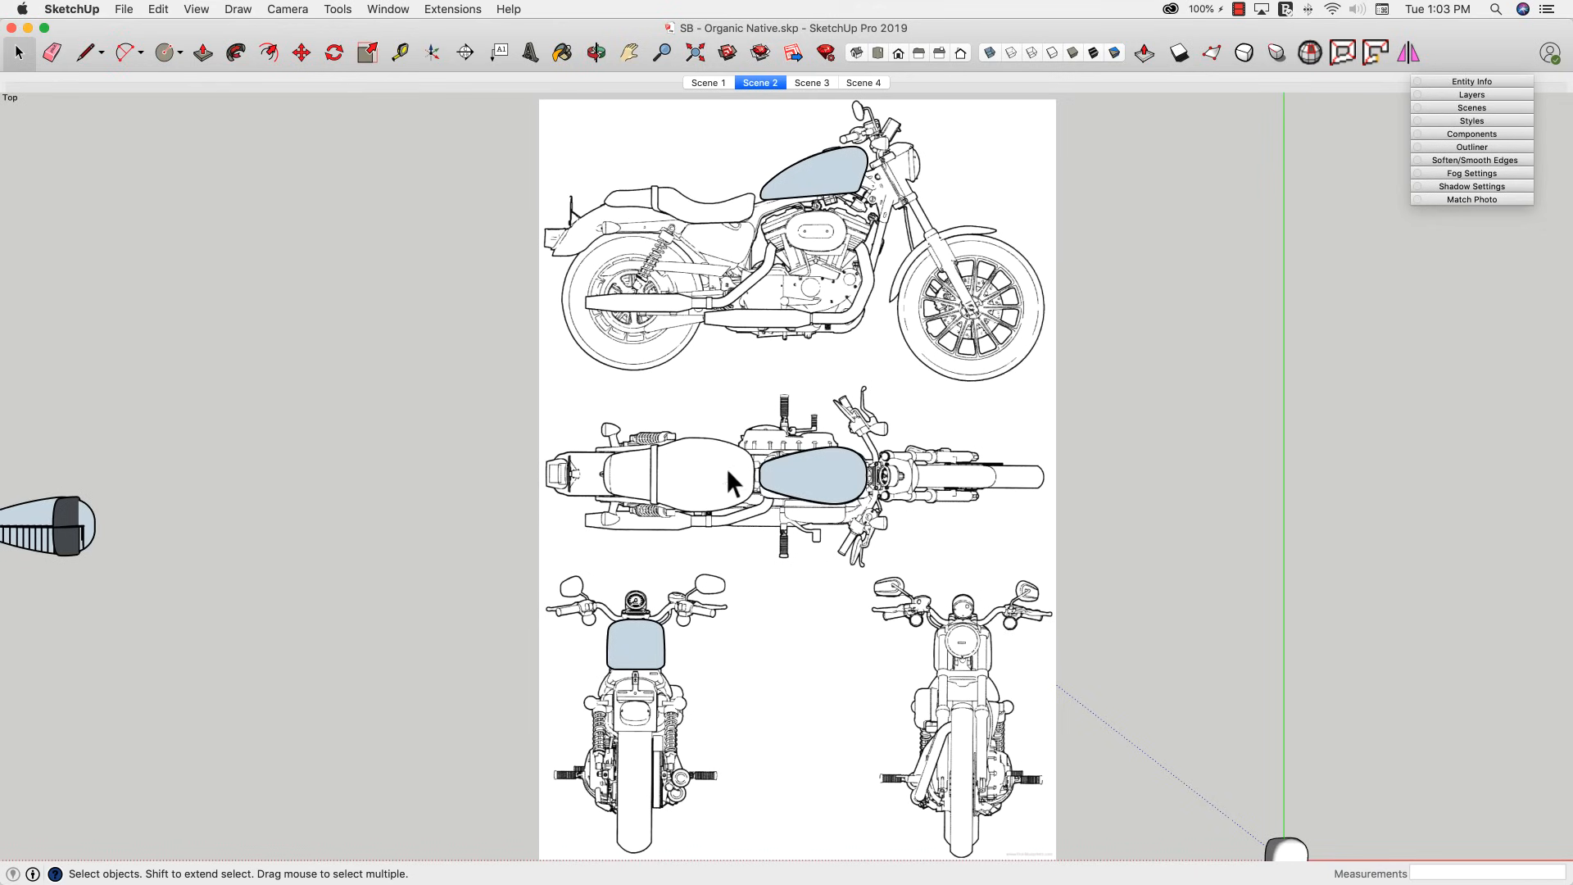
{"action": "mouse_move", "coordinate": [924, 695]}
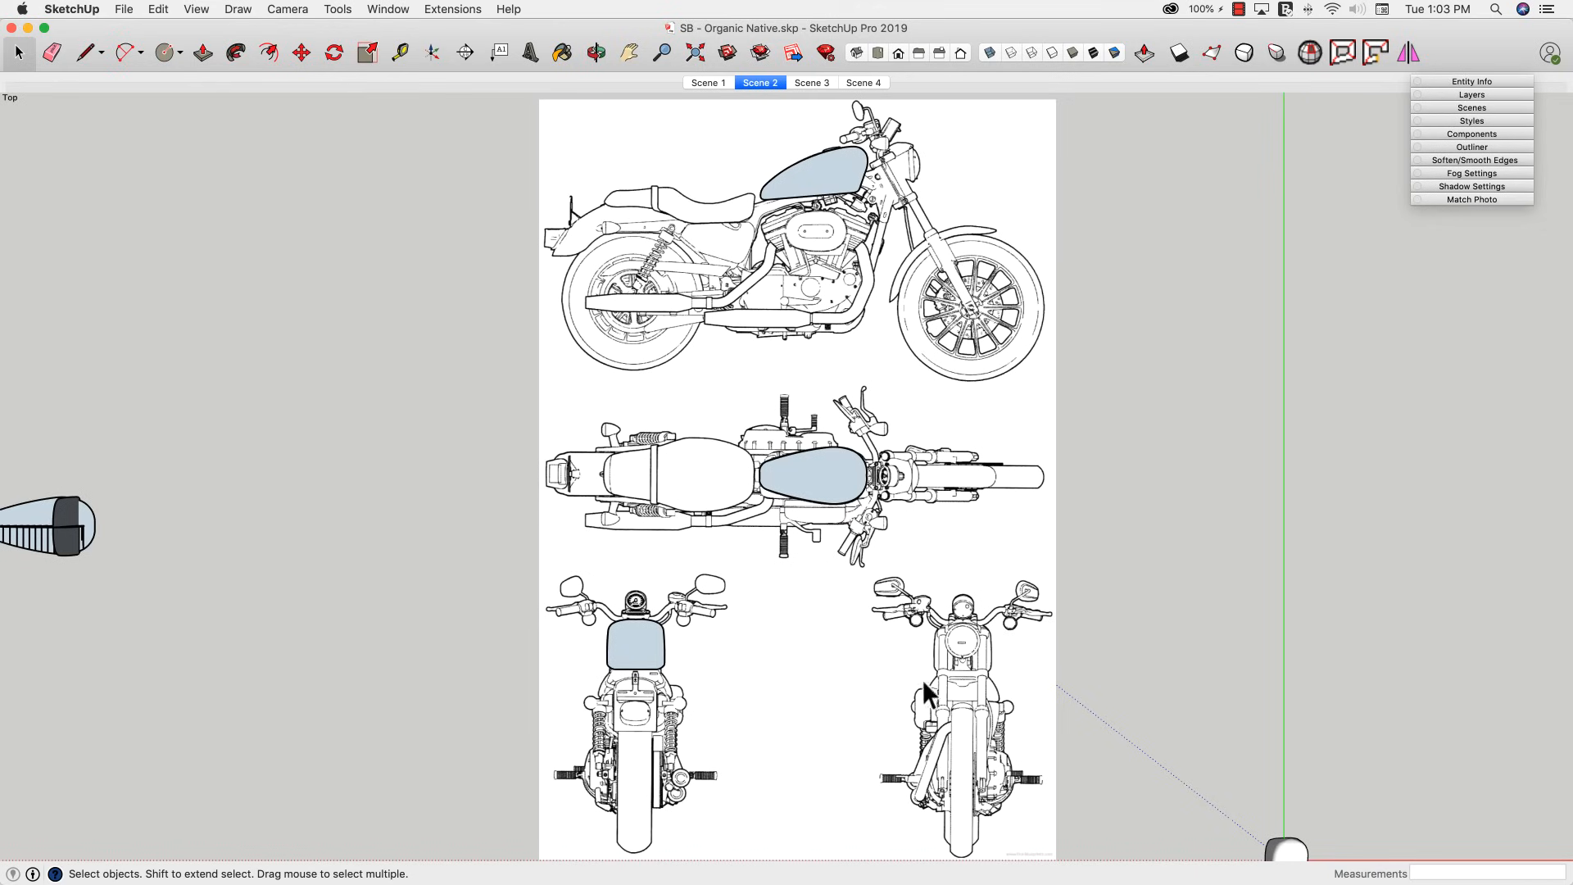
{"action": "mouse_move", "coordinate": [571, 661]}
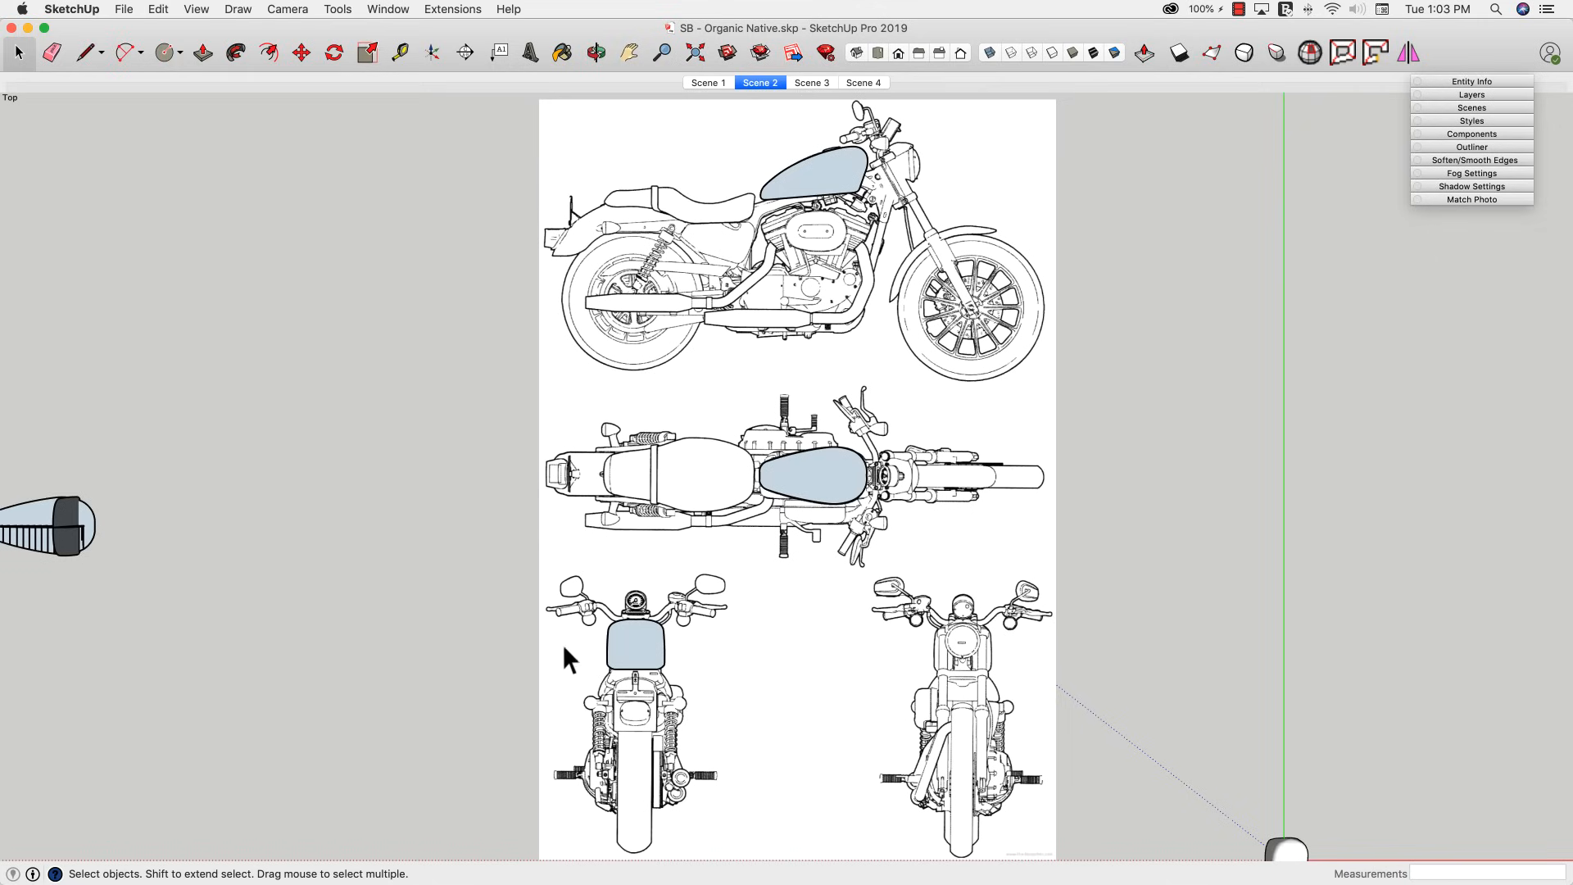
{"action": "mouse_move", "coordinate": [737, 617]}
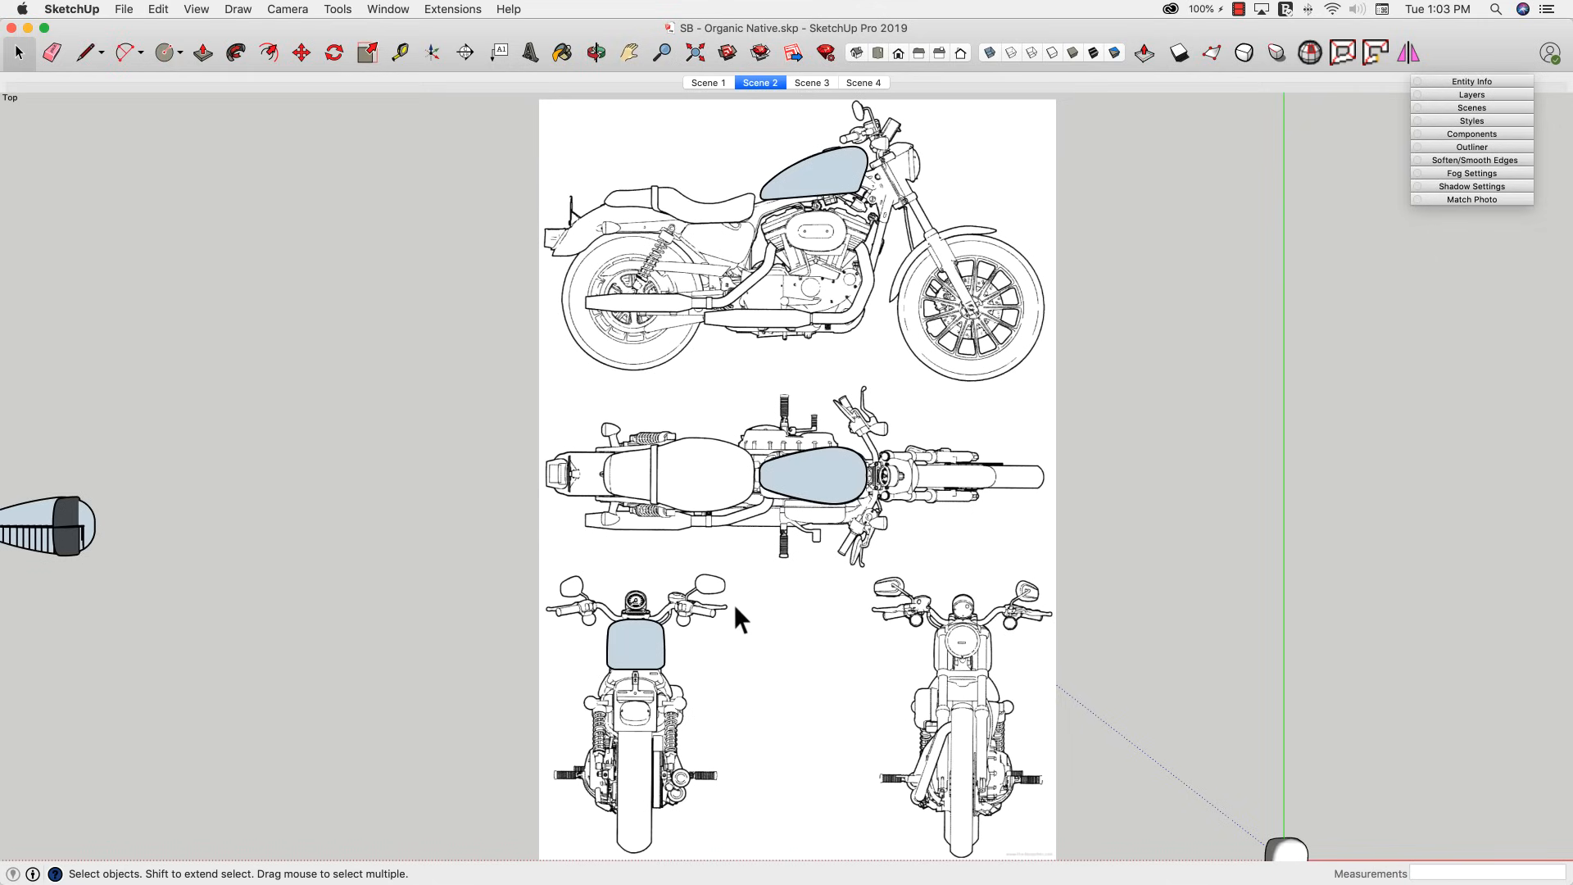
{"action": "mouse_move", "coordinate": [611, 667]}
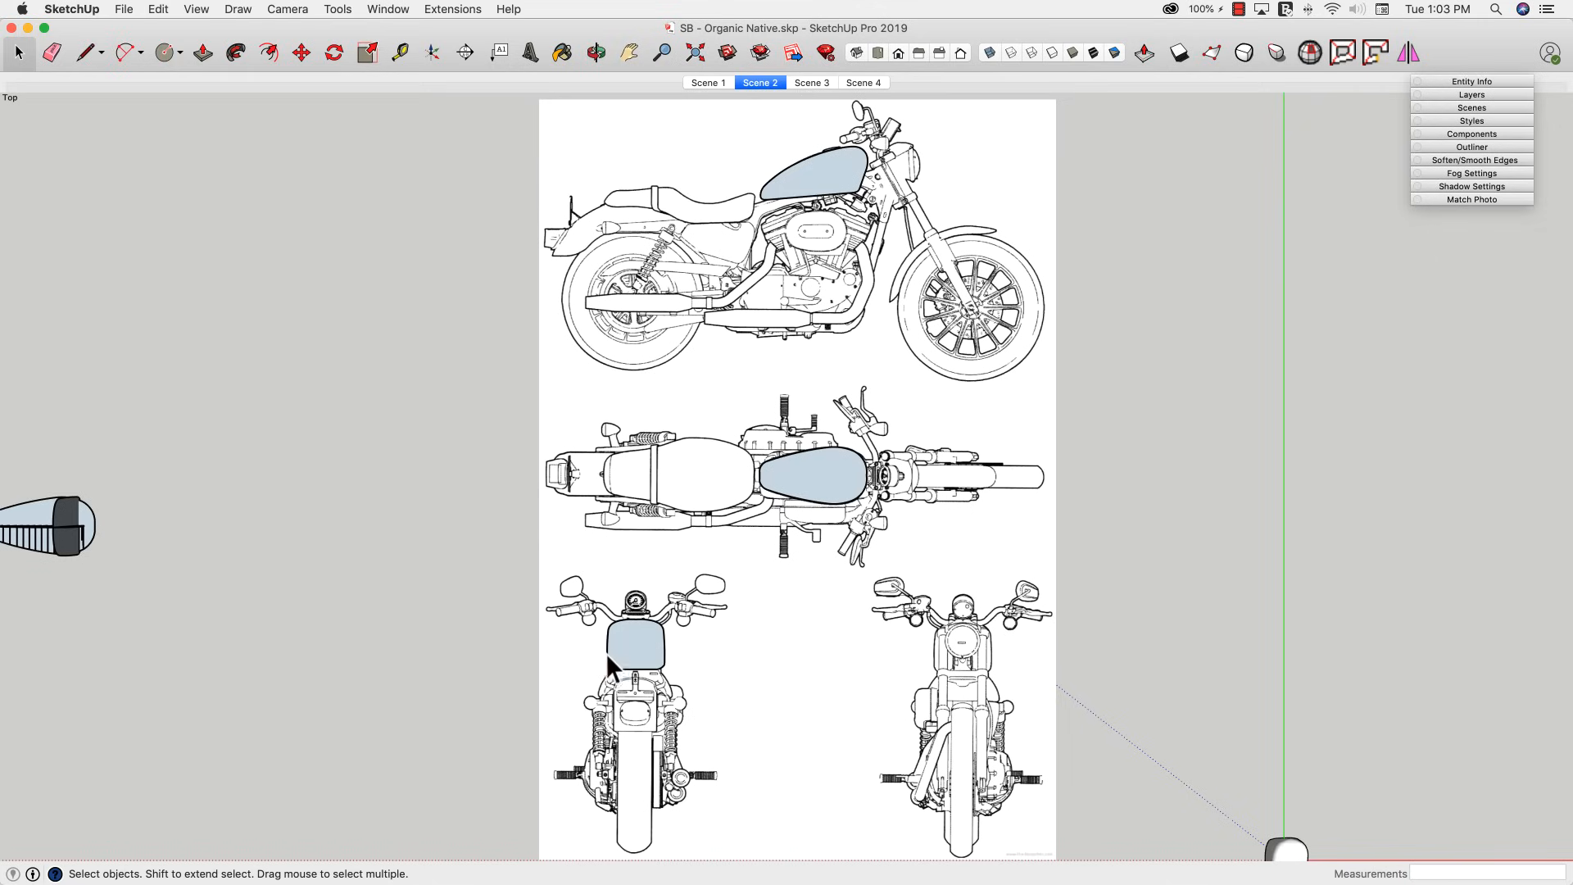
{"action": "mouse_move", "coordinate": [875, 244]}
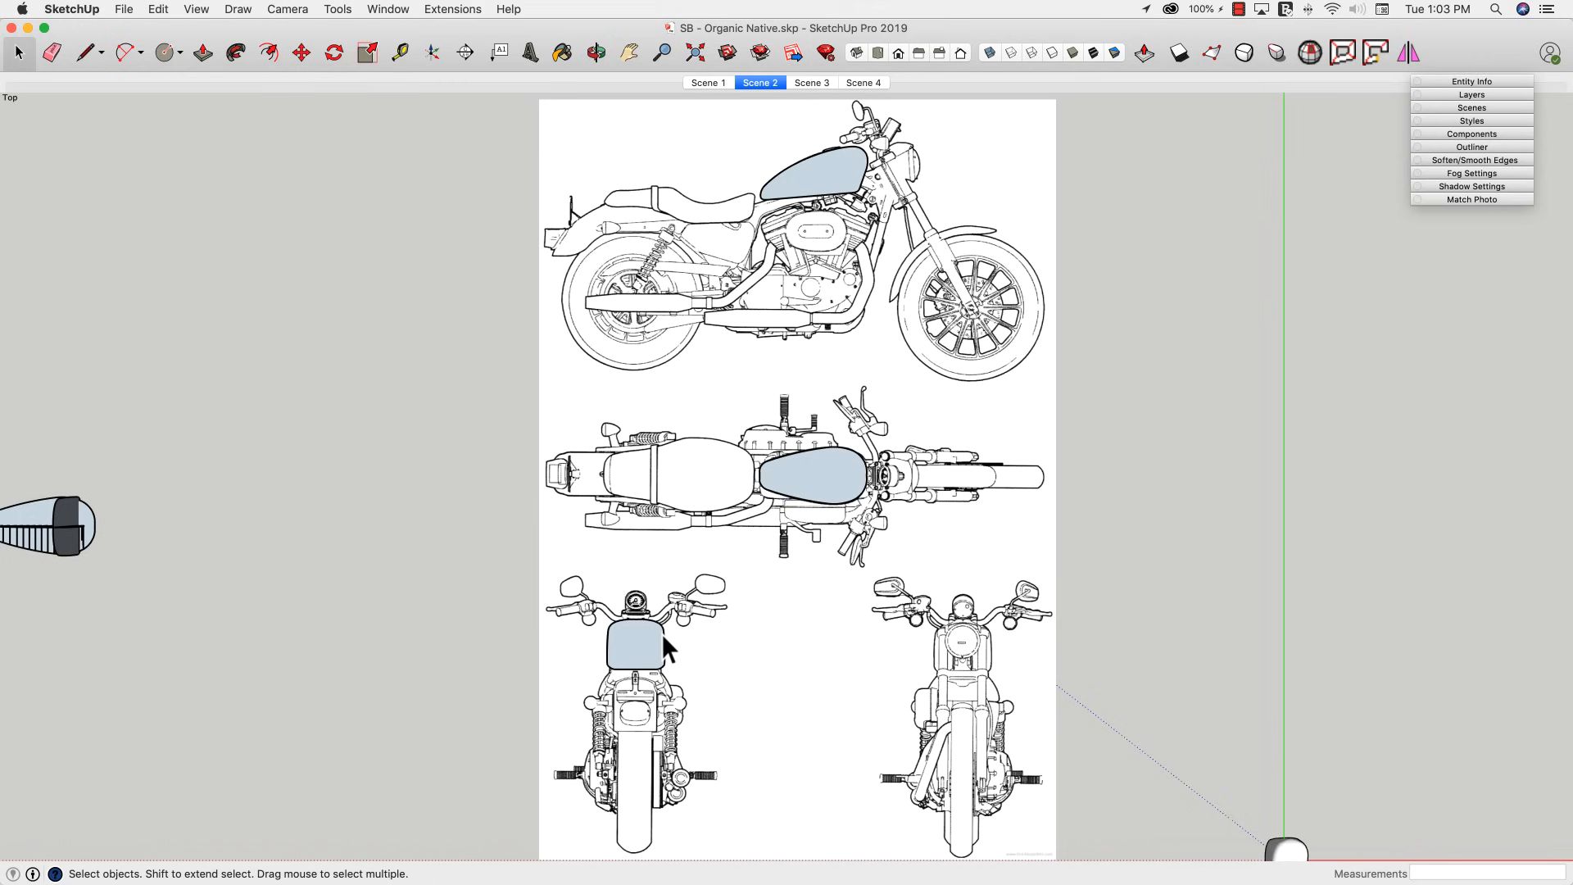
{"action": "mouse_move", "coordinate": [860, 165]}
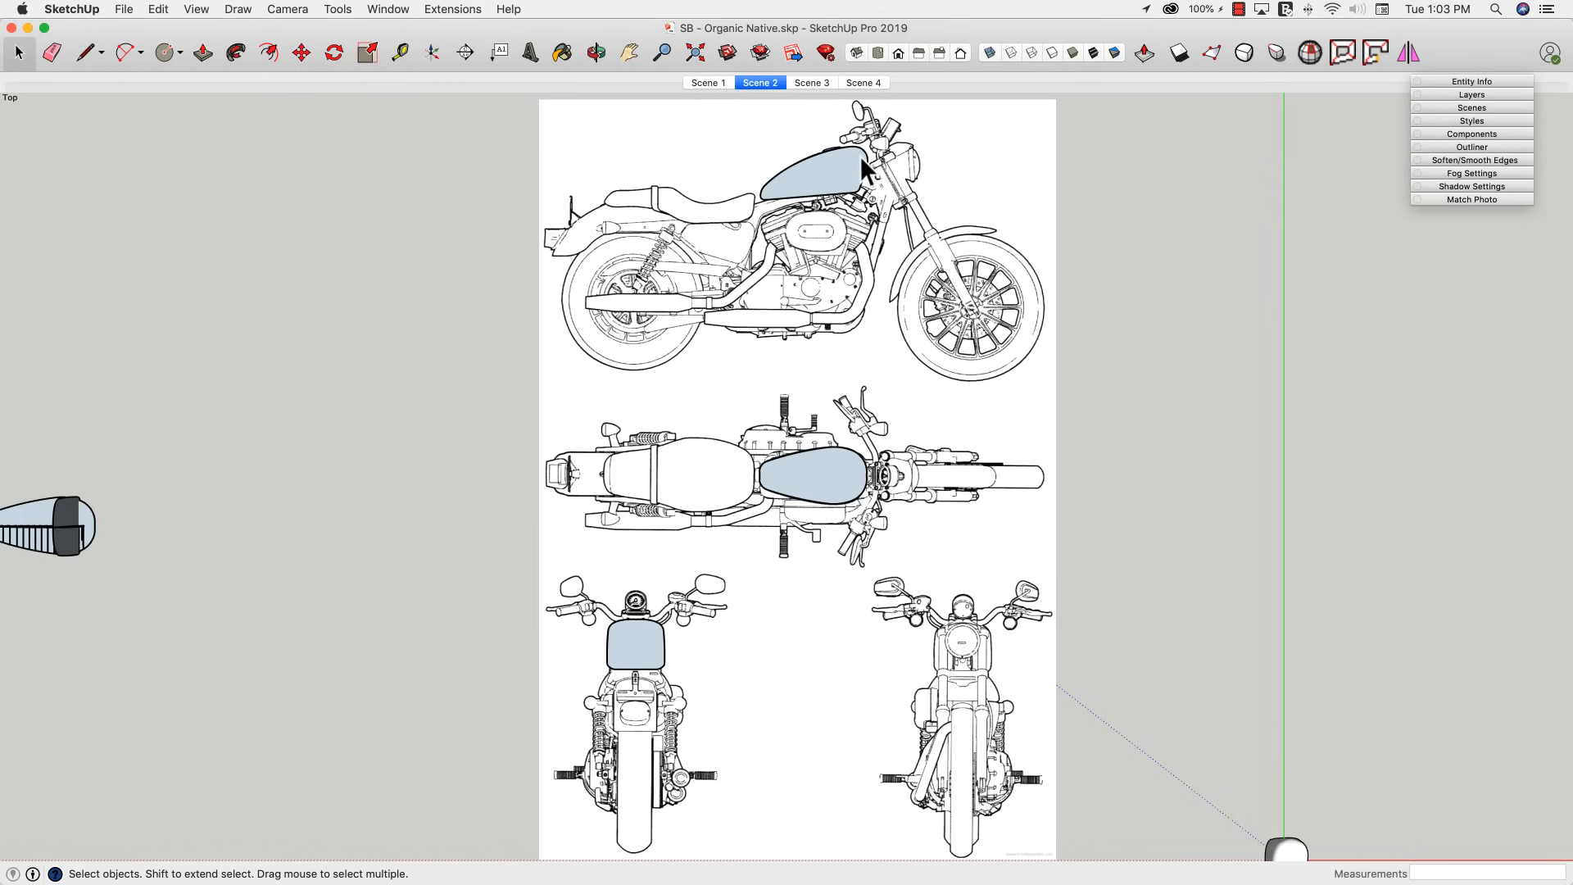
- Show the Scene 3 view of the extruded tank profile in its cross-section cage
{"action": "left_click", "coordinate": [811, 82]}
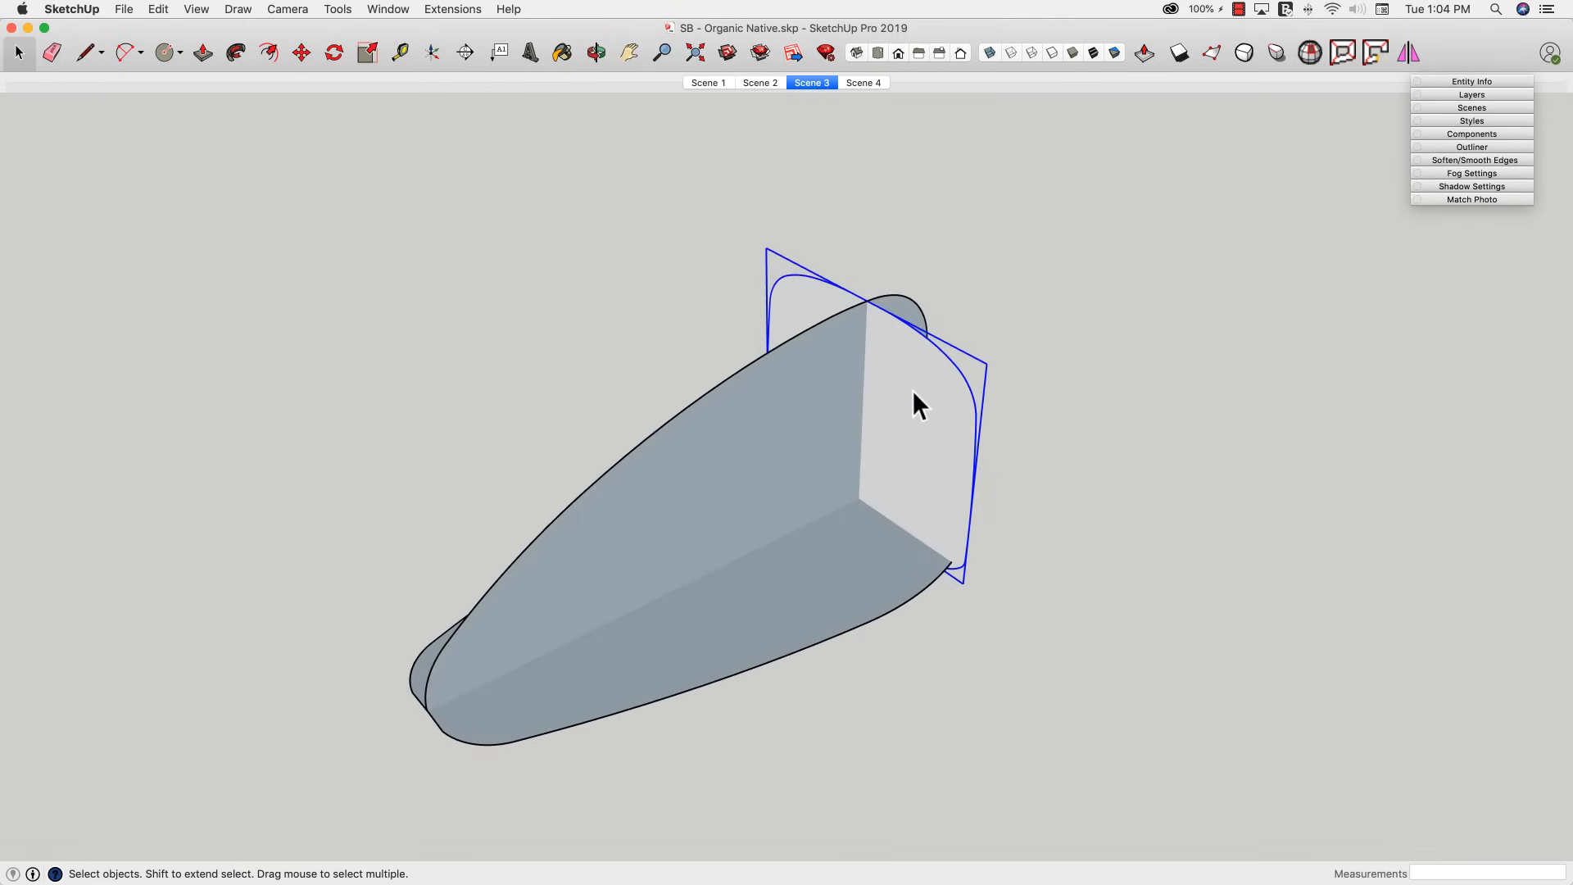
{"action": "mouse_move", "coordinate": [966, 585]}
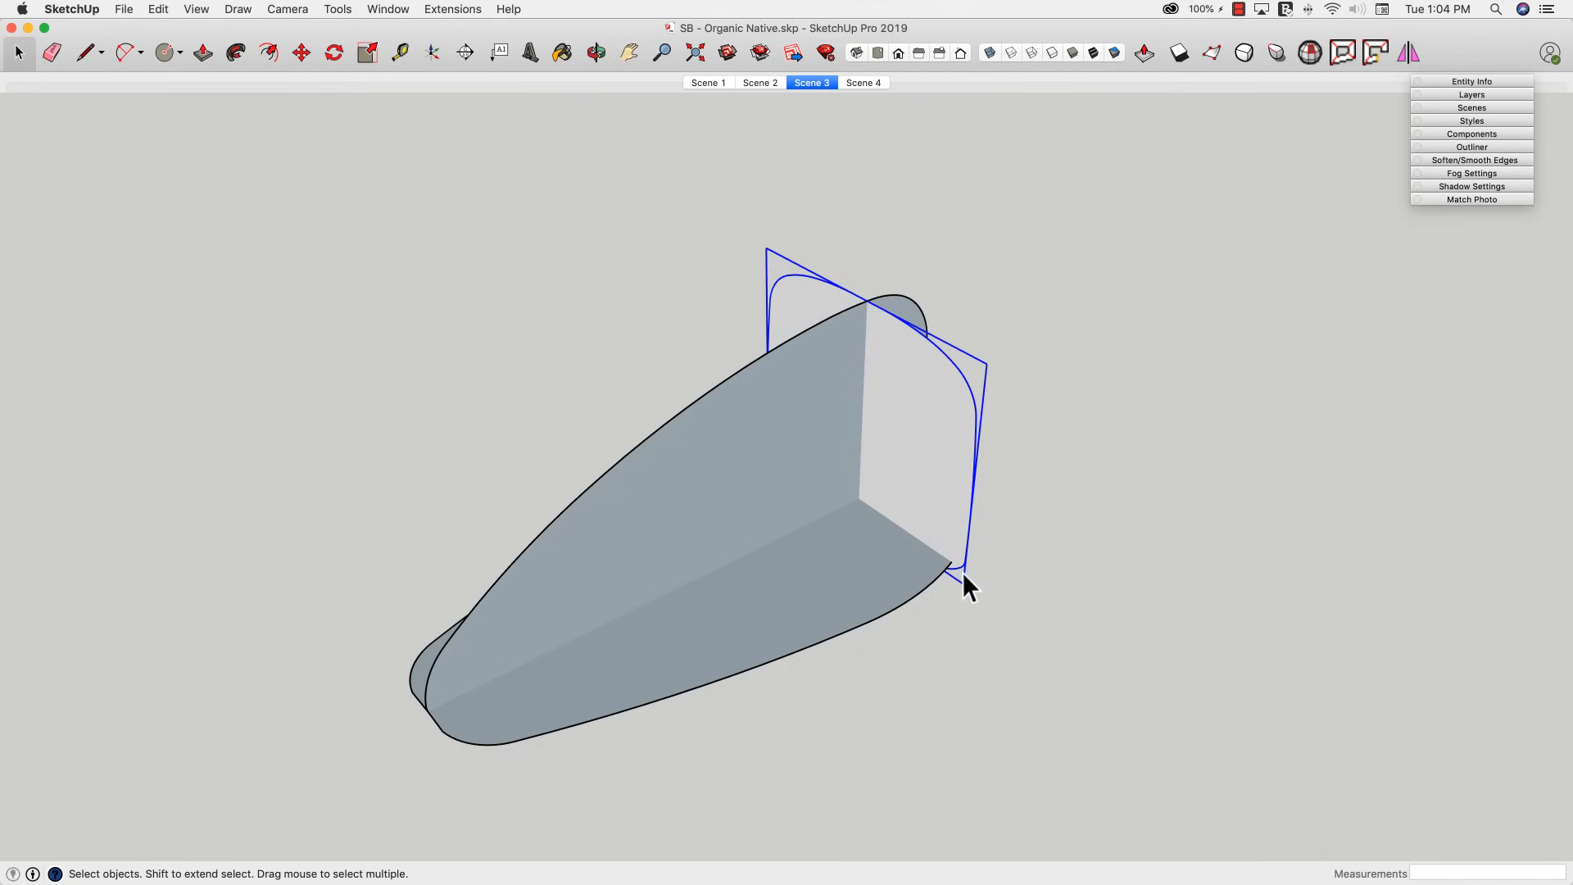
{"action": "mouse_move", "coordinate": [812, 634]}
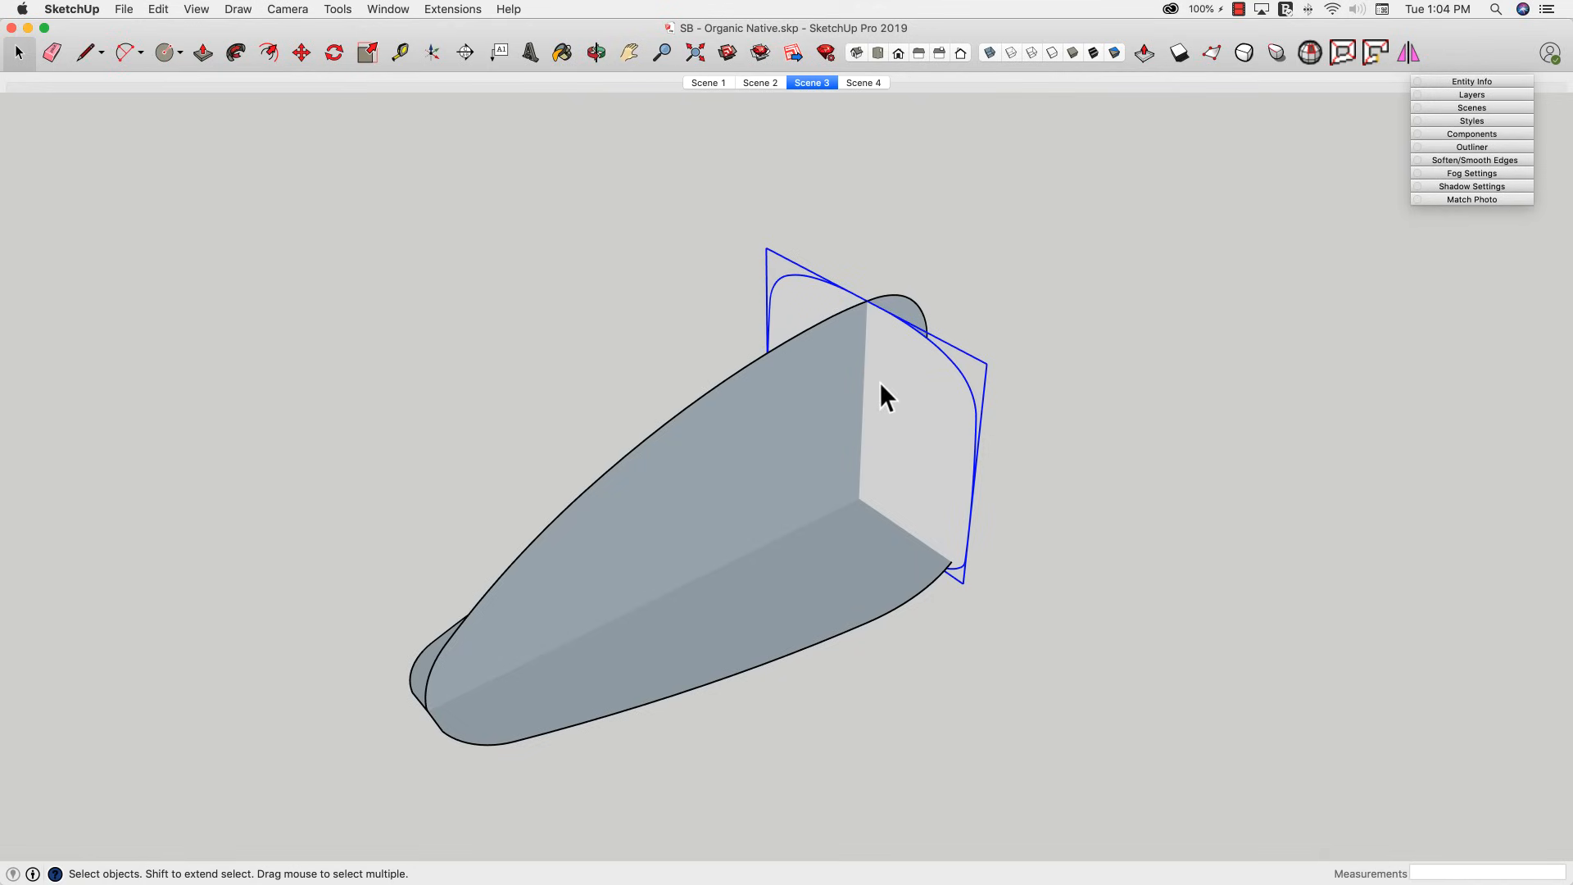
{"action": "mouse_move", "coordinate": [847, 516]}
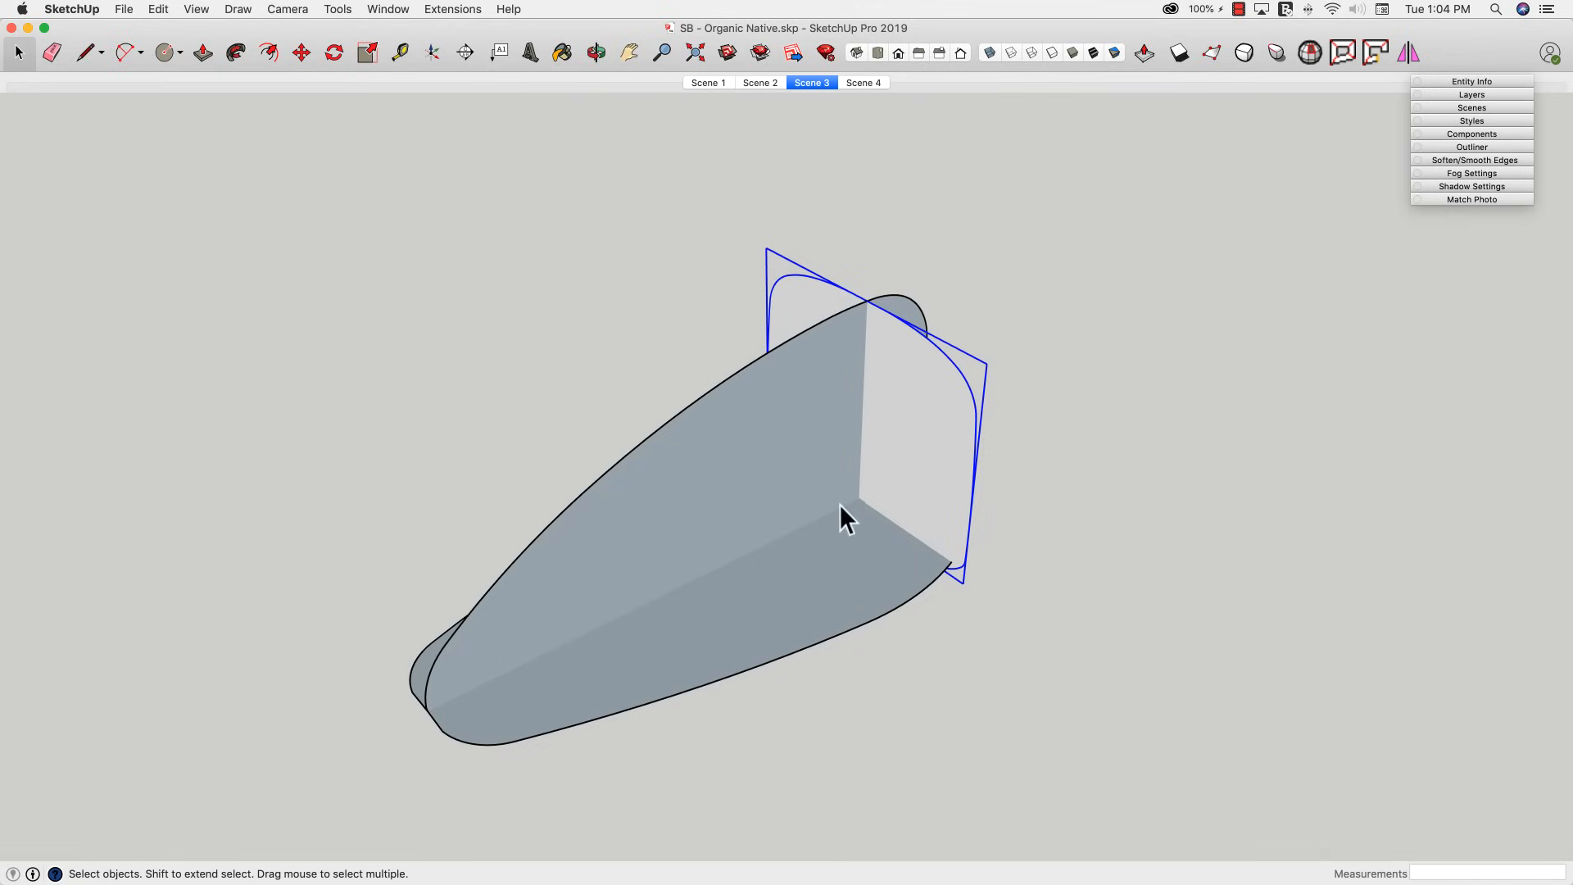
{"action": "mouse_move", "coordinate": [770, 464]}
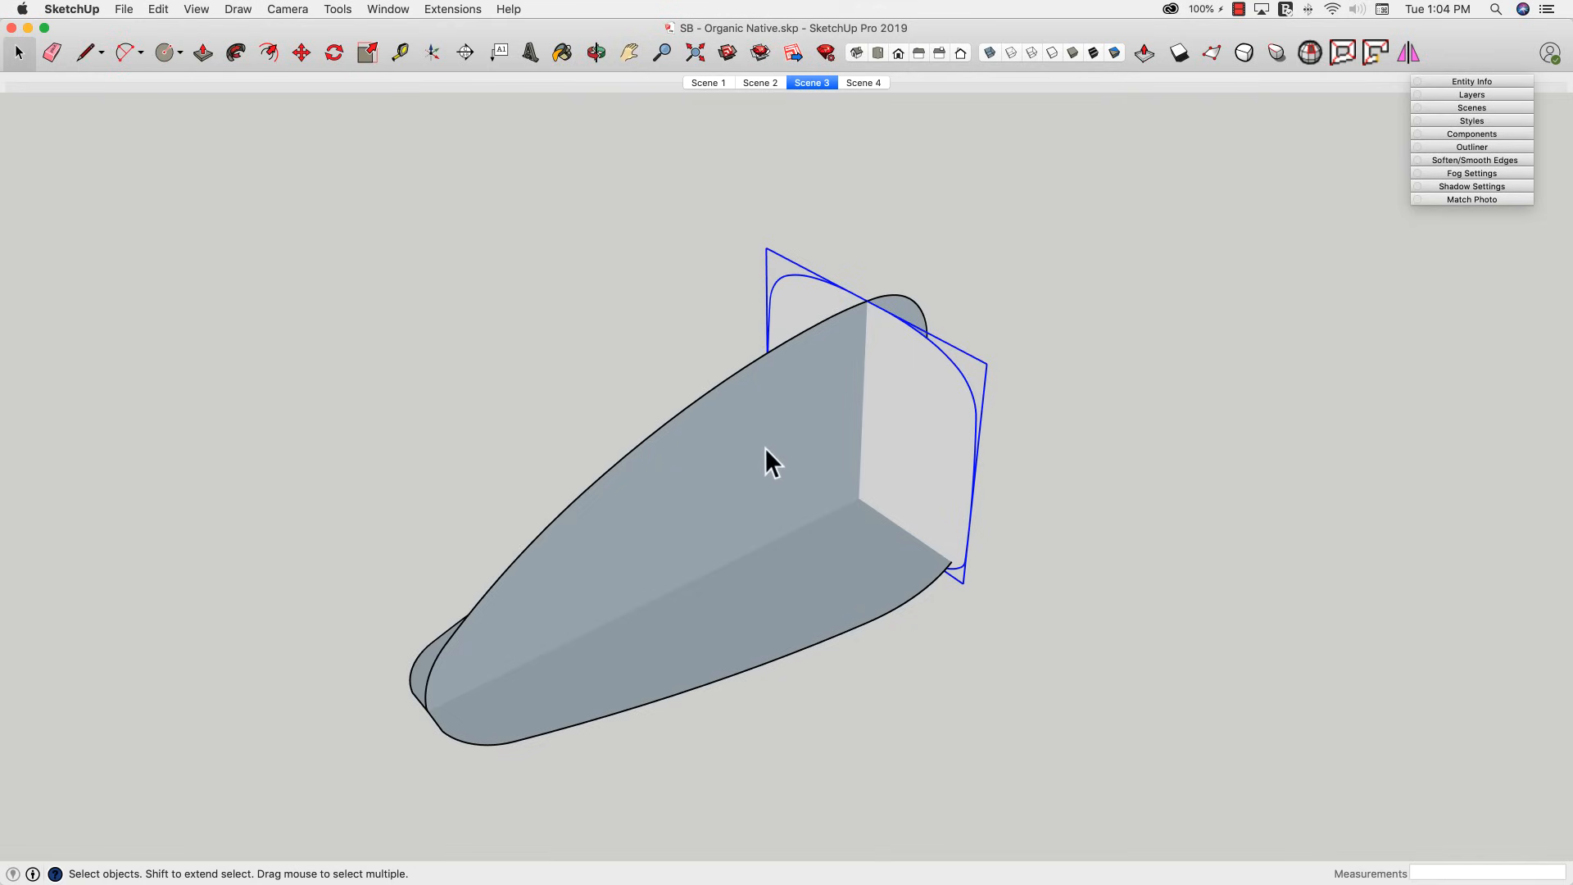
{"action": "mouse_move", "coordinate": [708, 445]}
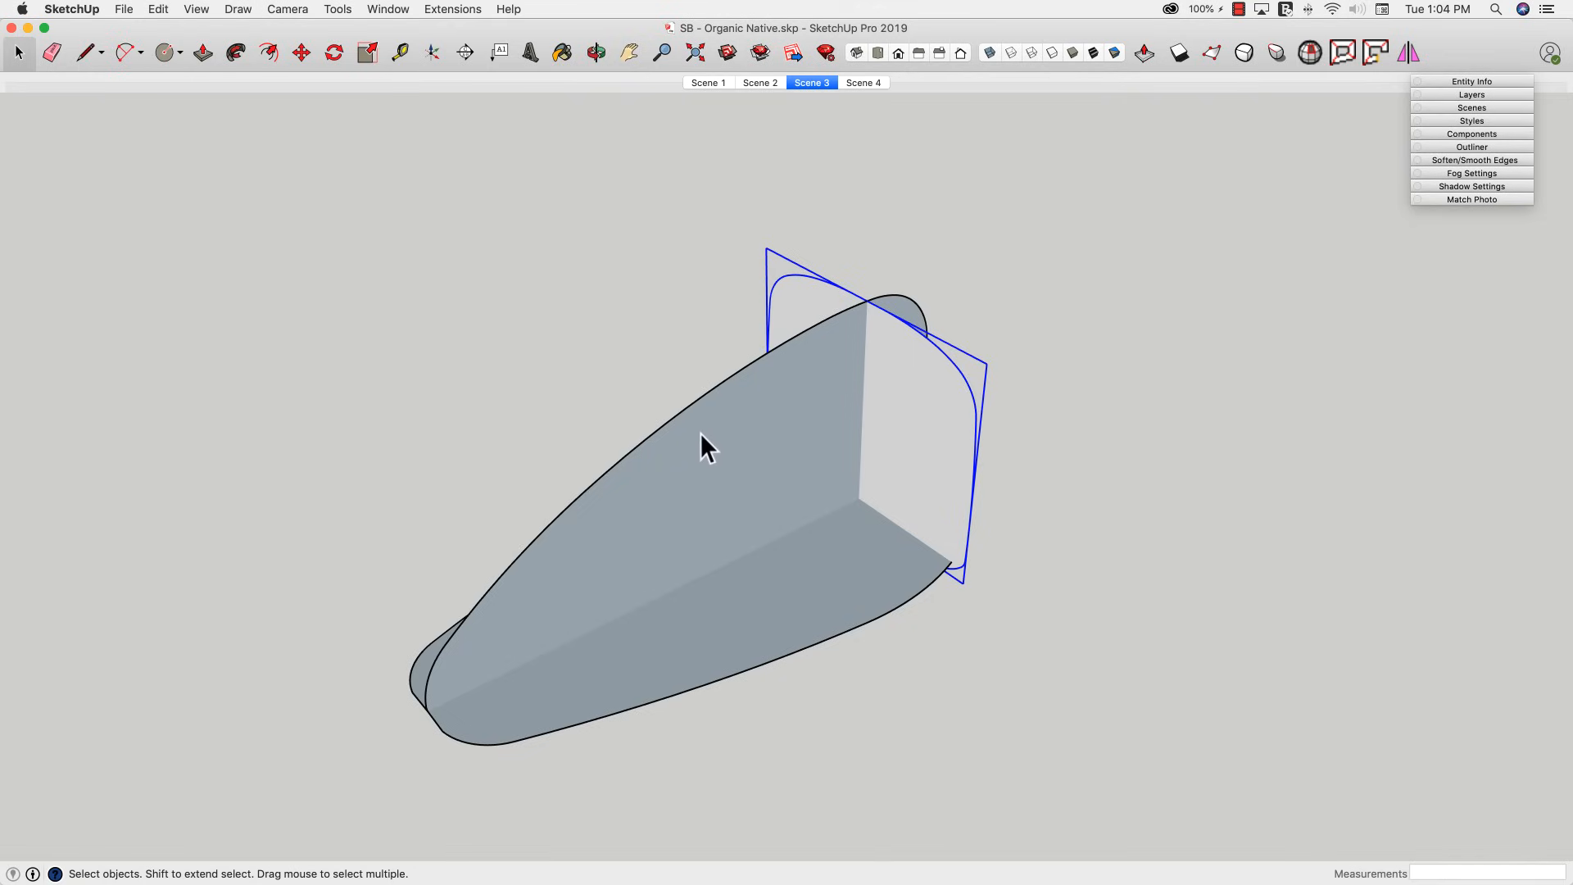
{"action": "mouse_move", "coordinate": [614, 508]}
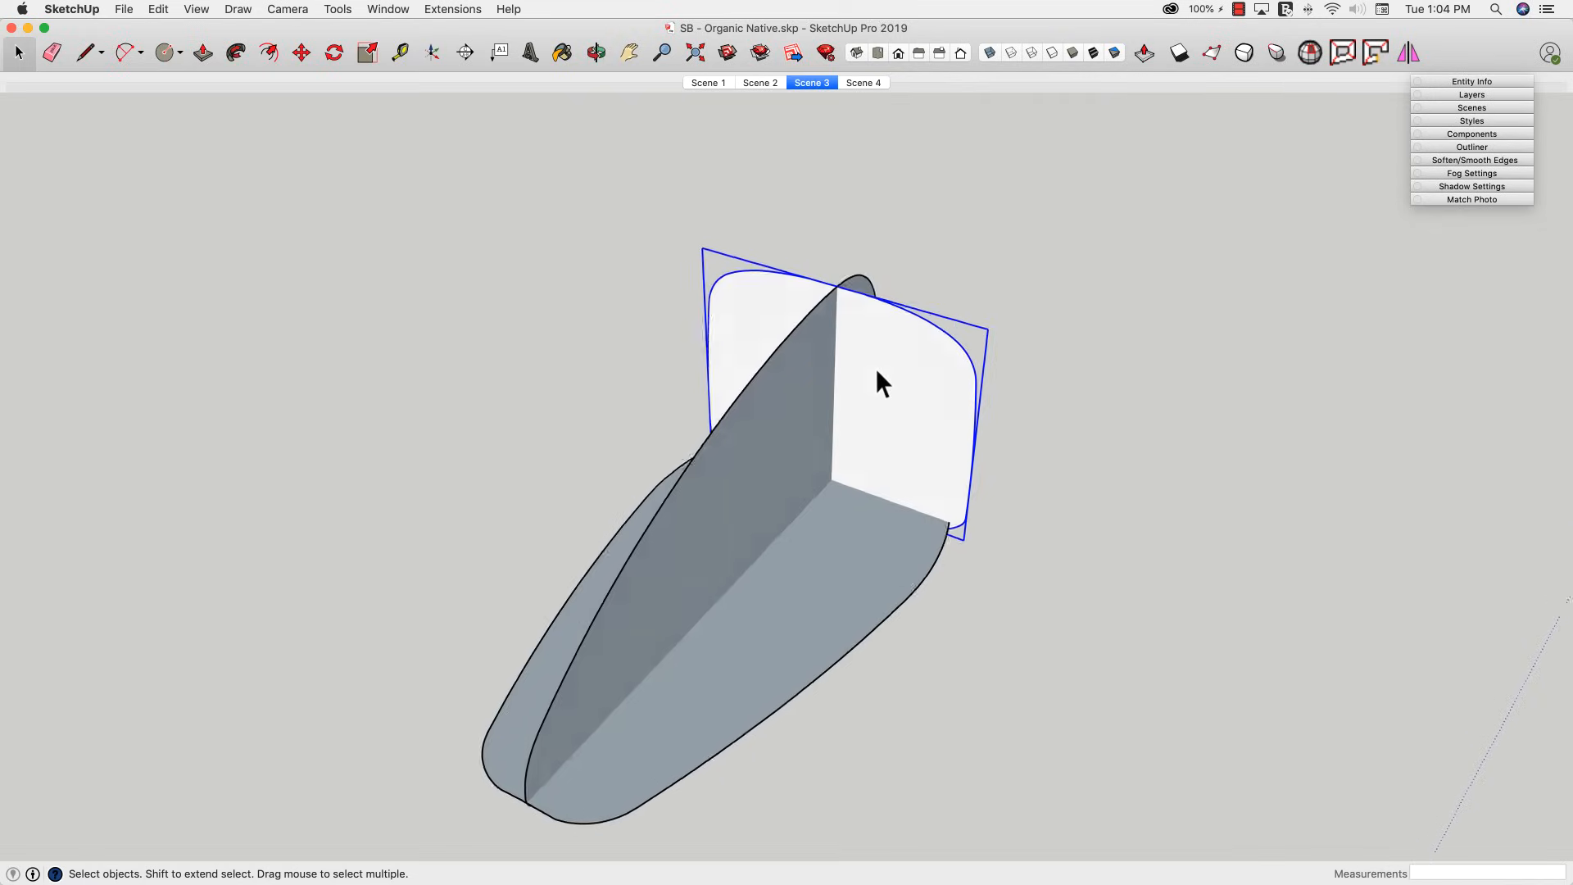
{"action": "left_click", "coordinate": [86, 53]}
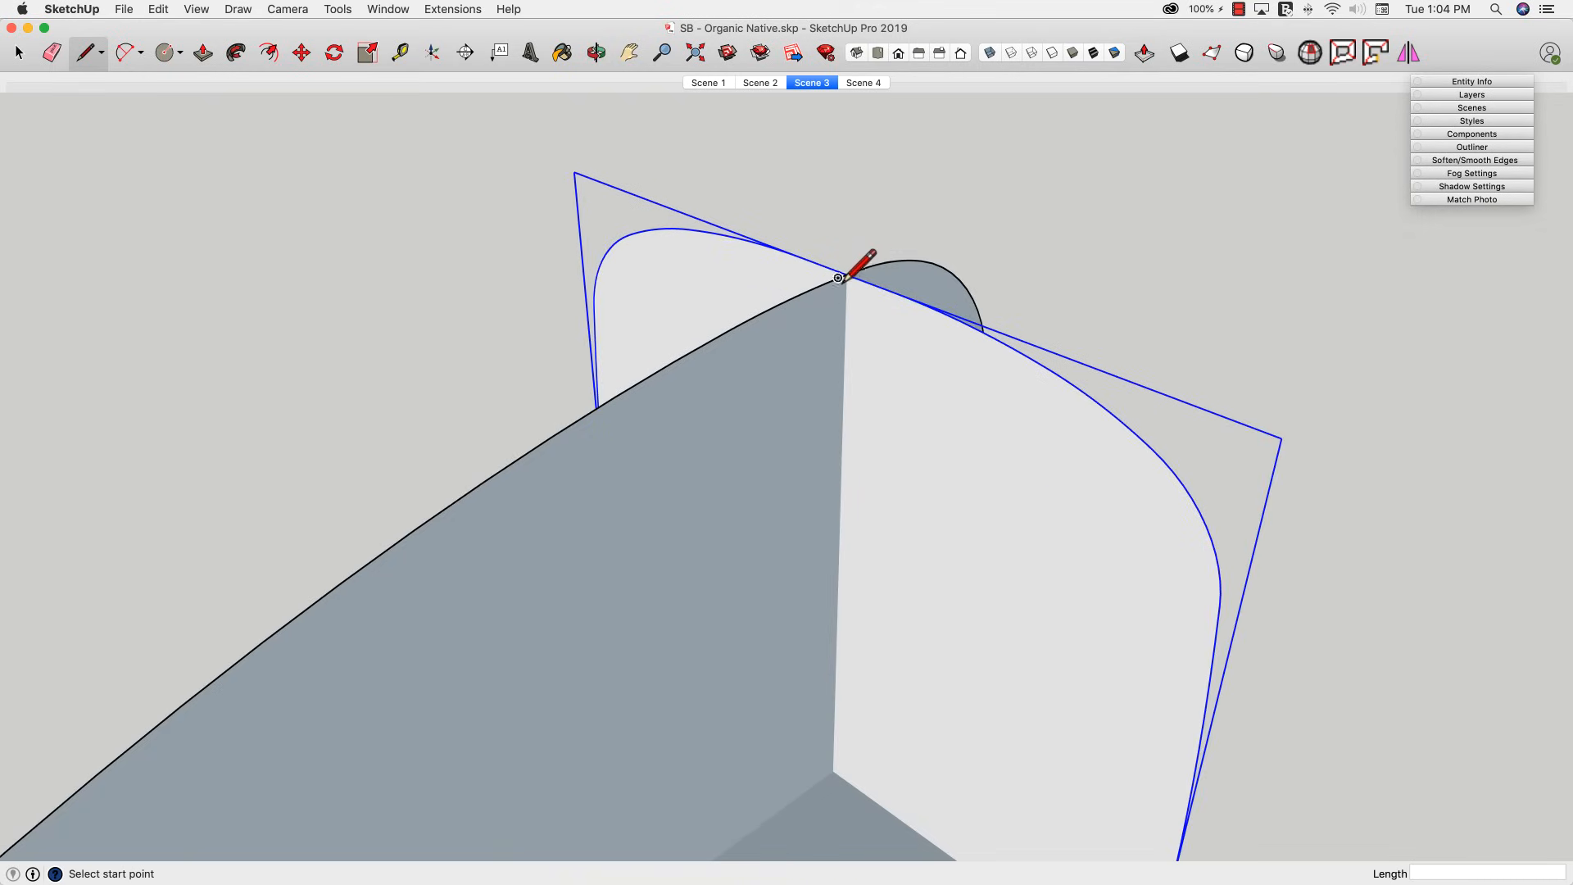
{"action": "left_click", "coordinate": [838, 279]}
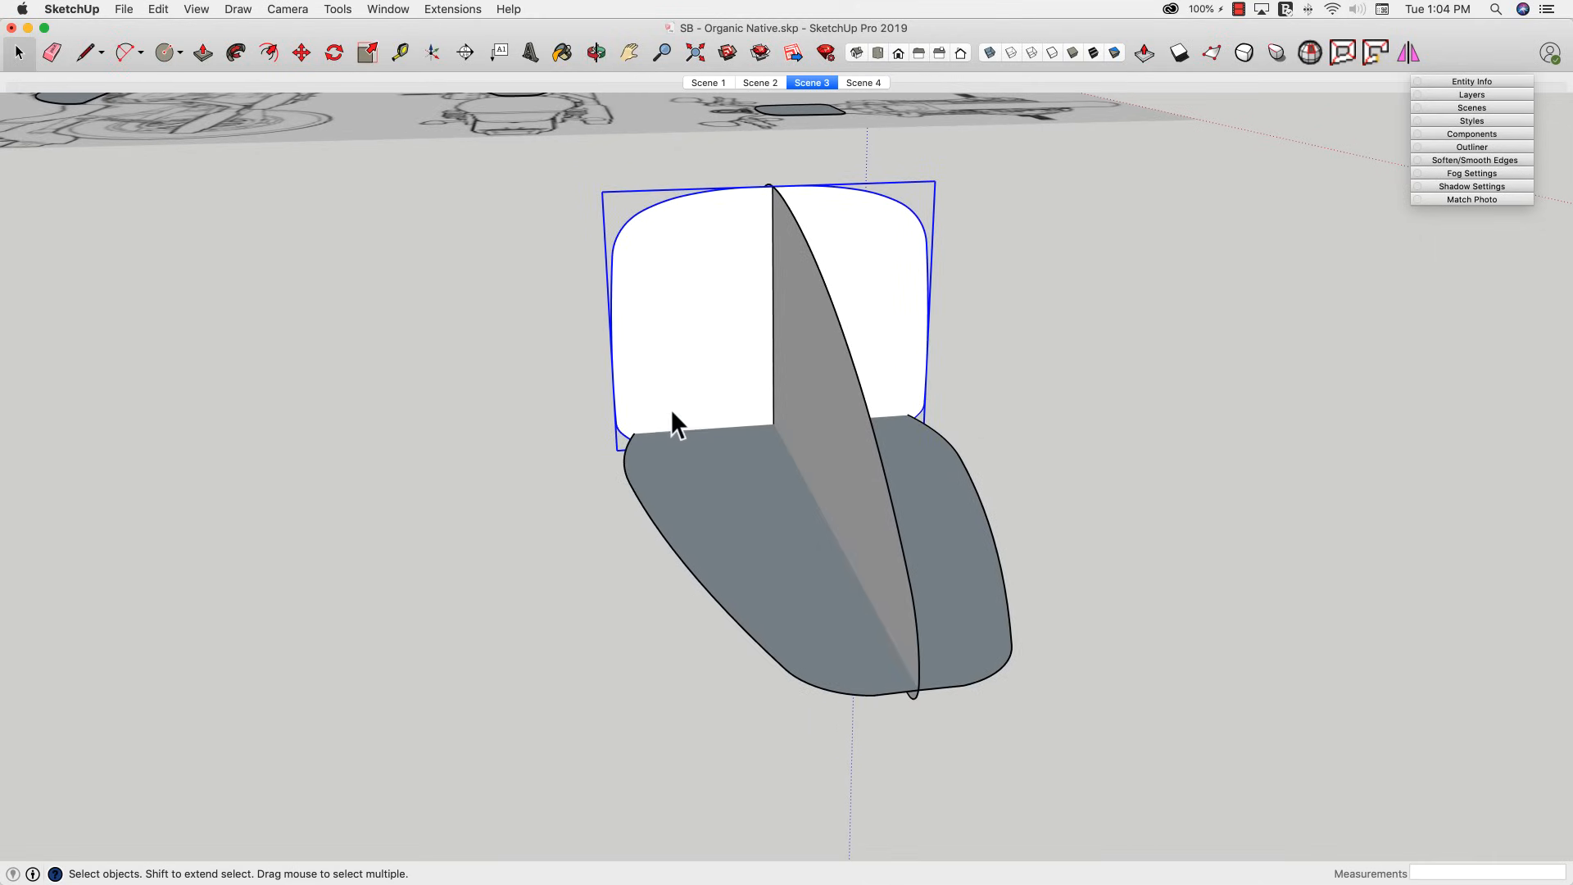
{"action": "mouse_move", "coordinate": [917, 335]}
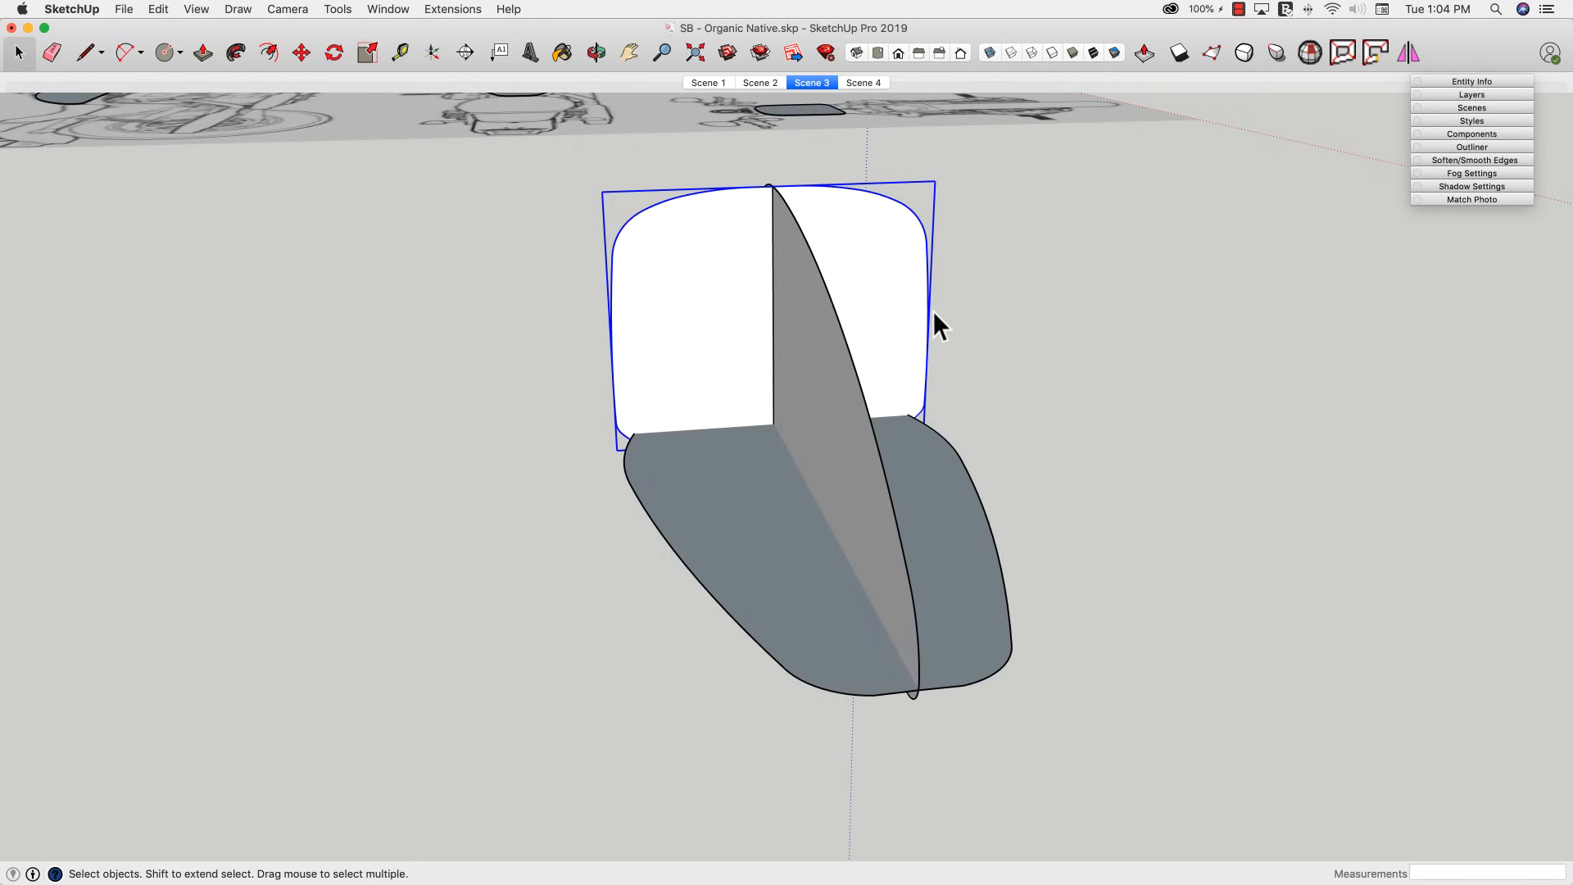
{"action": "mouse_move", "coordinate": [899, 328]}
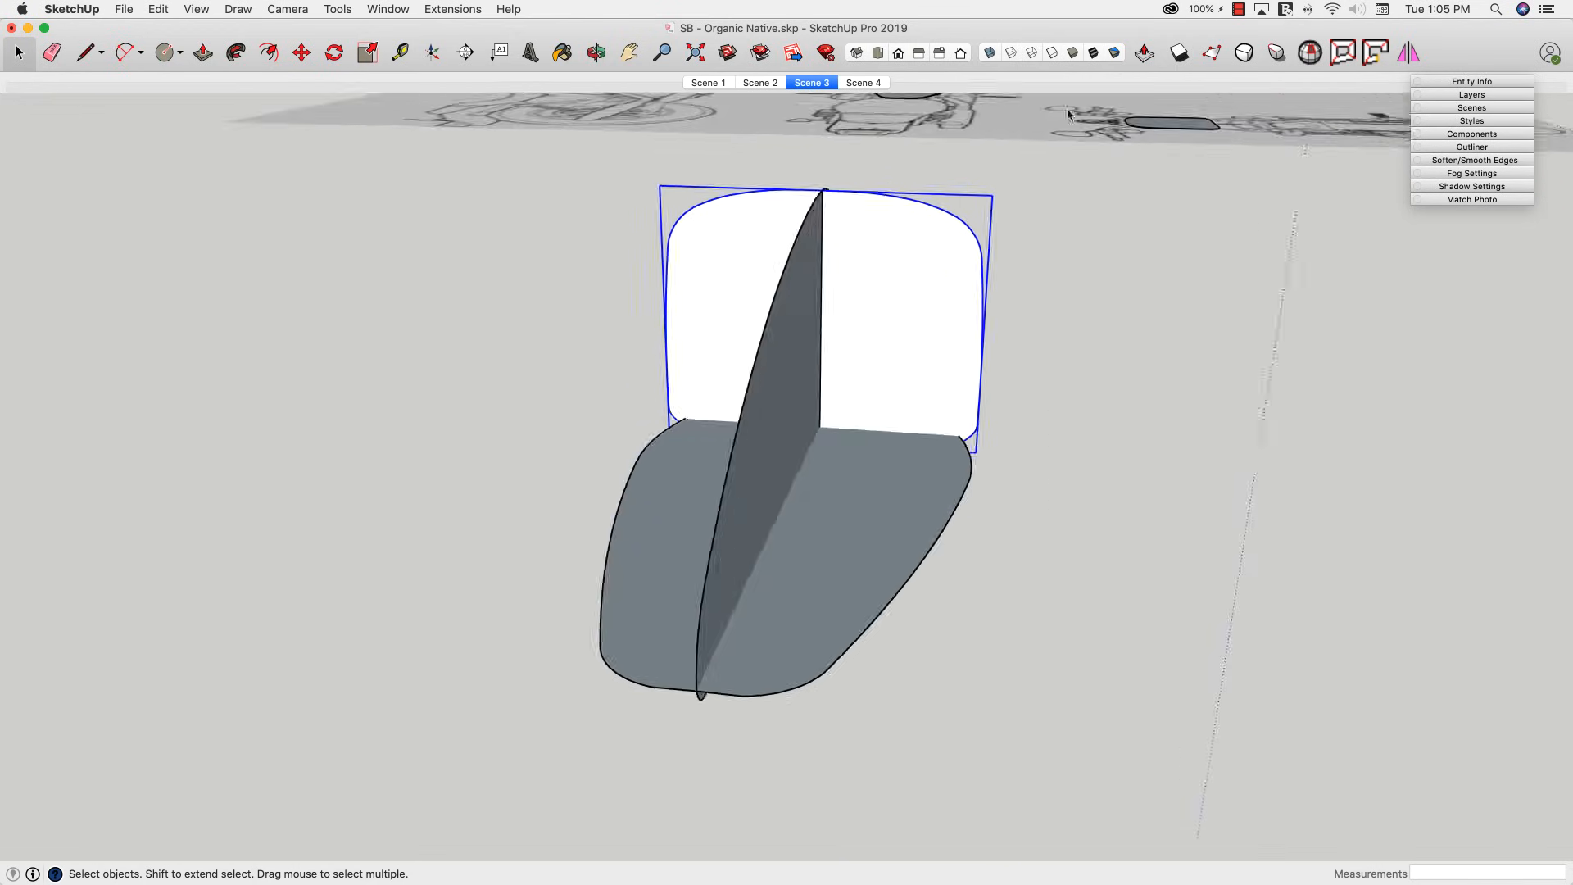
- Show the Scene 4 sliced tank and view it from the side
{"action": "left_click", "coordinate": [864, 82]}
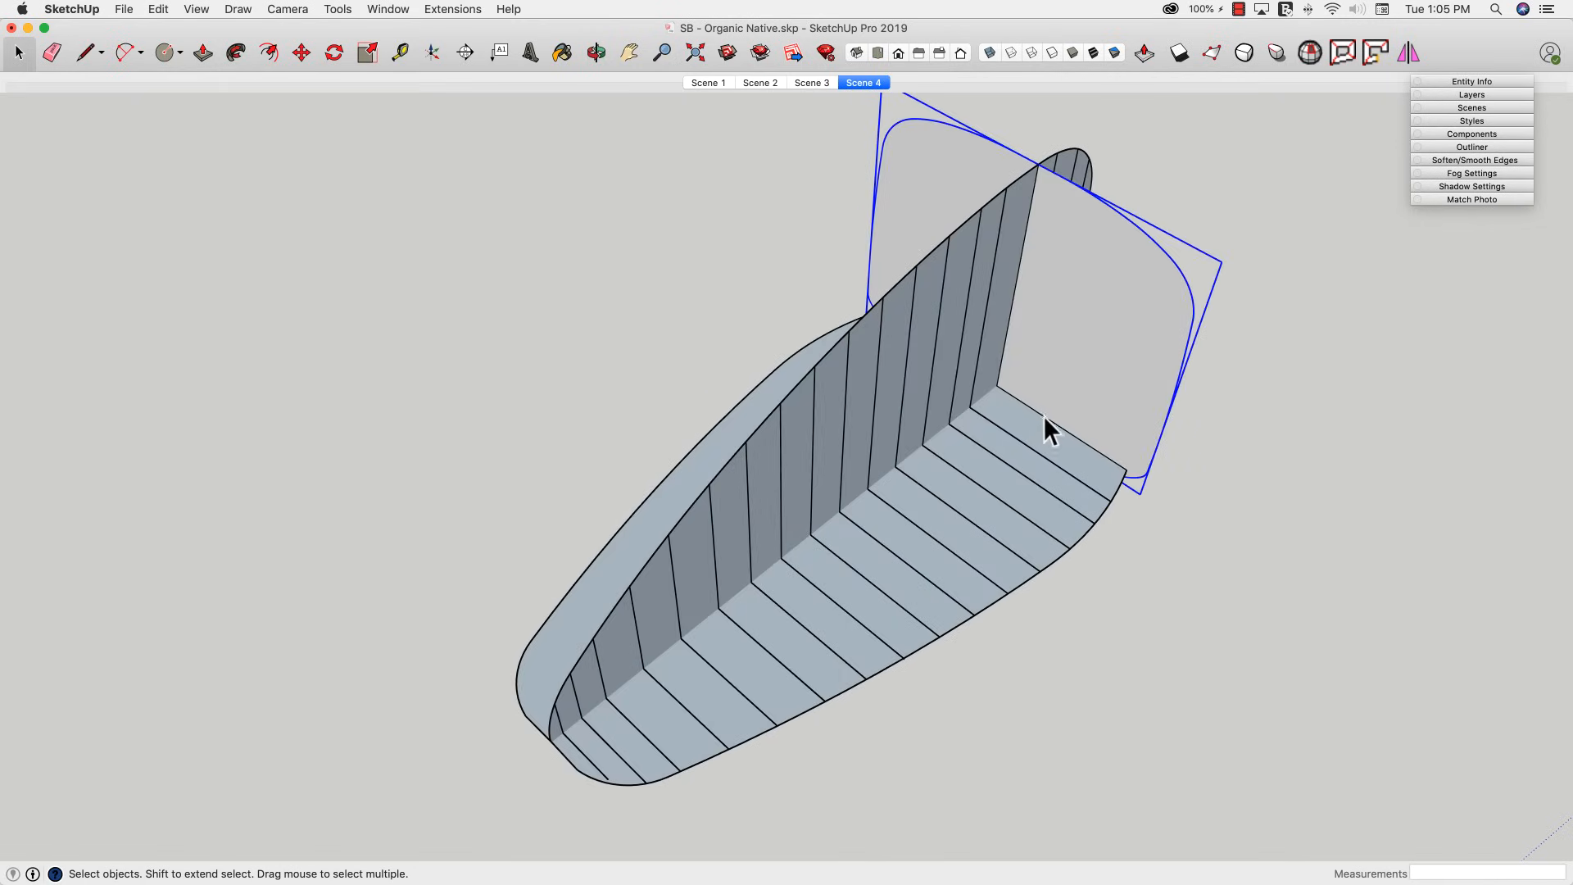
{"action": "mouse_move", "coordinate": [1069, 416]}
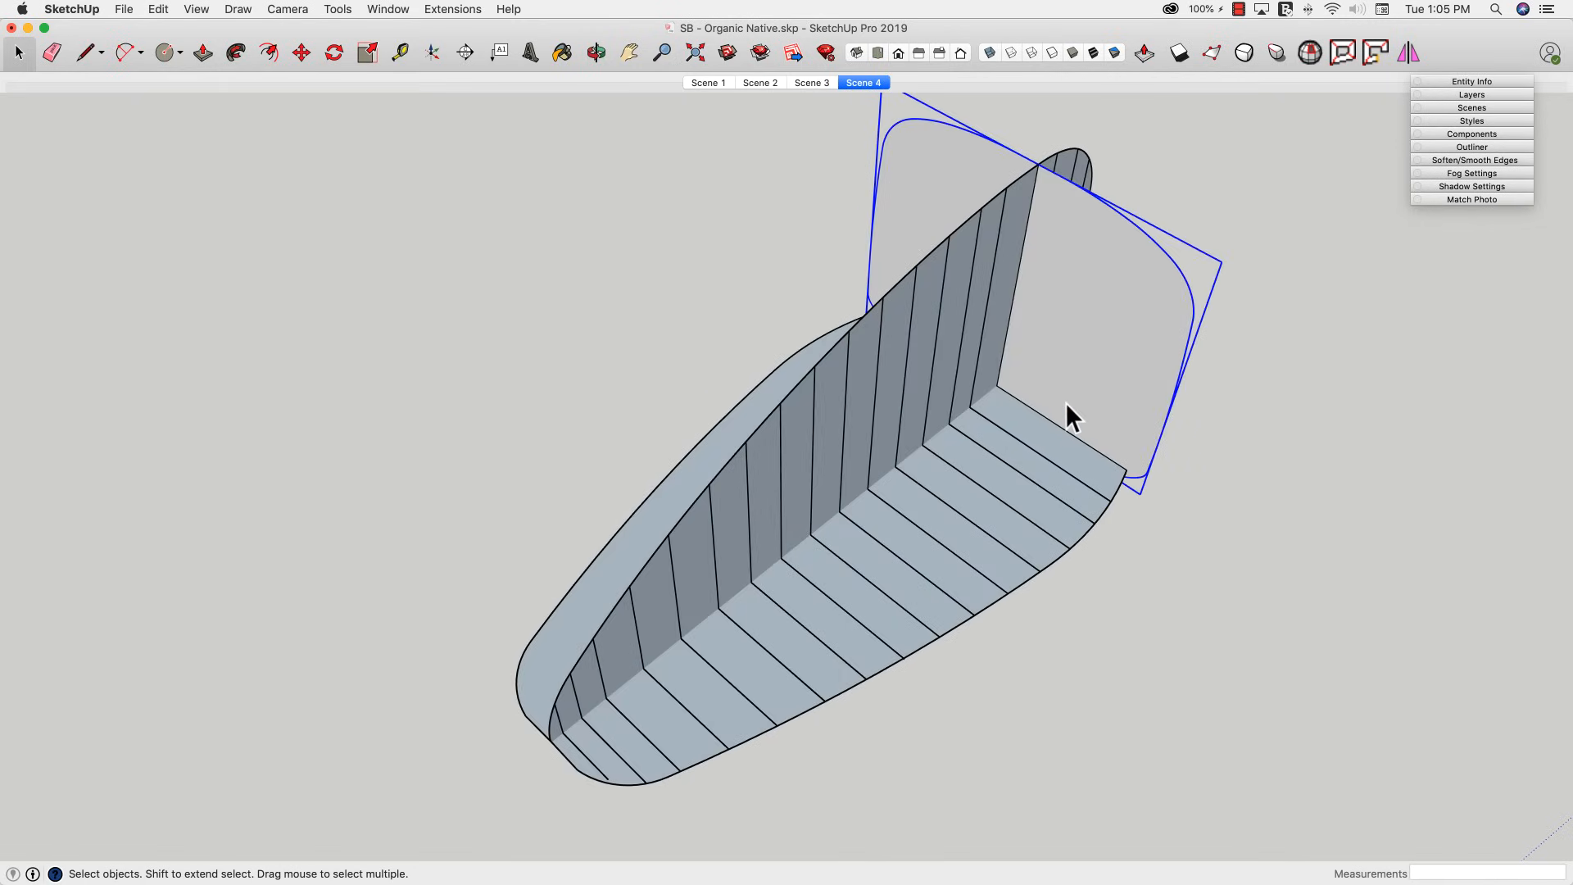
{"action": "mouse_move", "coordinate": [1093, 403]}
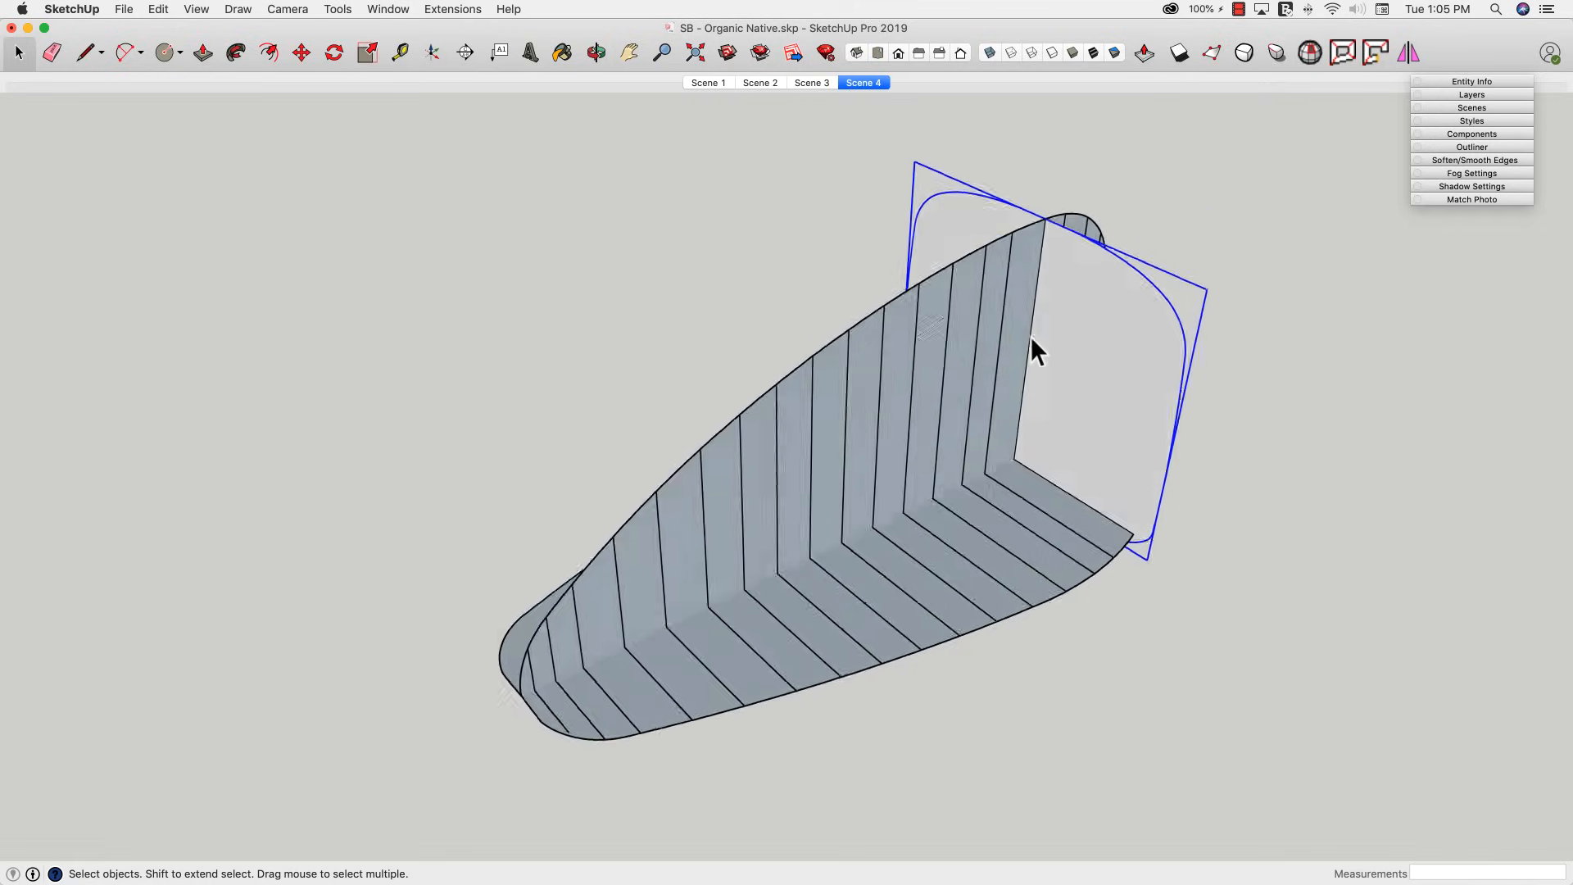
{"action": "left_click_drag", "start_coordinate": [1034, 351], "coordinate": [964, 538]}
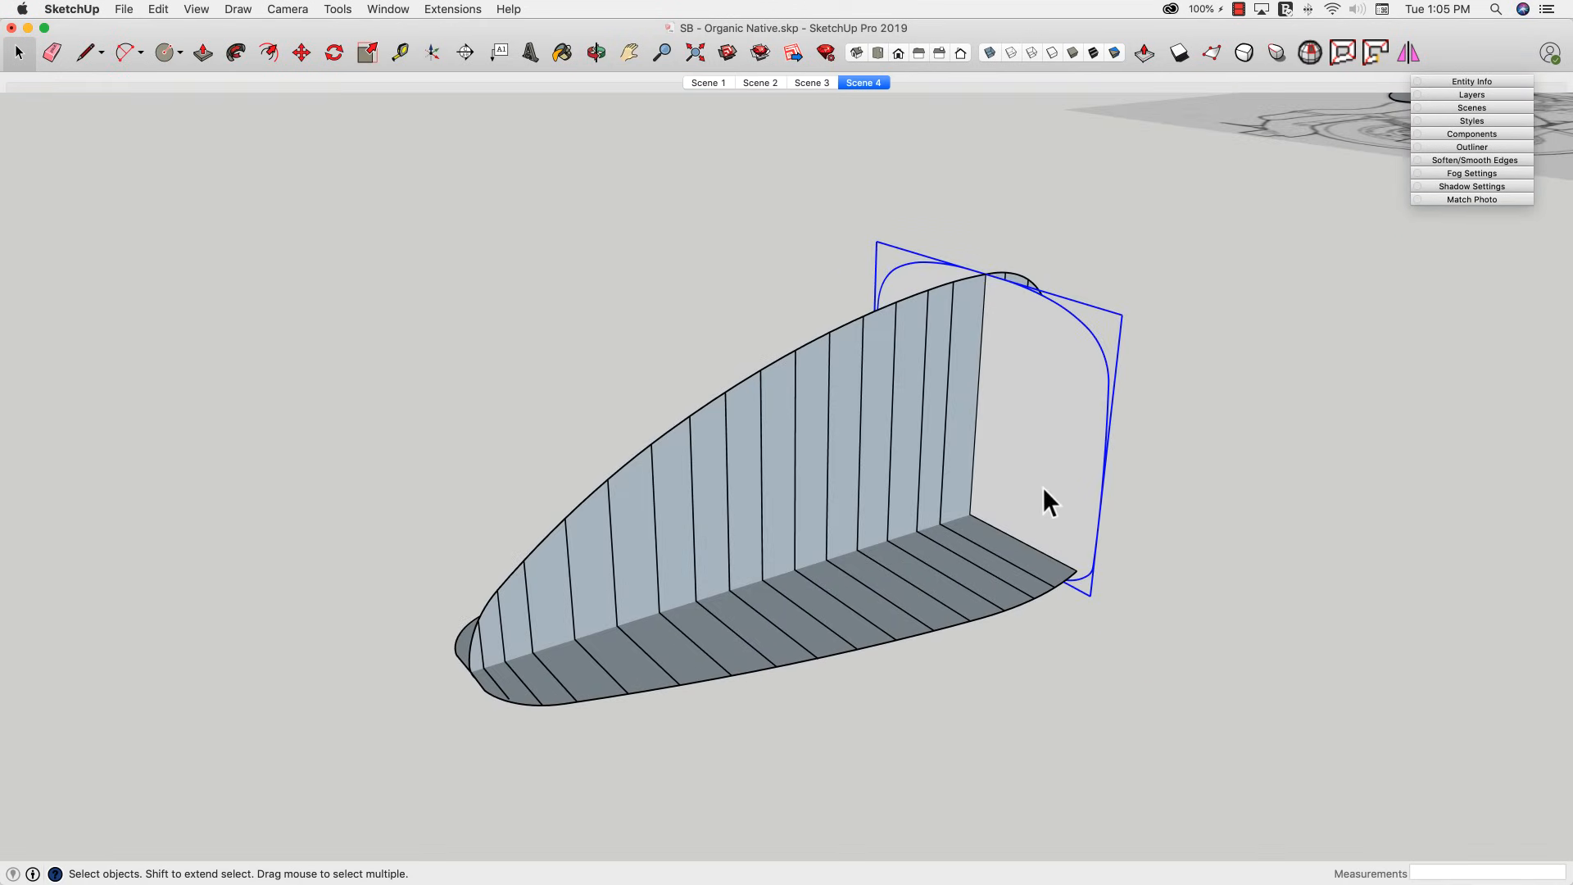
{"action": "right_click", "coordinate": [1048, 503]}
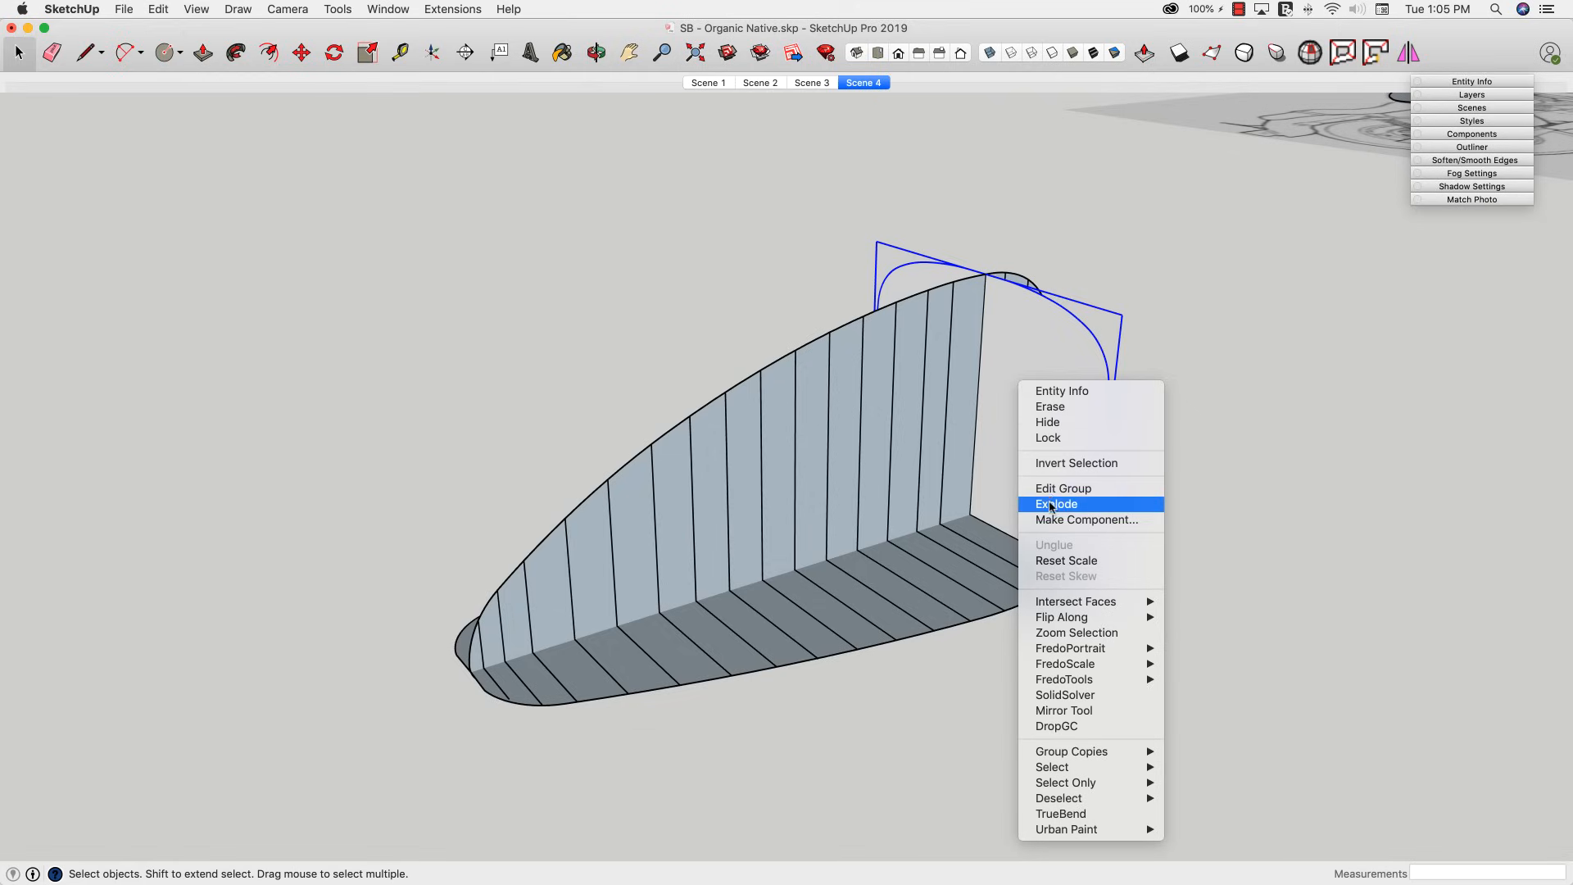
{"action": "left_click", "coordinate": [1055, 503]}
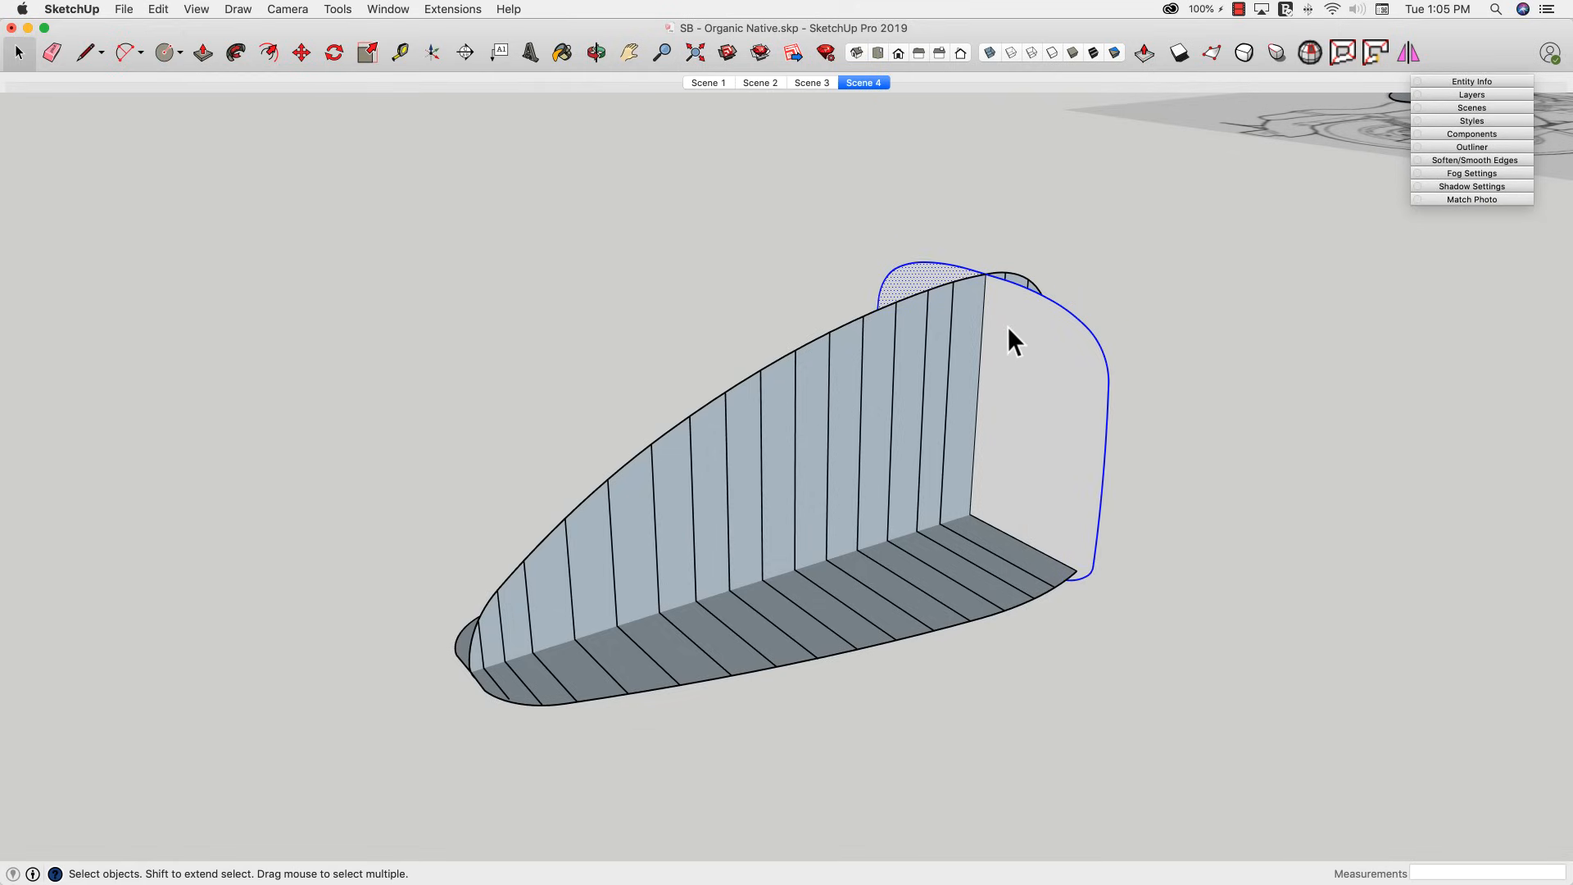
{"action": "left_click", "coordinate": [202, 52]}
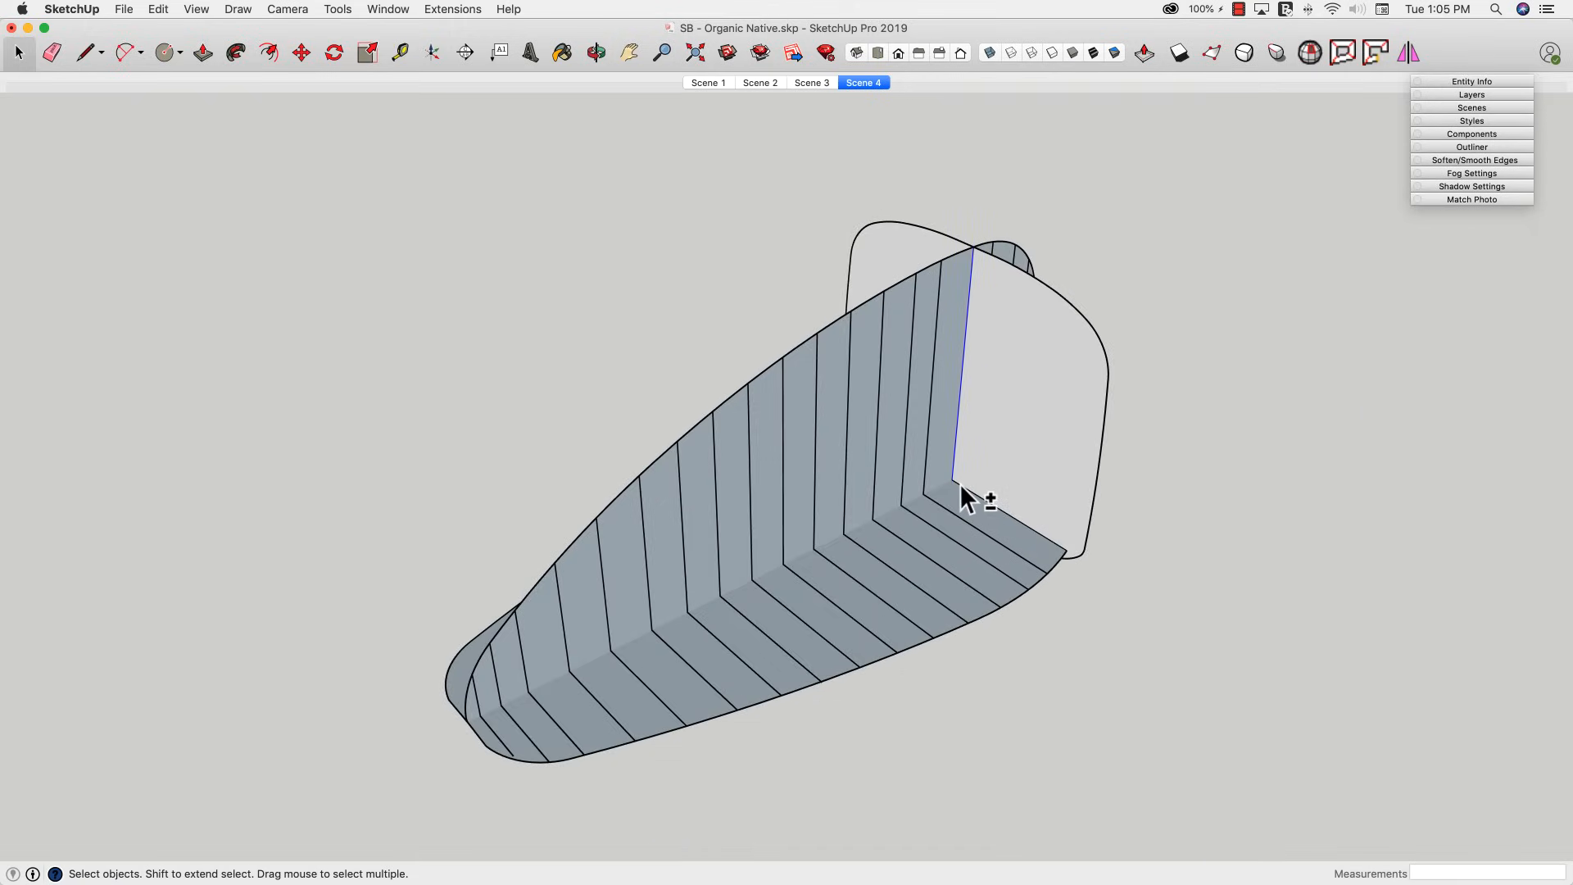
{"action": "left_click", "coordinate": [965, 500]}
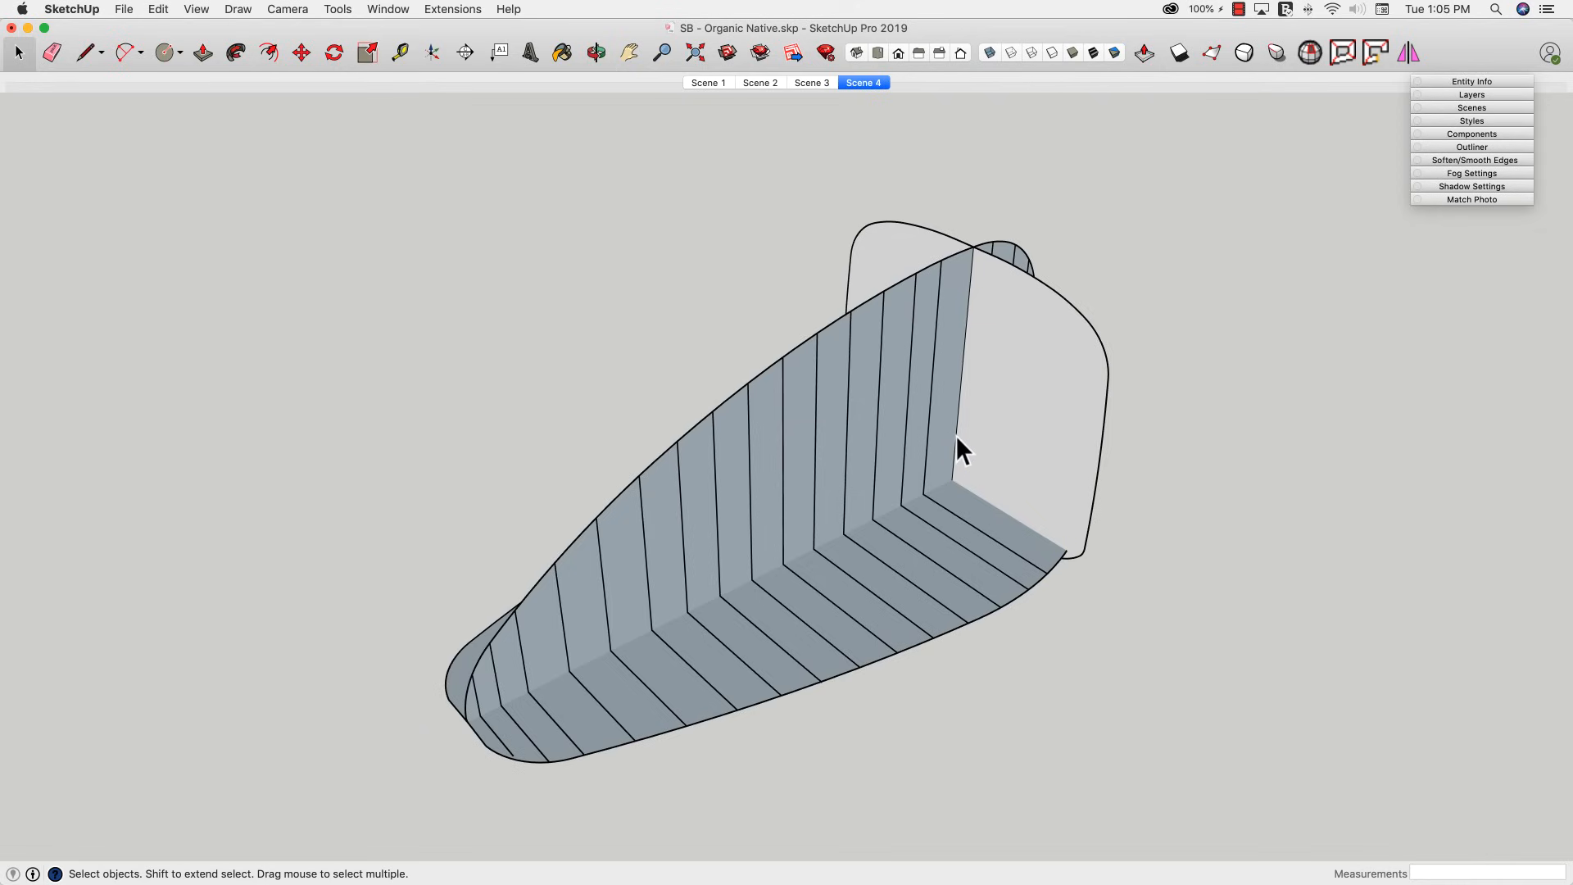
{"action": "left_click", "coordinate": [962, 453]}
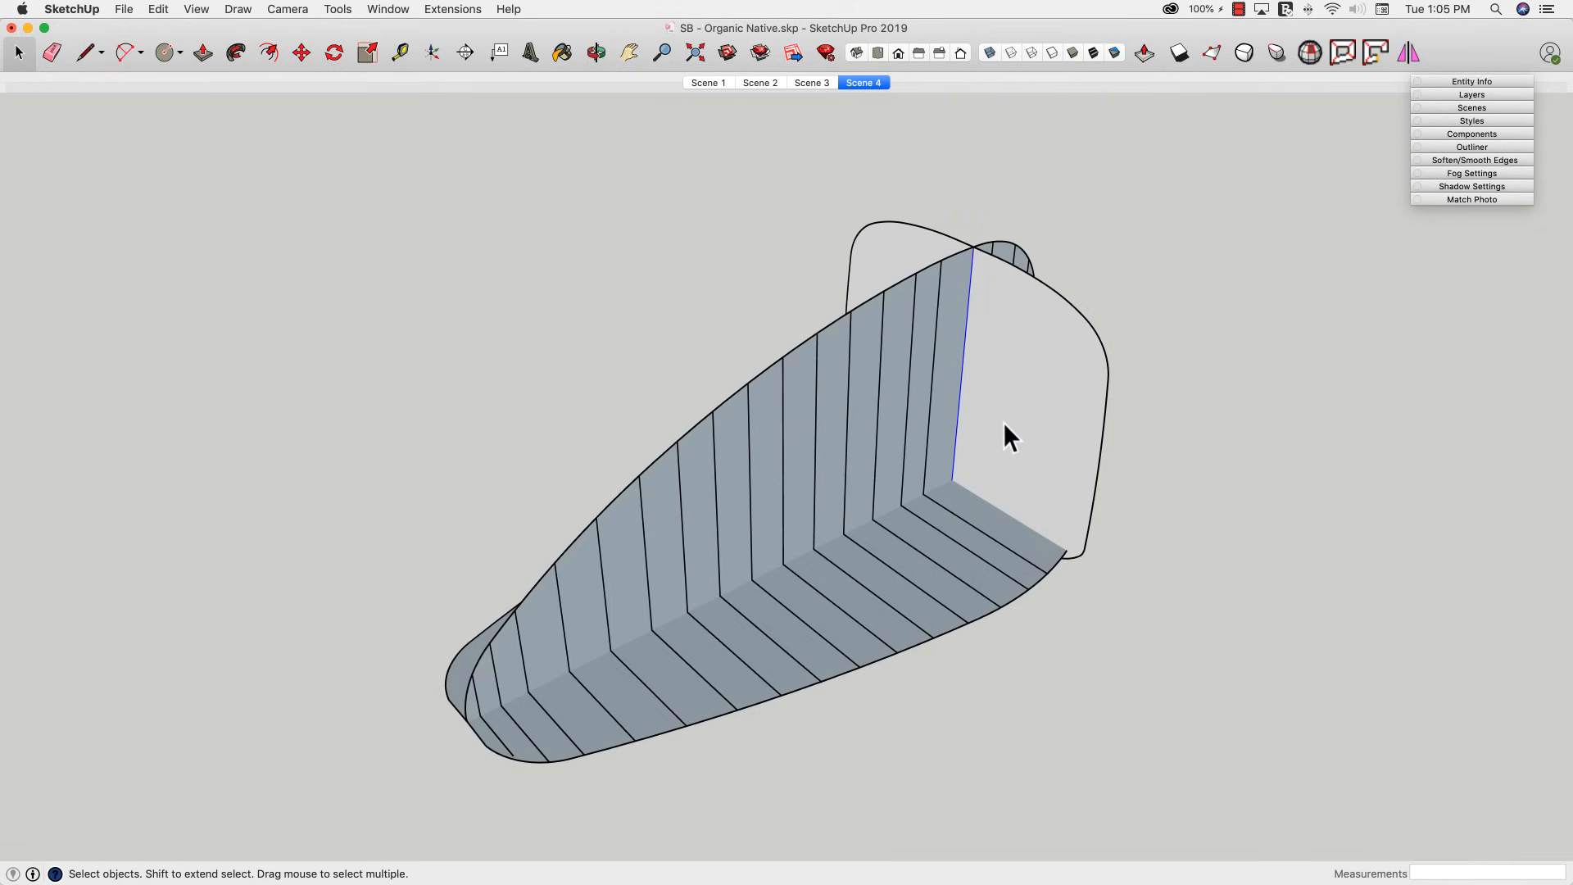
{"action": "left_click", "coordinate": [201, 52]}
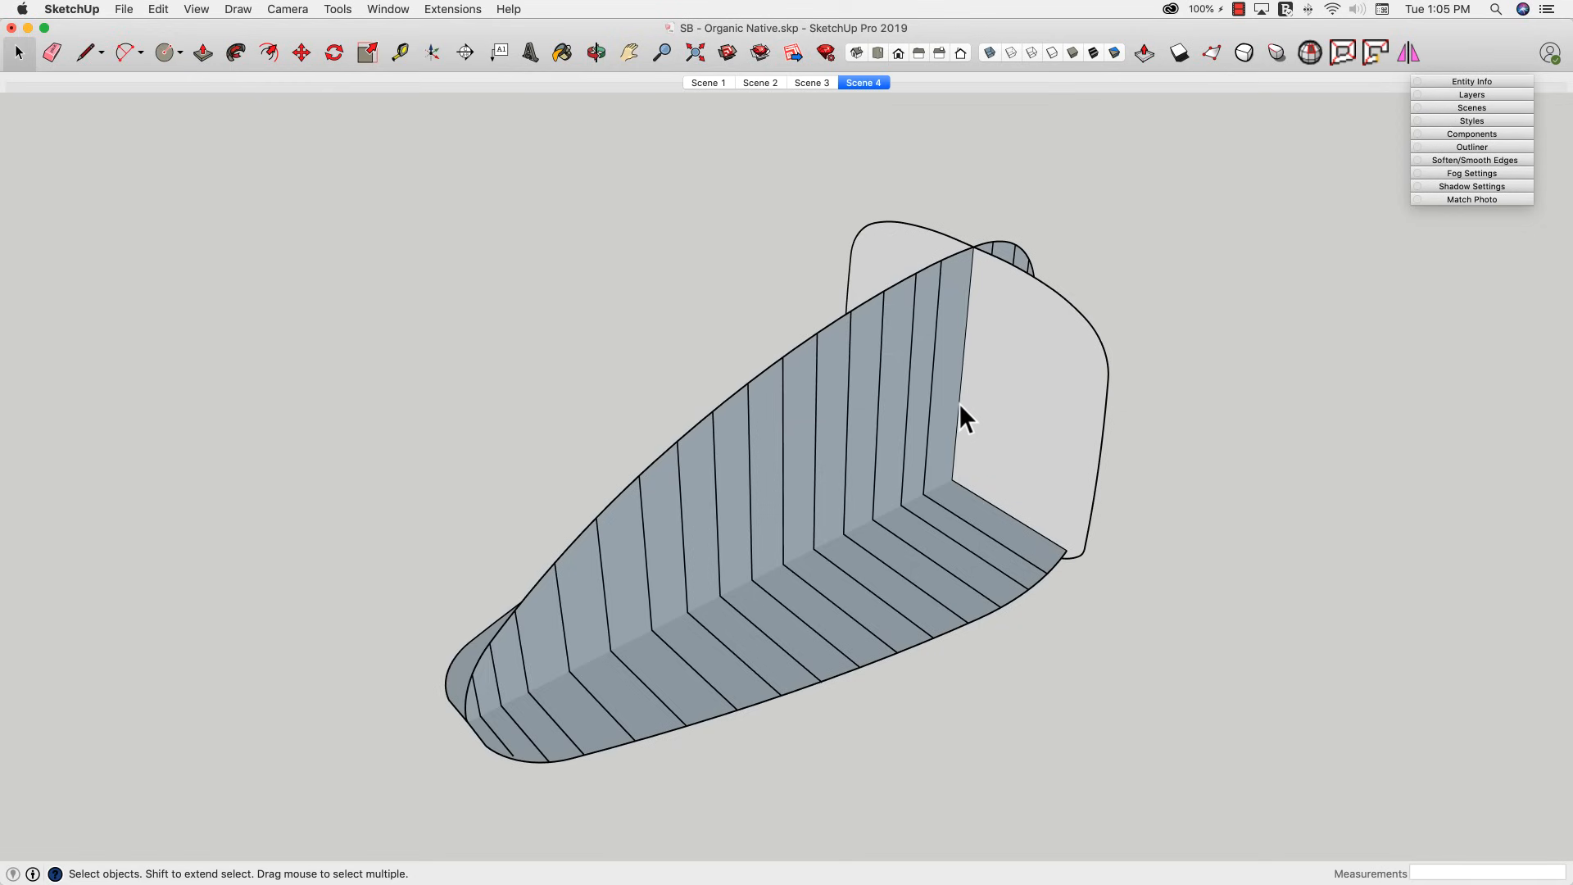
{"action": "left_click", "coordinate": [964, 418]}
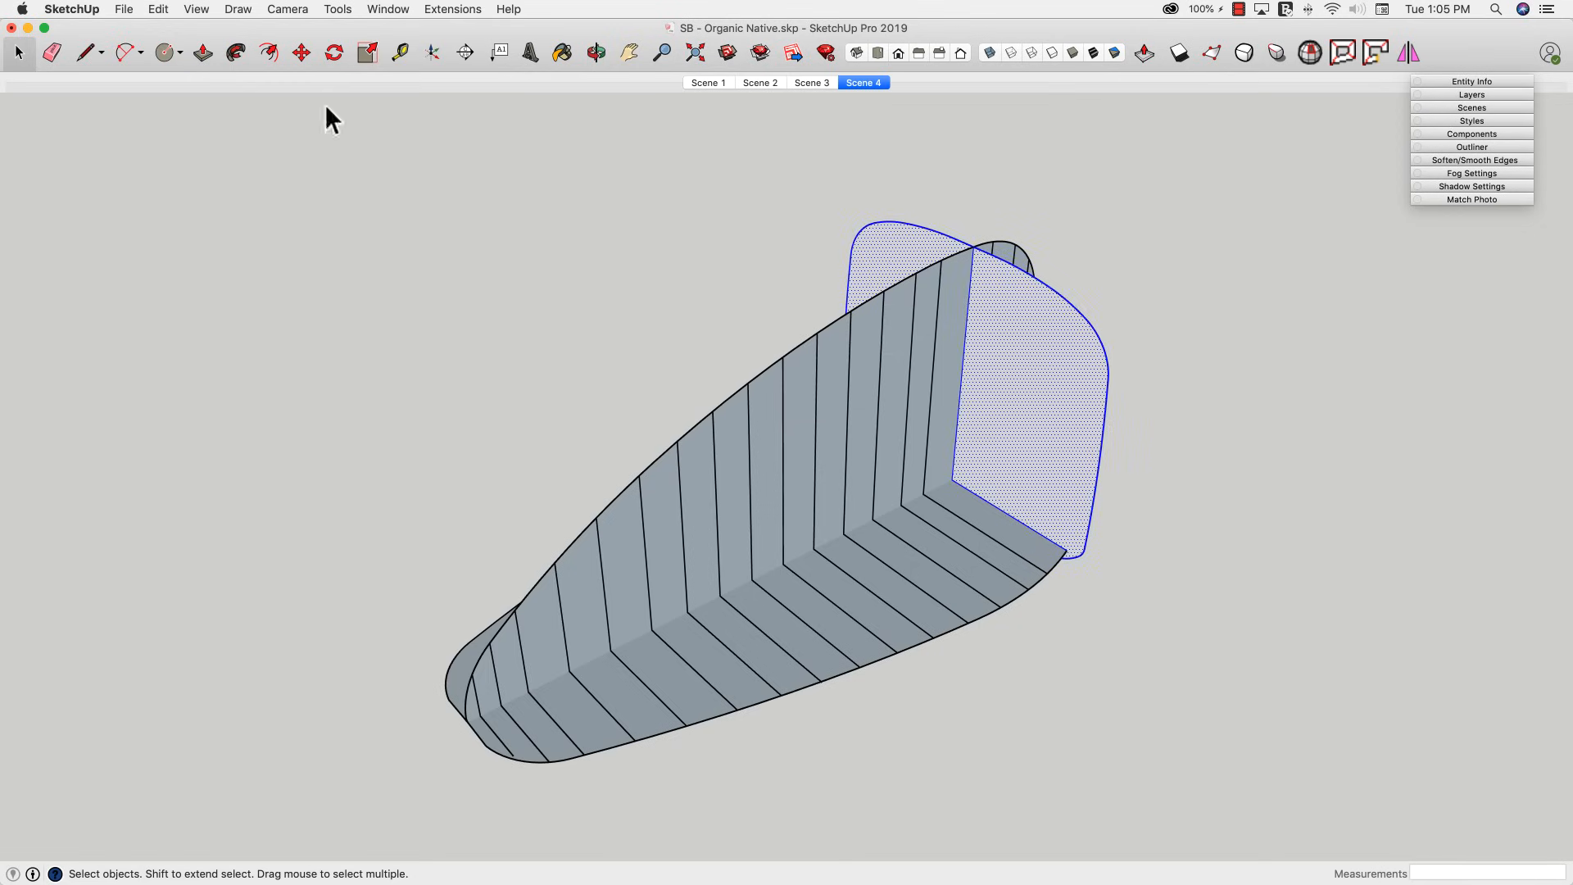
{"action": "mouse_move", "coordinate": [319, 158]}
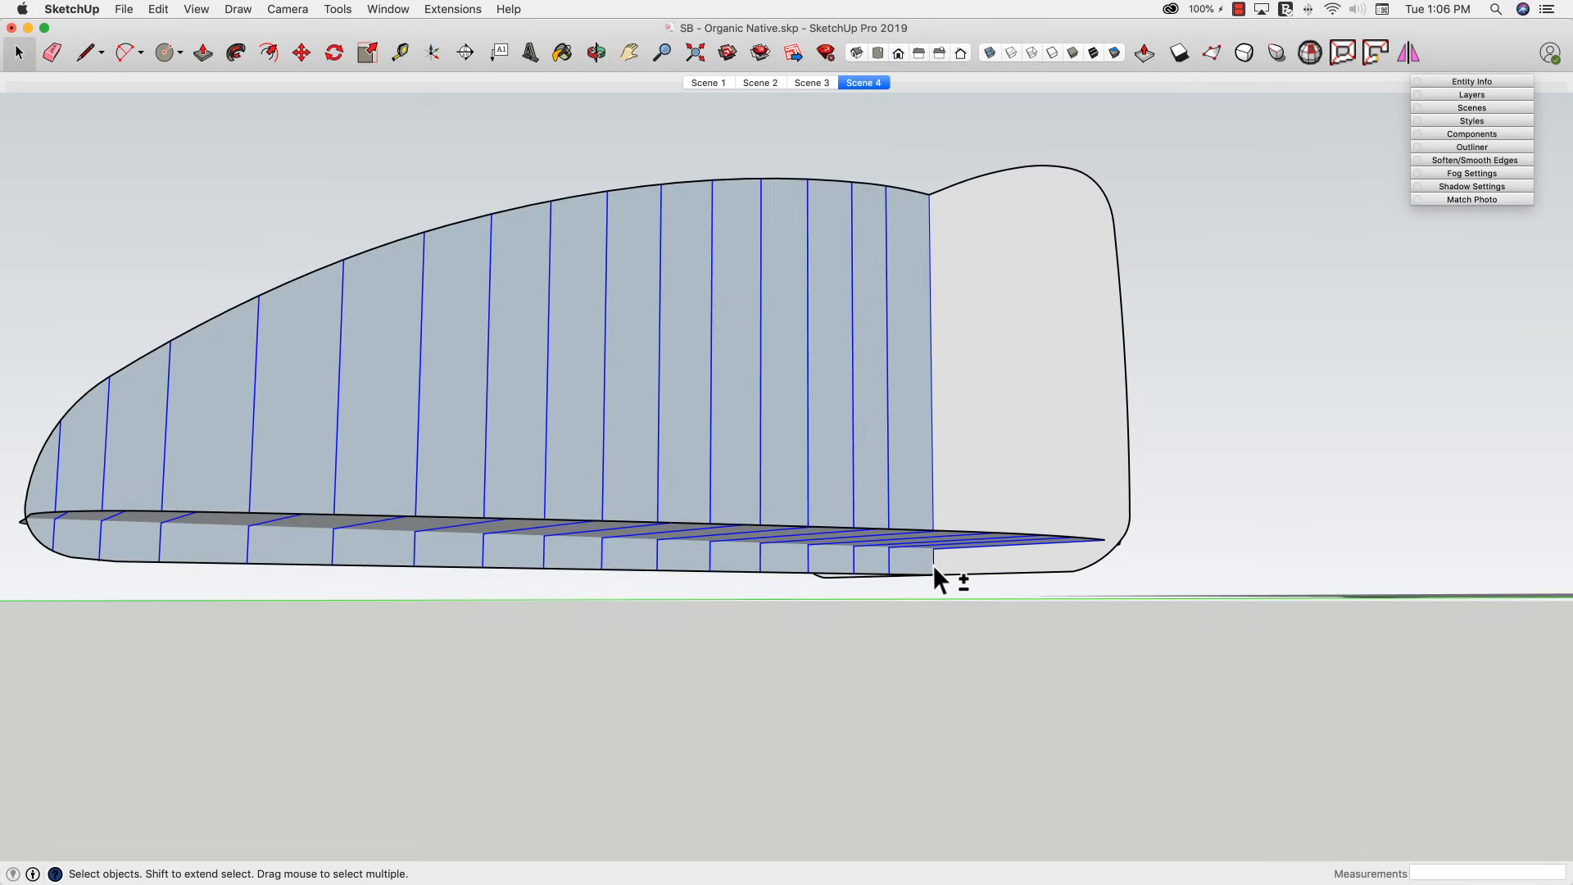
{"action": "left_click_drag", "start_coordinate": [944, 577], "coordinate": [922, 331]}
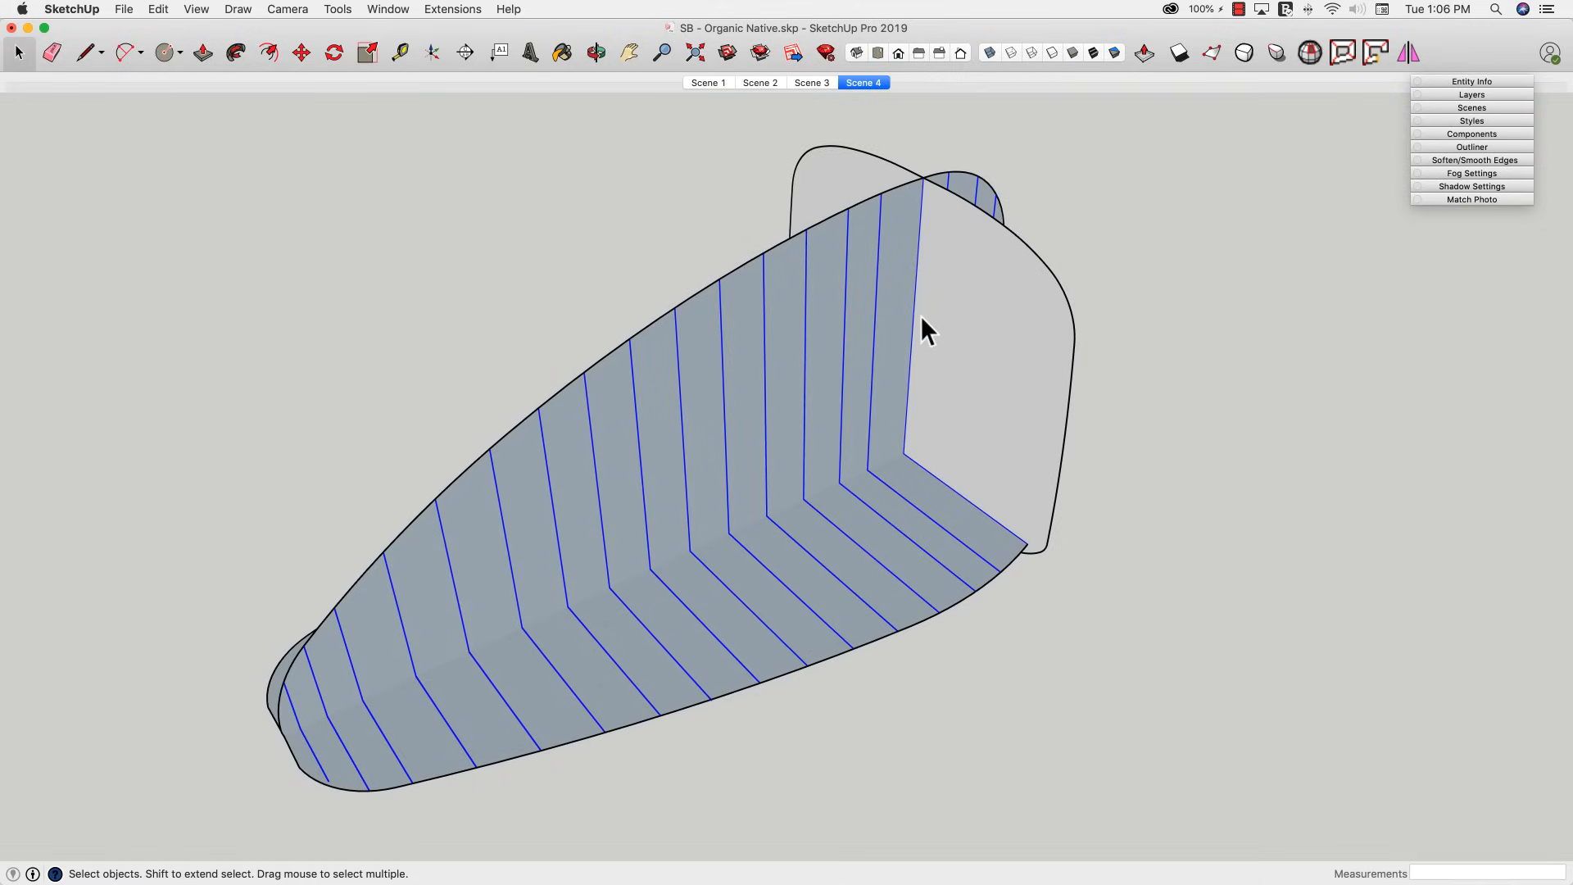
{"action": "right_click", "coordinate": [921, 324]}
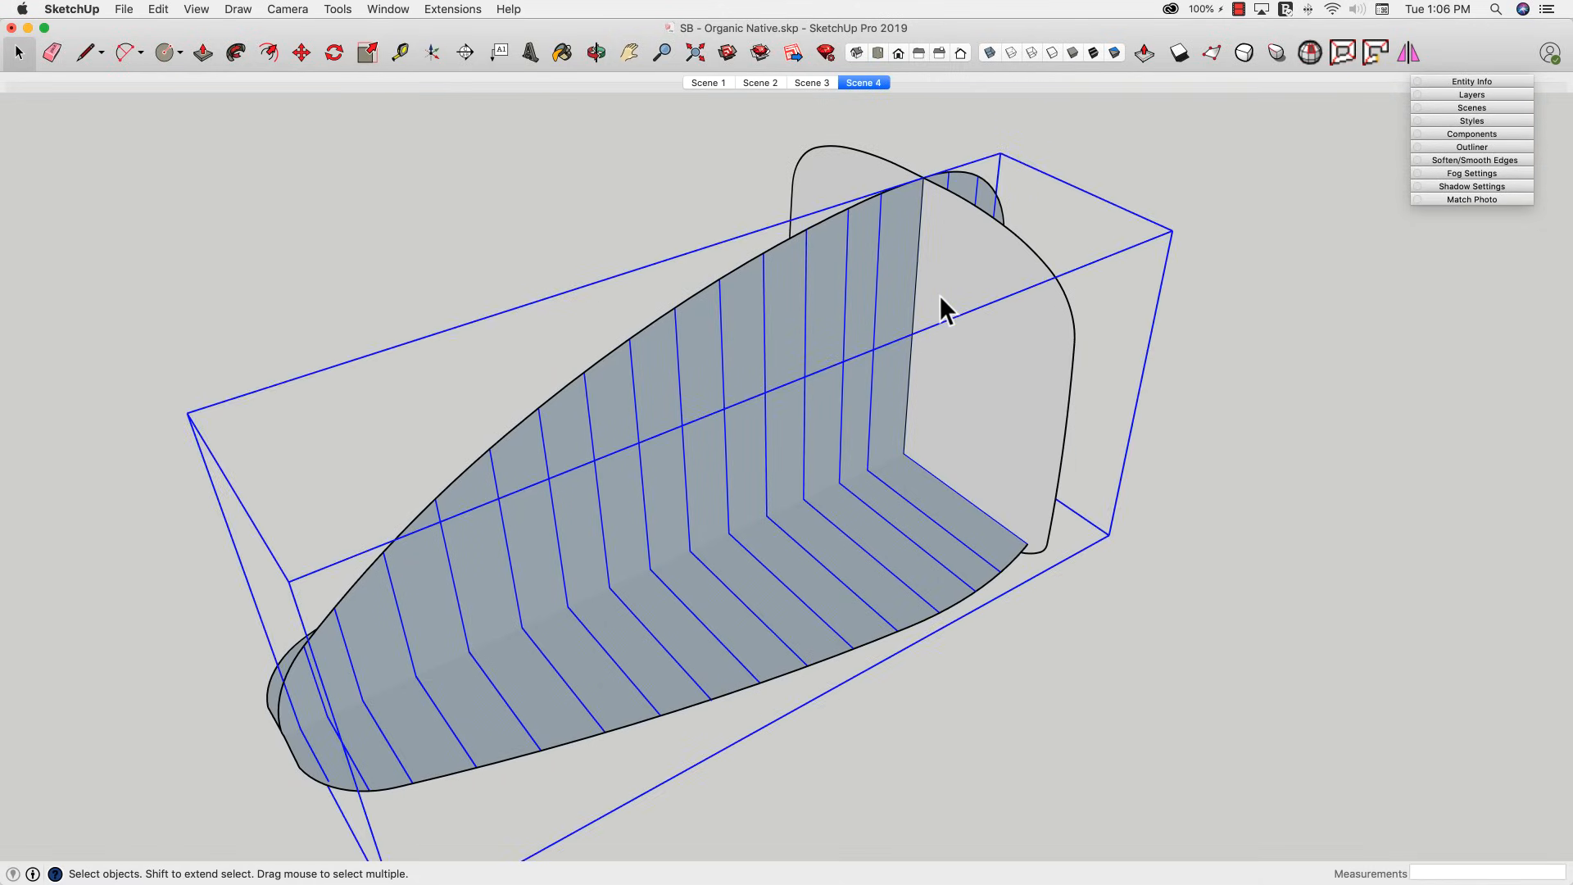
- Select the tank's flat end face ready for pushing and pulling
{"action": "left_click", "coordinate": [202, 52]}
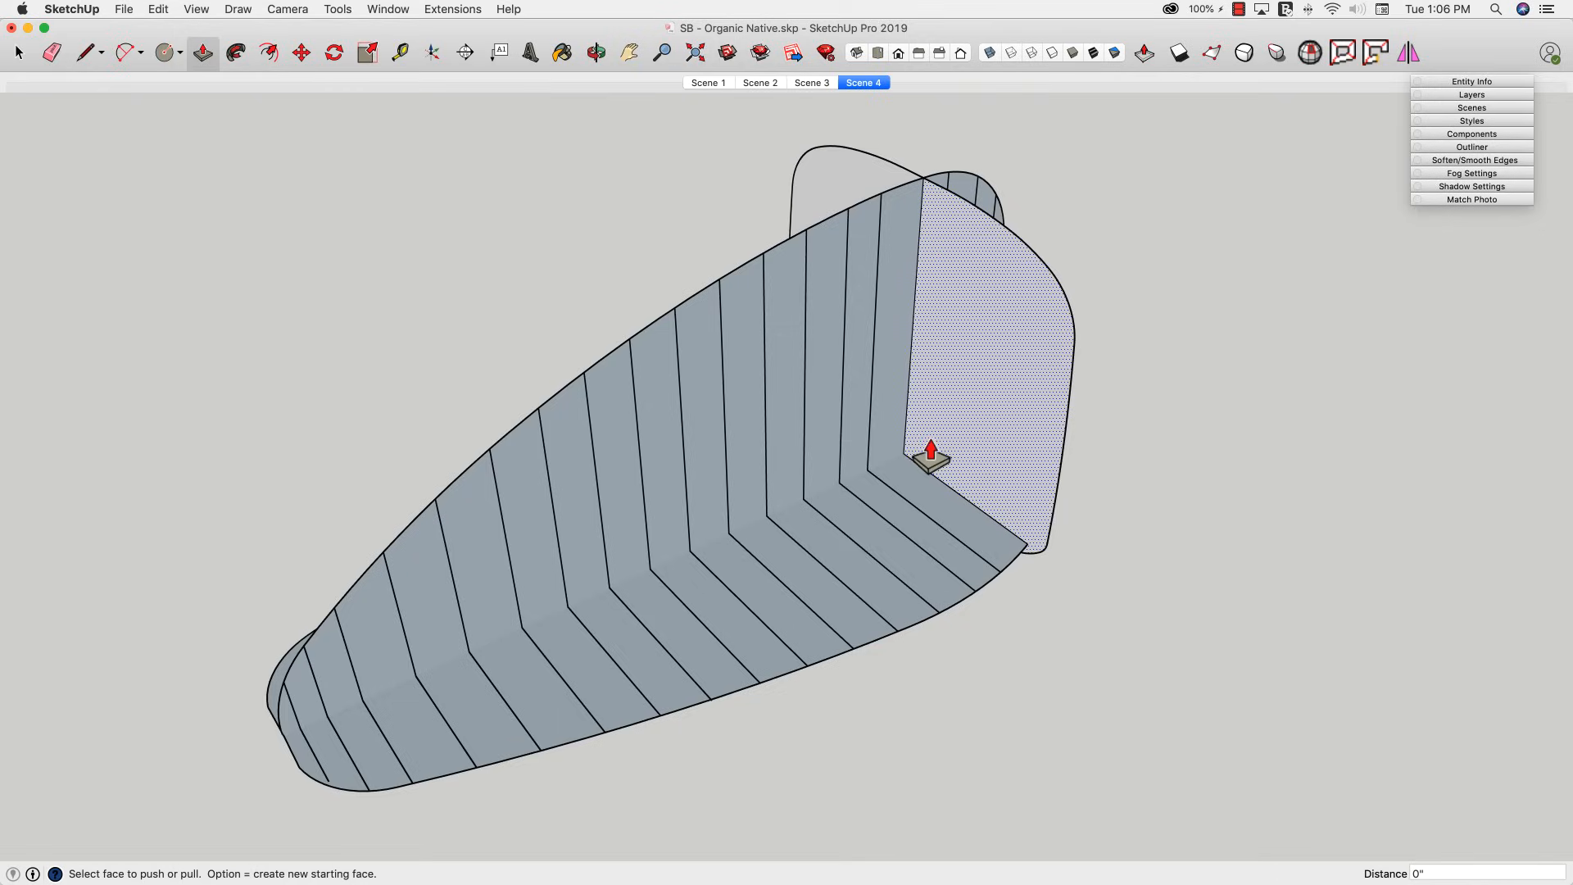
{"action": "mouse_move", "coordinate": [937, 323]}
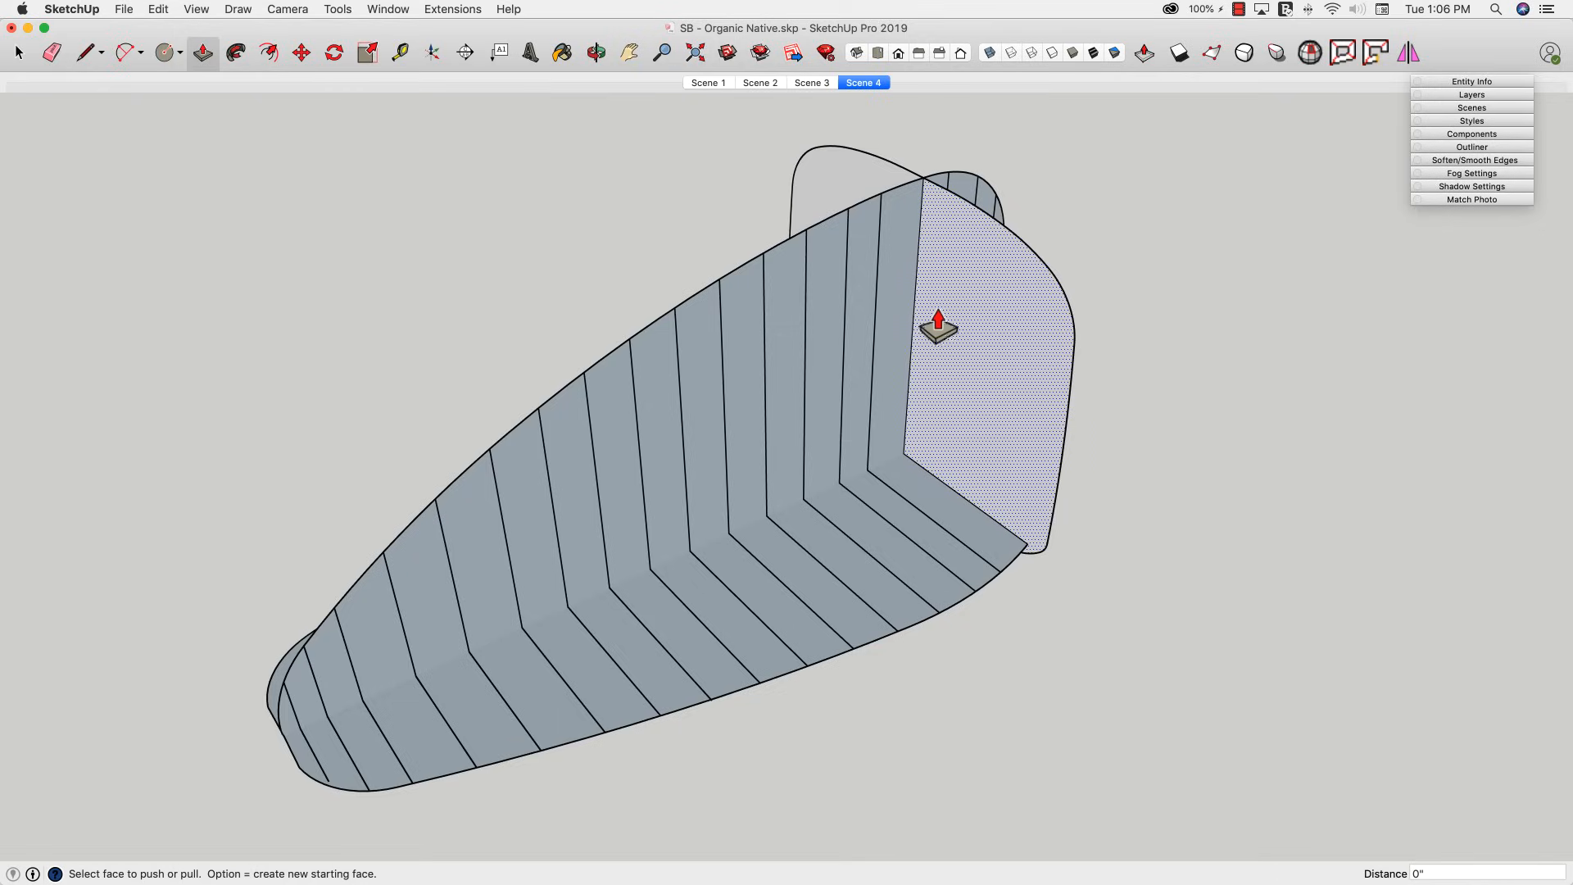
{"action": "left_click", "coordinate": [16, 53]}
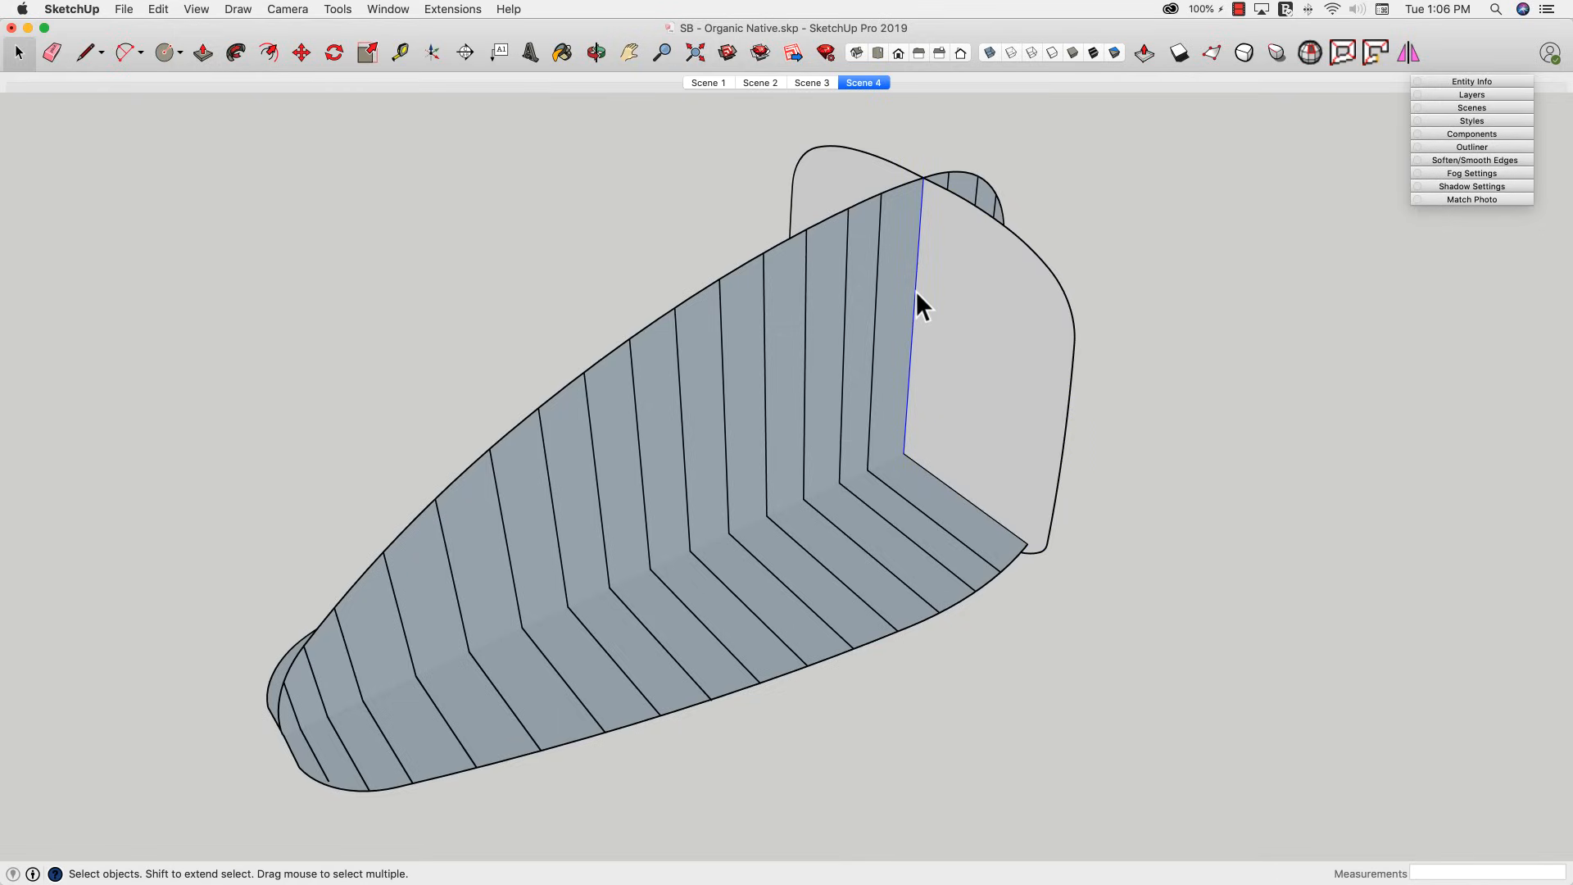
{"action": "left_click", "coordinate": [884, 336]}
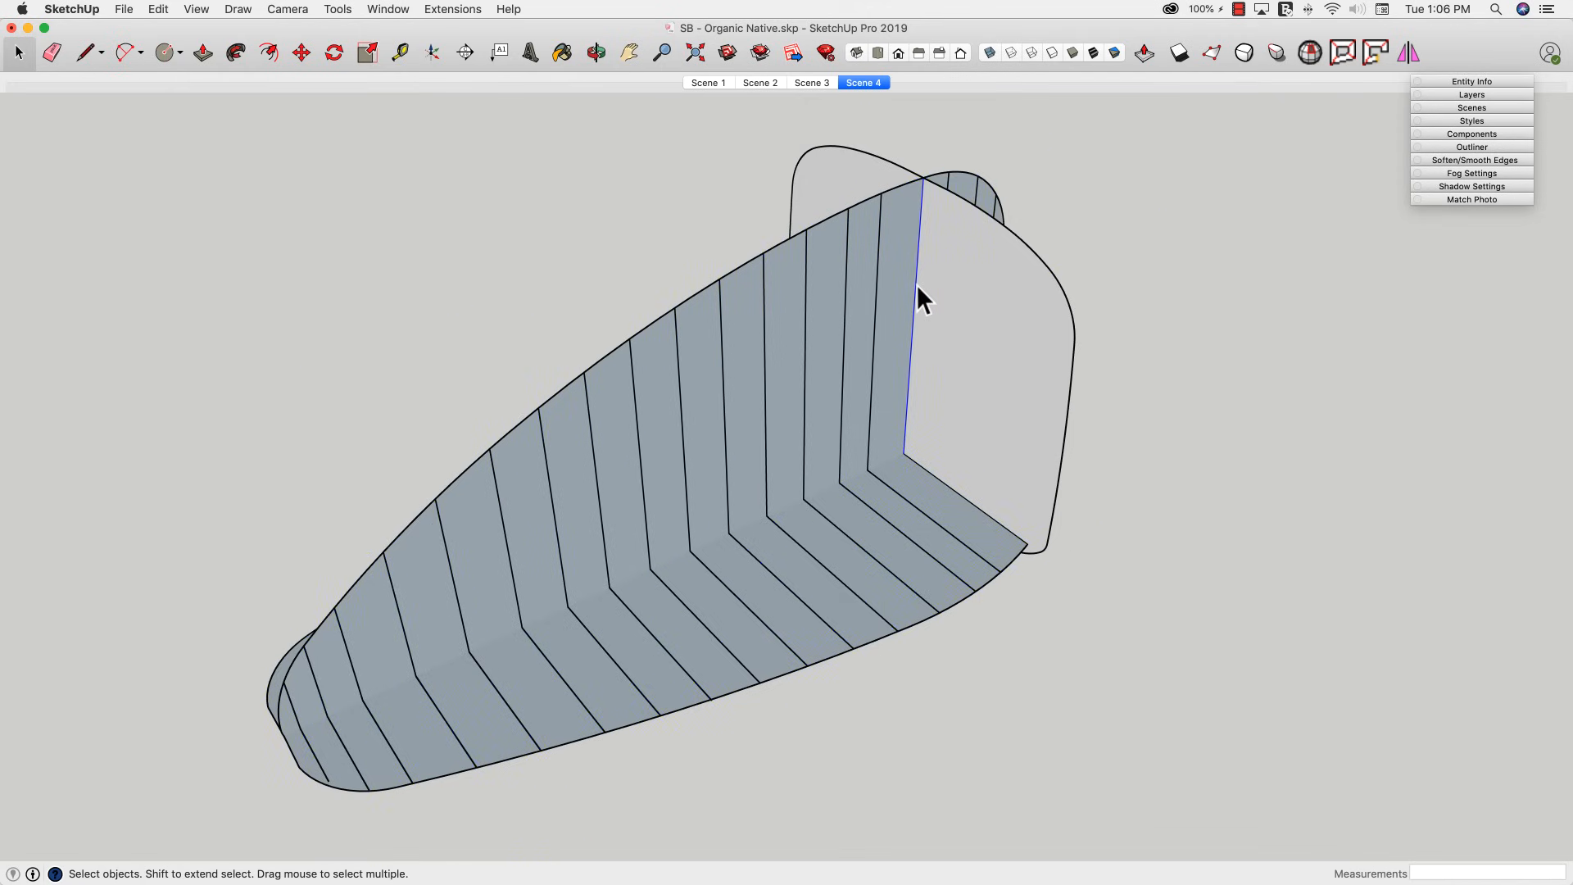
{"action": "left_click", "coordinate": [202, 53]}
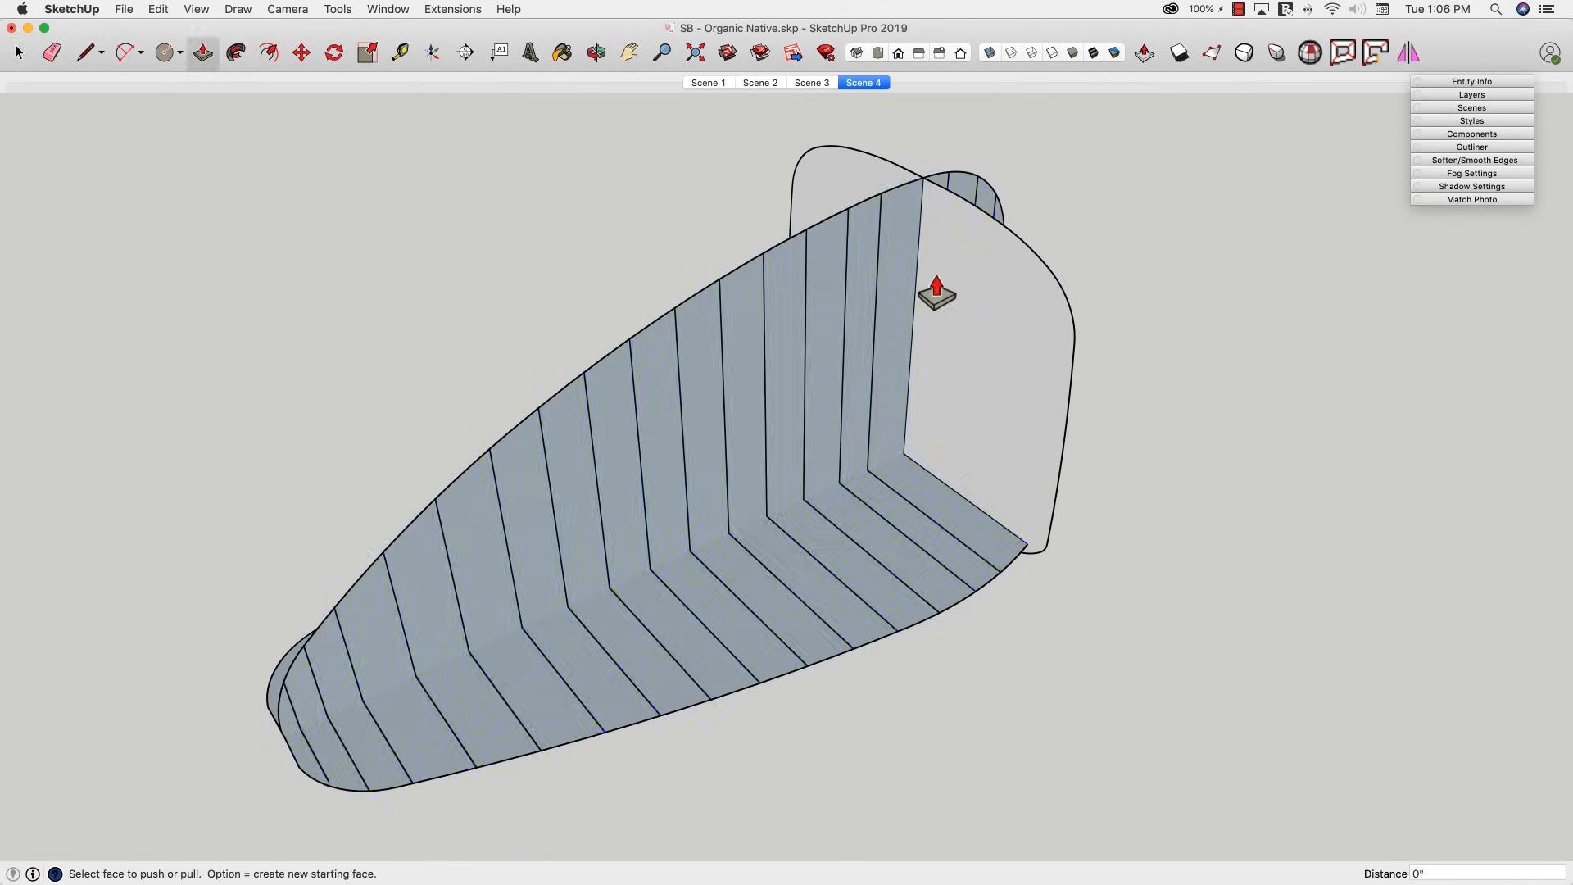
- Pull the end face outward into a thin slice about 1" thick
{"action": "left_click_drag", "start_coordinate": [936, 291], "coordinate": [1011, 601]}
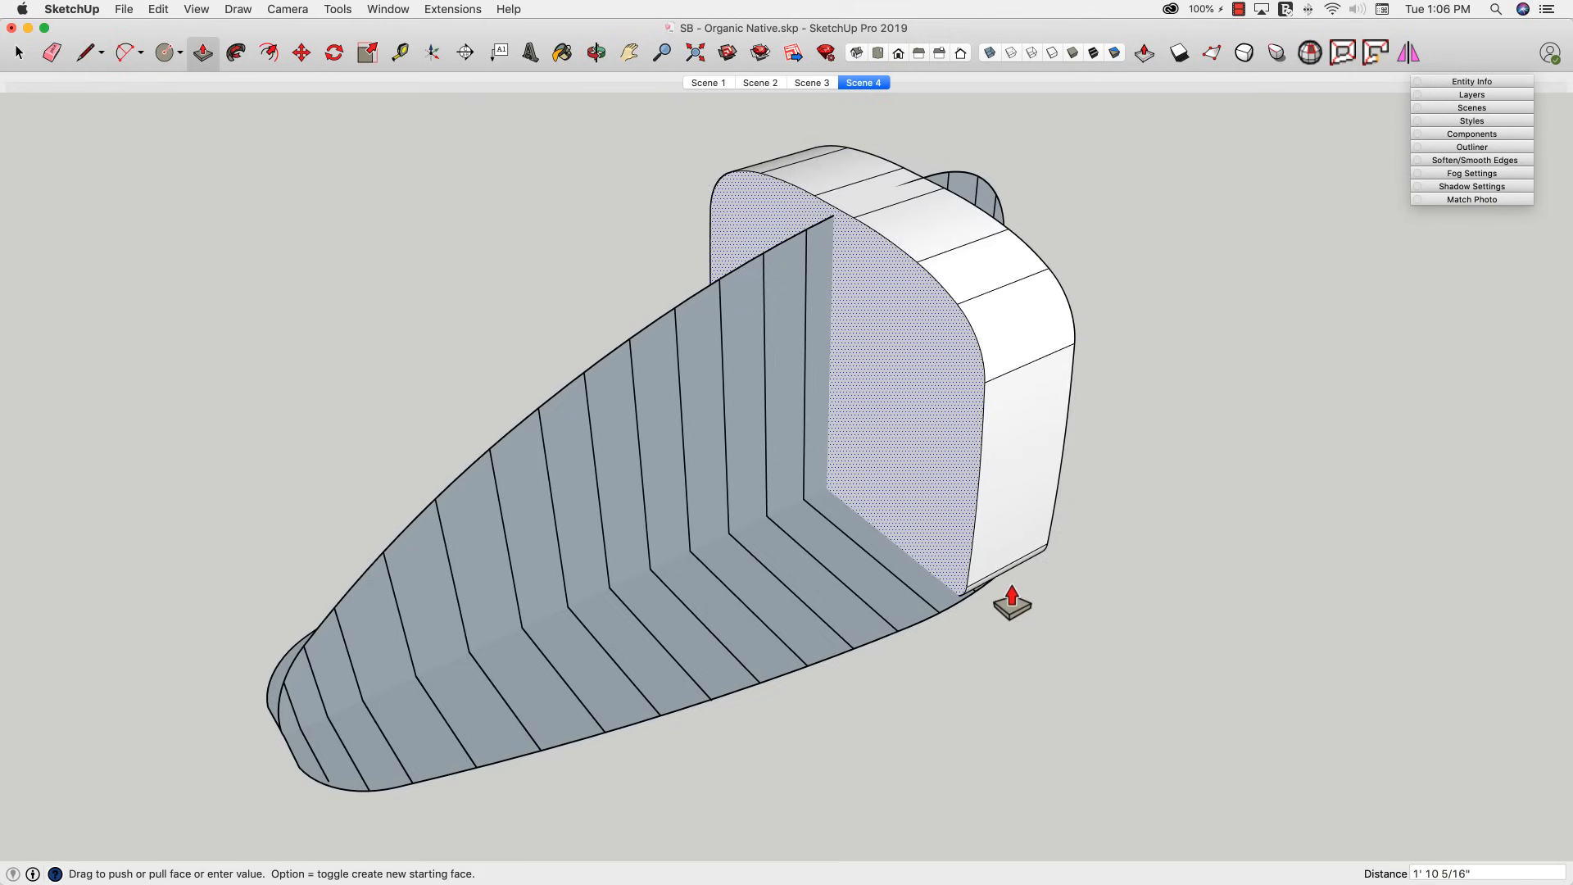
{"action": "left_click_drag", "start_coordinate": [1012, 605], "coordinate": [1031, 413]}
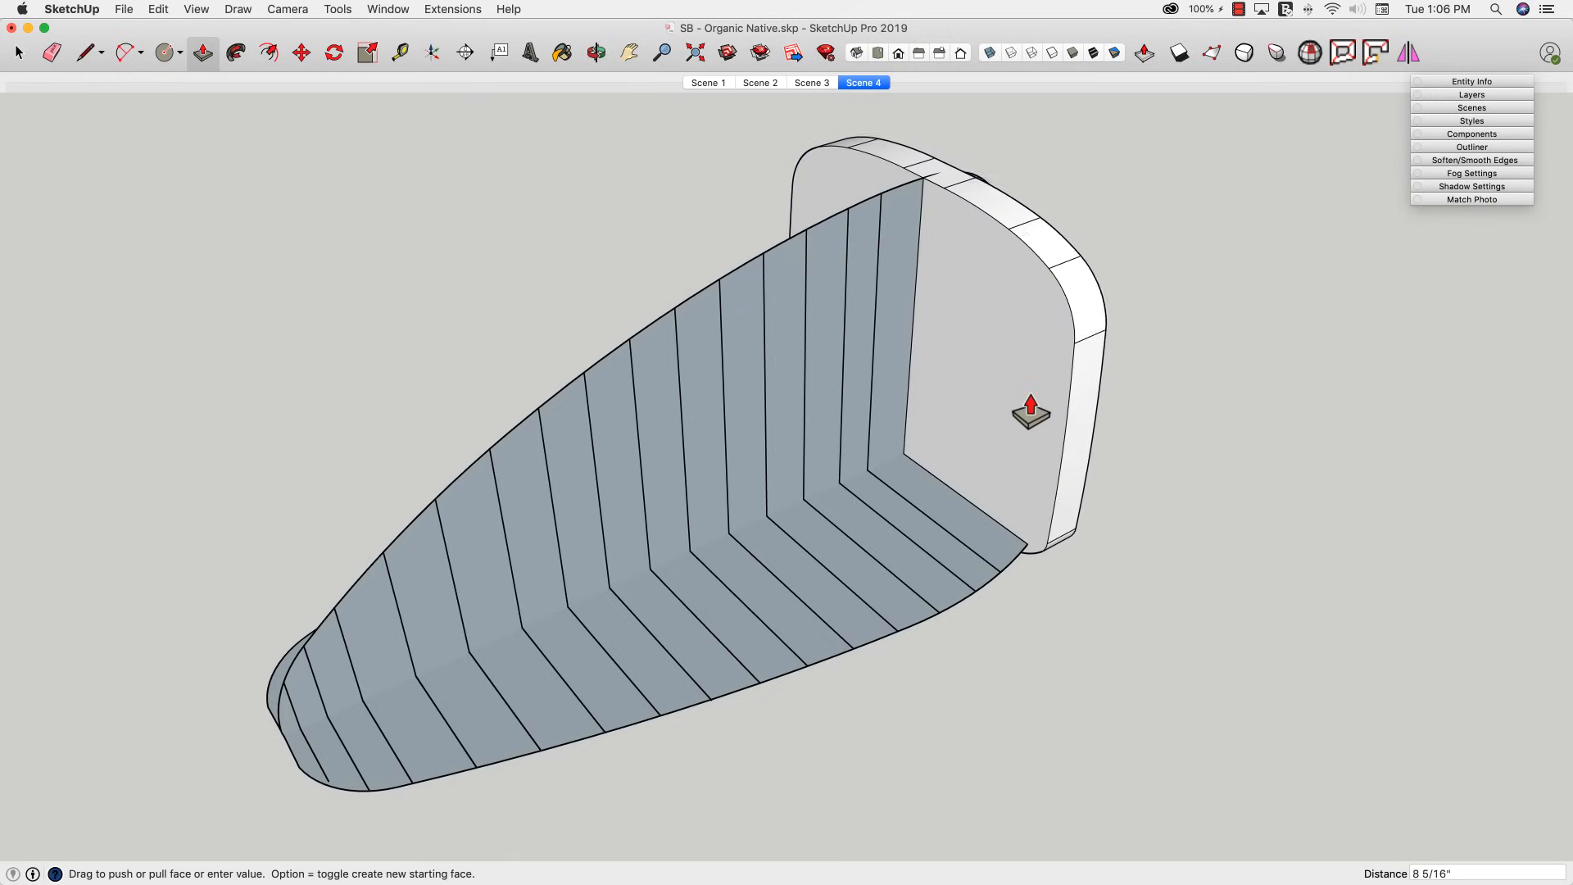
{"action": "left_click_drag", "start_coordinate": [1031, 415], "coordinate": [931, 506]}
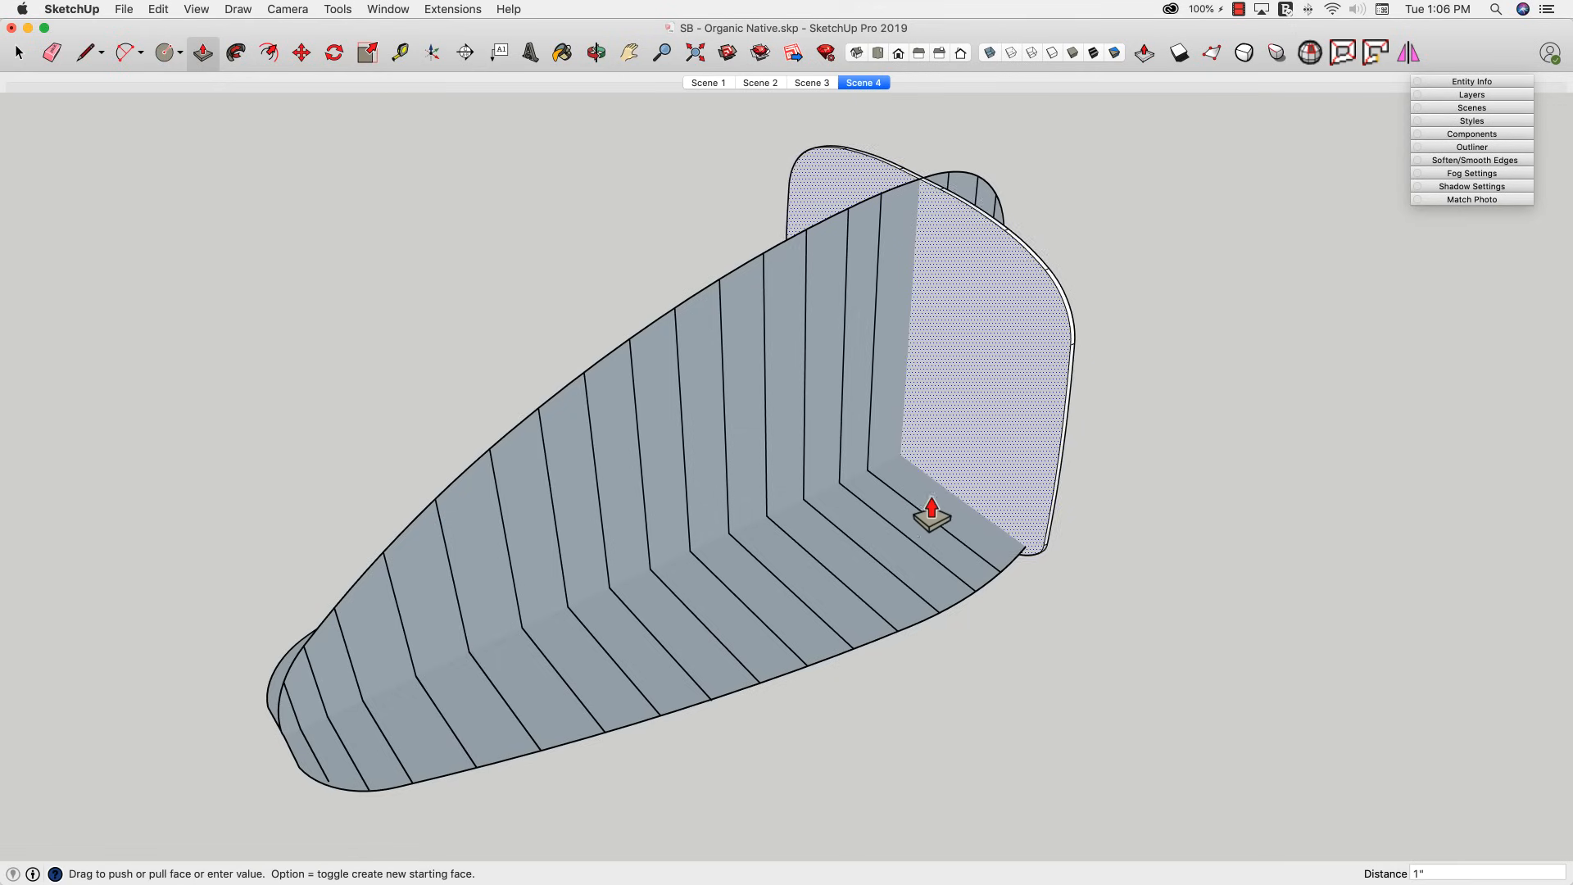
{"action": "left_click_drag", "start_coordinate": [931, 513], "coordinate": [941, 529]}
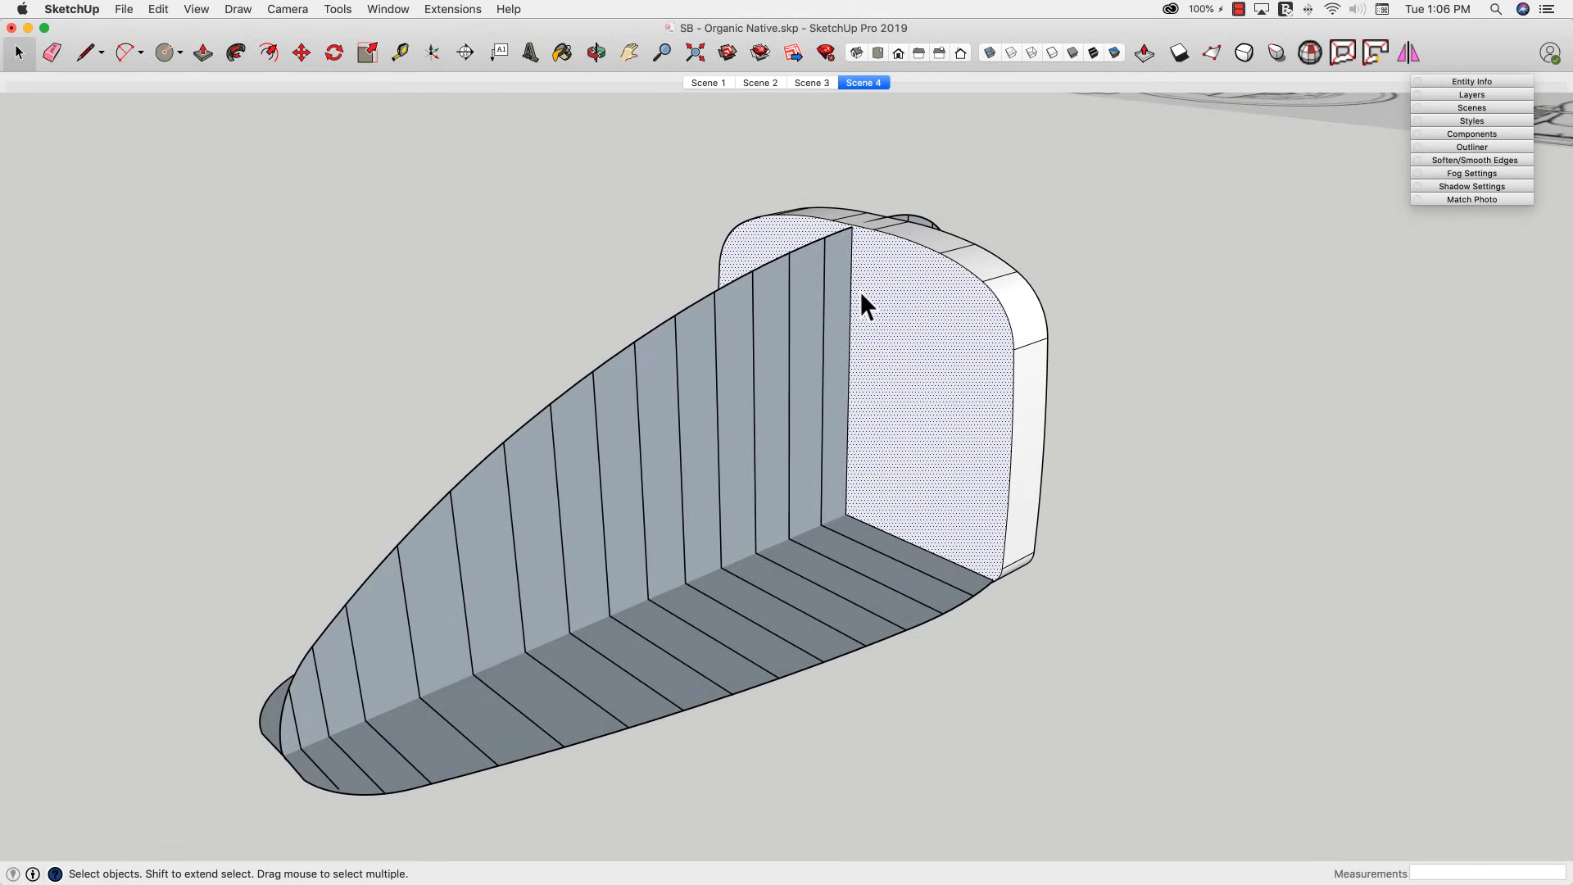
- Scale the new end slice narrower to about 0.95 of its width
{"action": "left_click", "coordinate": [366, 53]}
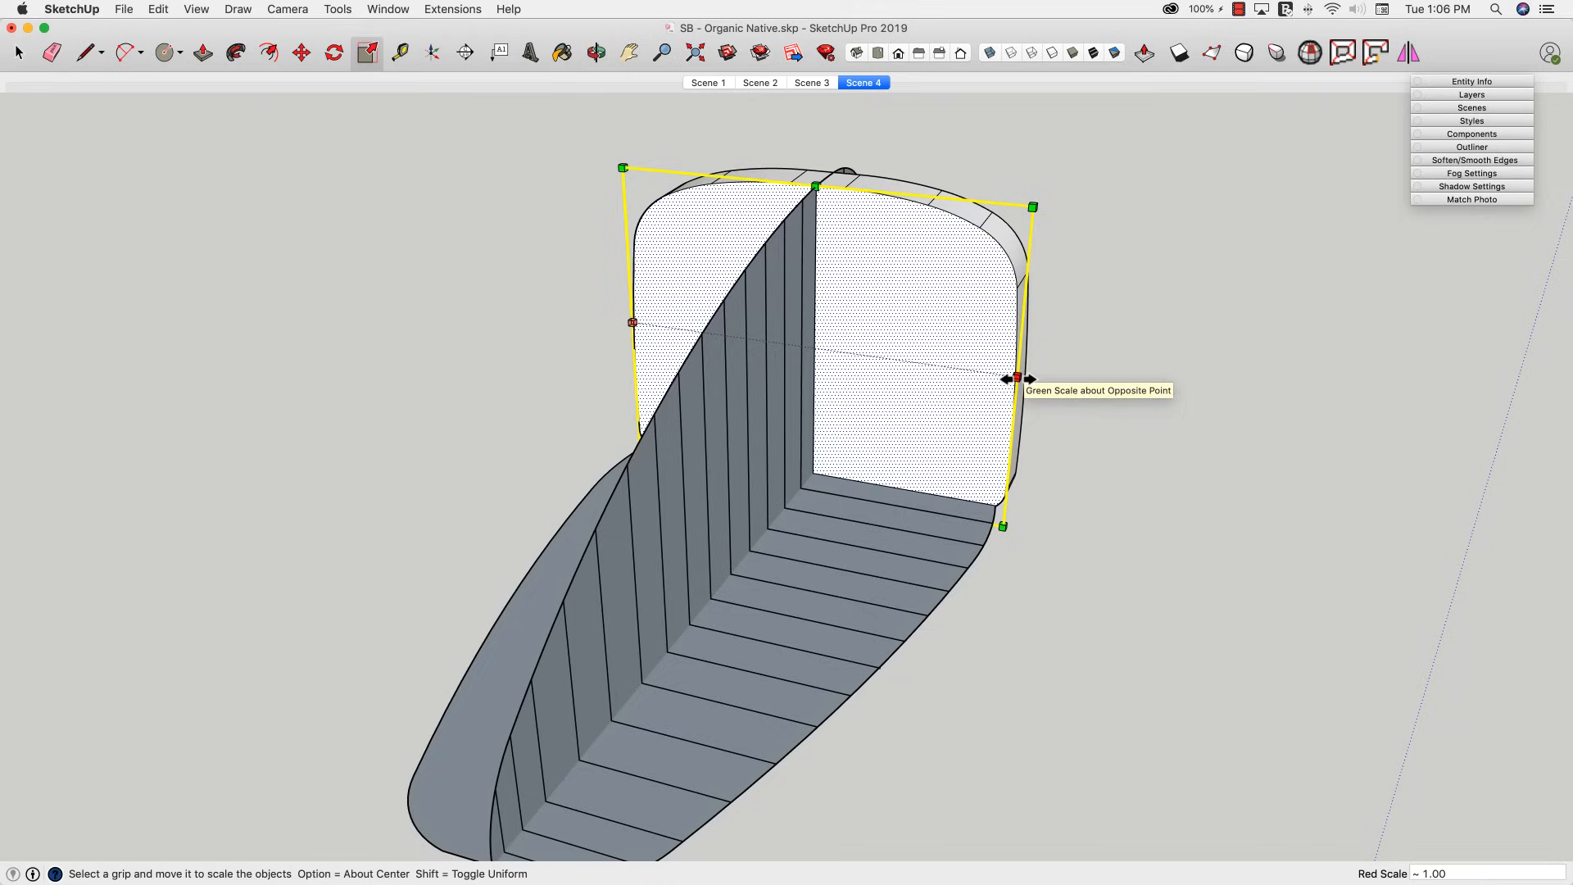
{"action": "left_click_drag", "start_coordinate": [1014, 378], "coordinate": [1015, 499]}
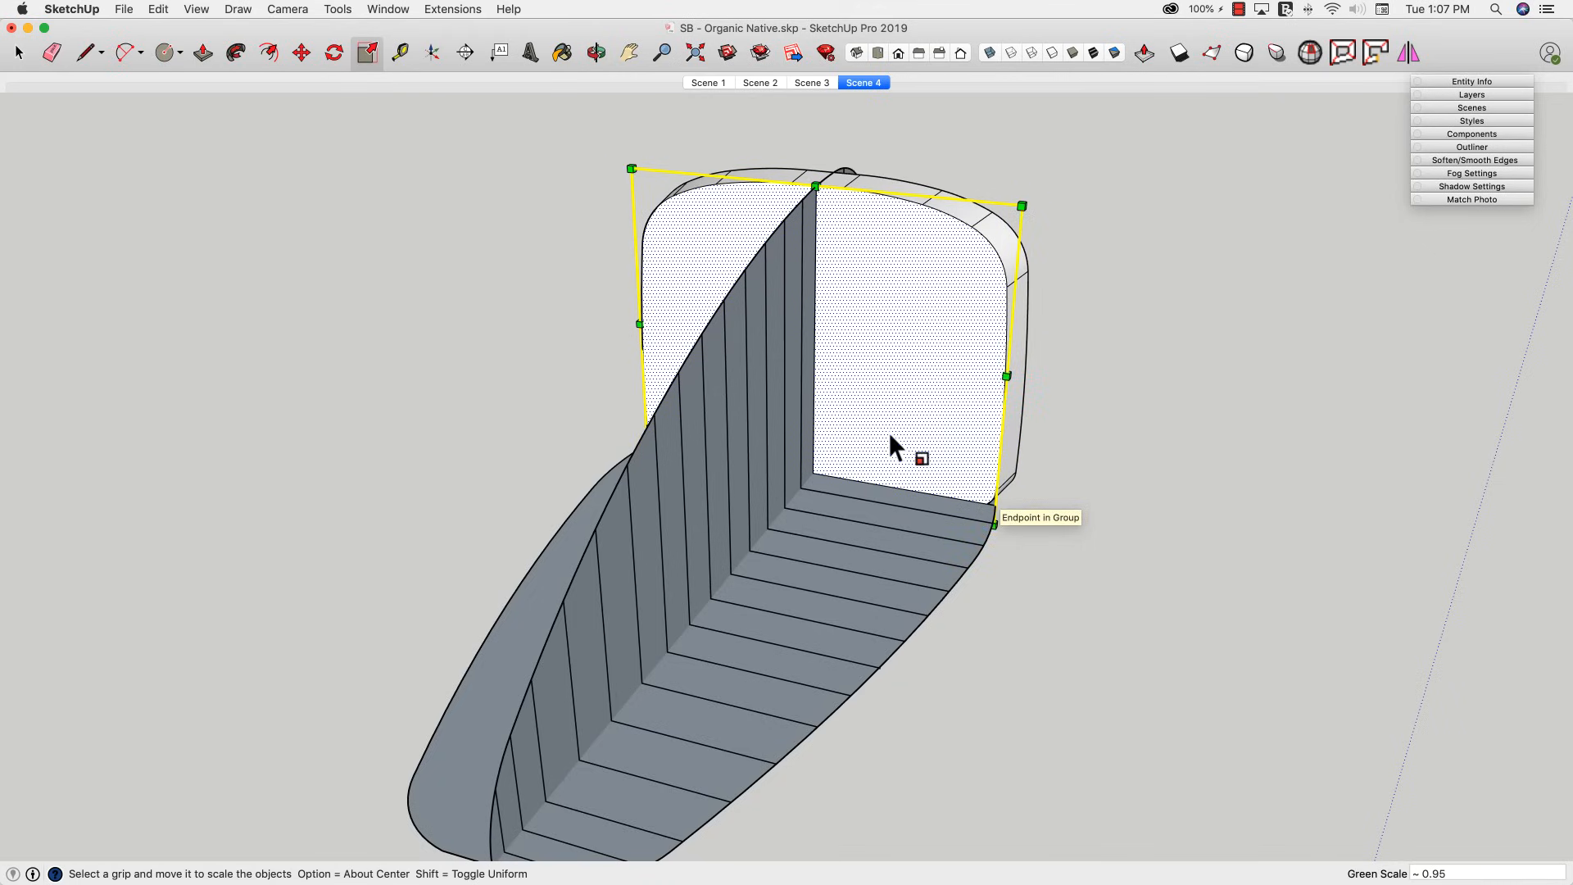
{"action": "left_click", "coordinate": [201, 52]}
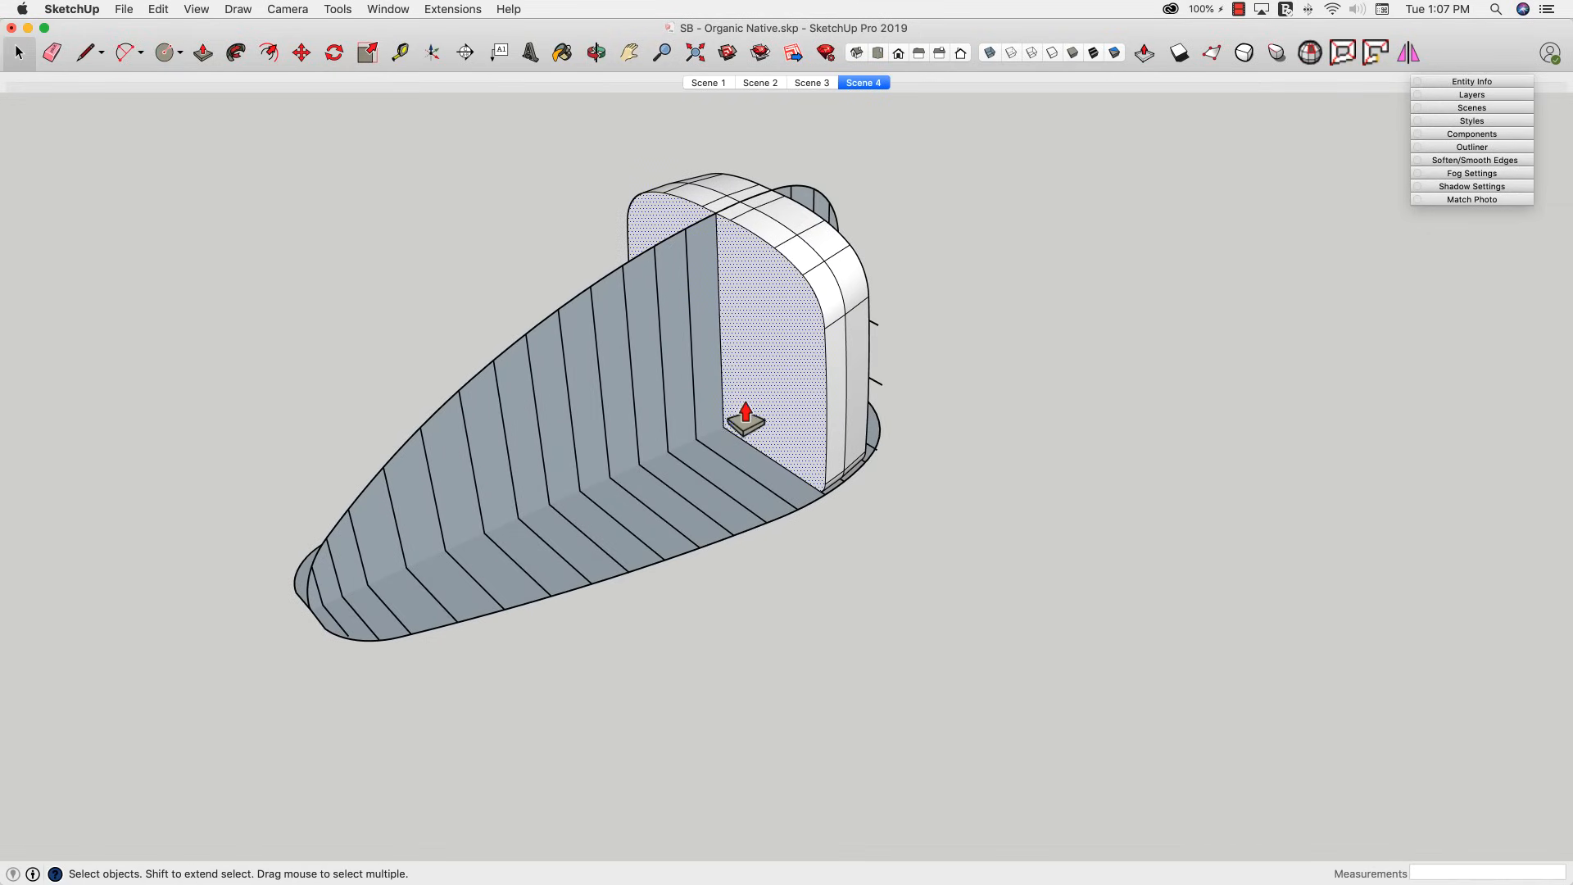
- Pull out another end slice and taper it vertically to fill out the body
{"action": "left_click", "coordinate": [200, 53]}
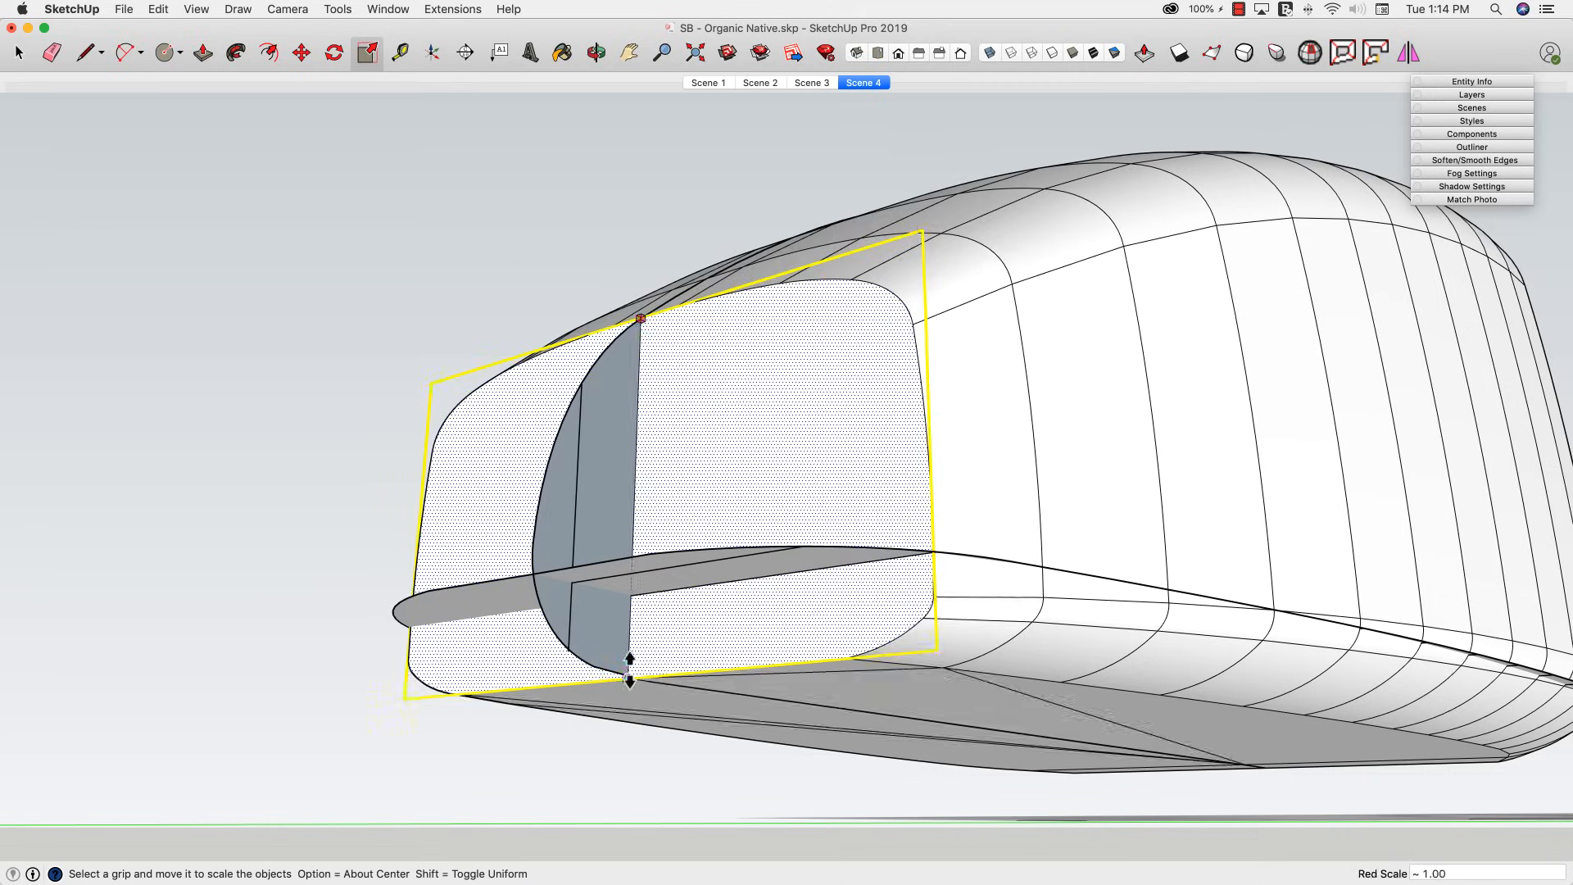
{"action": "left_click", "coordinate": [202, 52]}
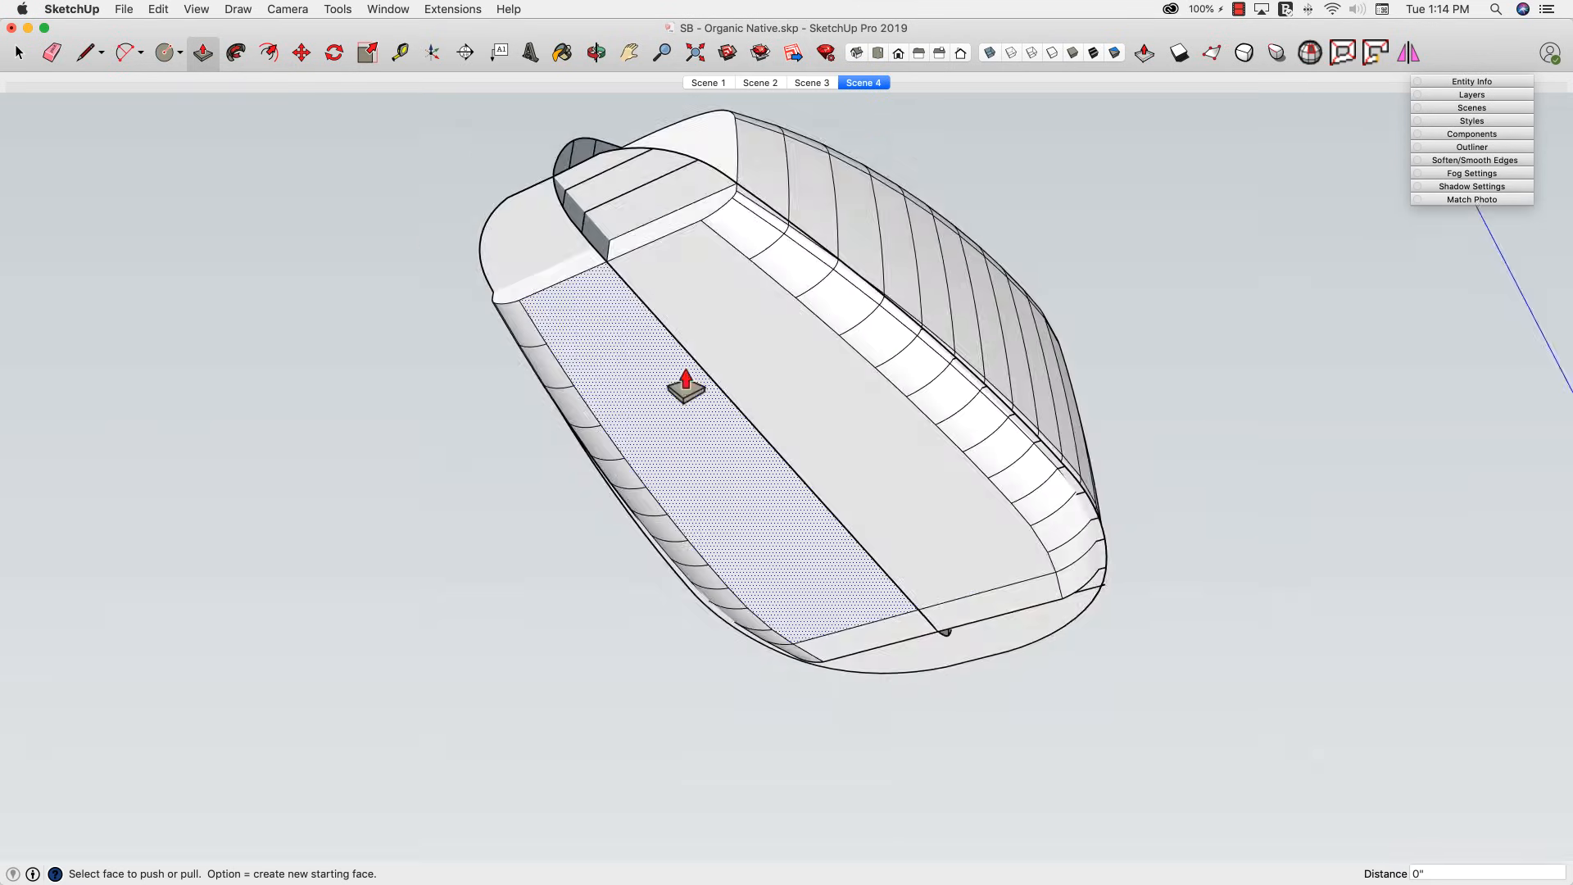
- Push the underside face and extrude a new front end slice outward
{"action": "left_click_drag", "start_coordinate": [685, 387], "coordinate": [721, 464]}
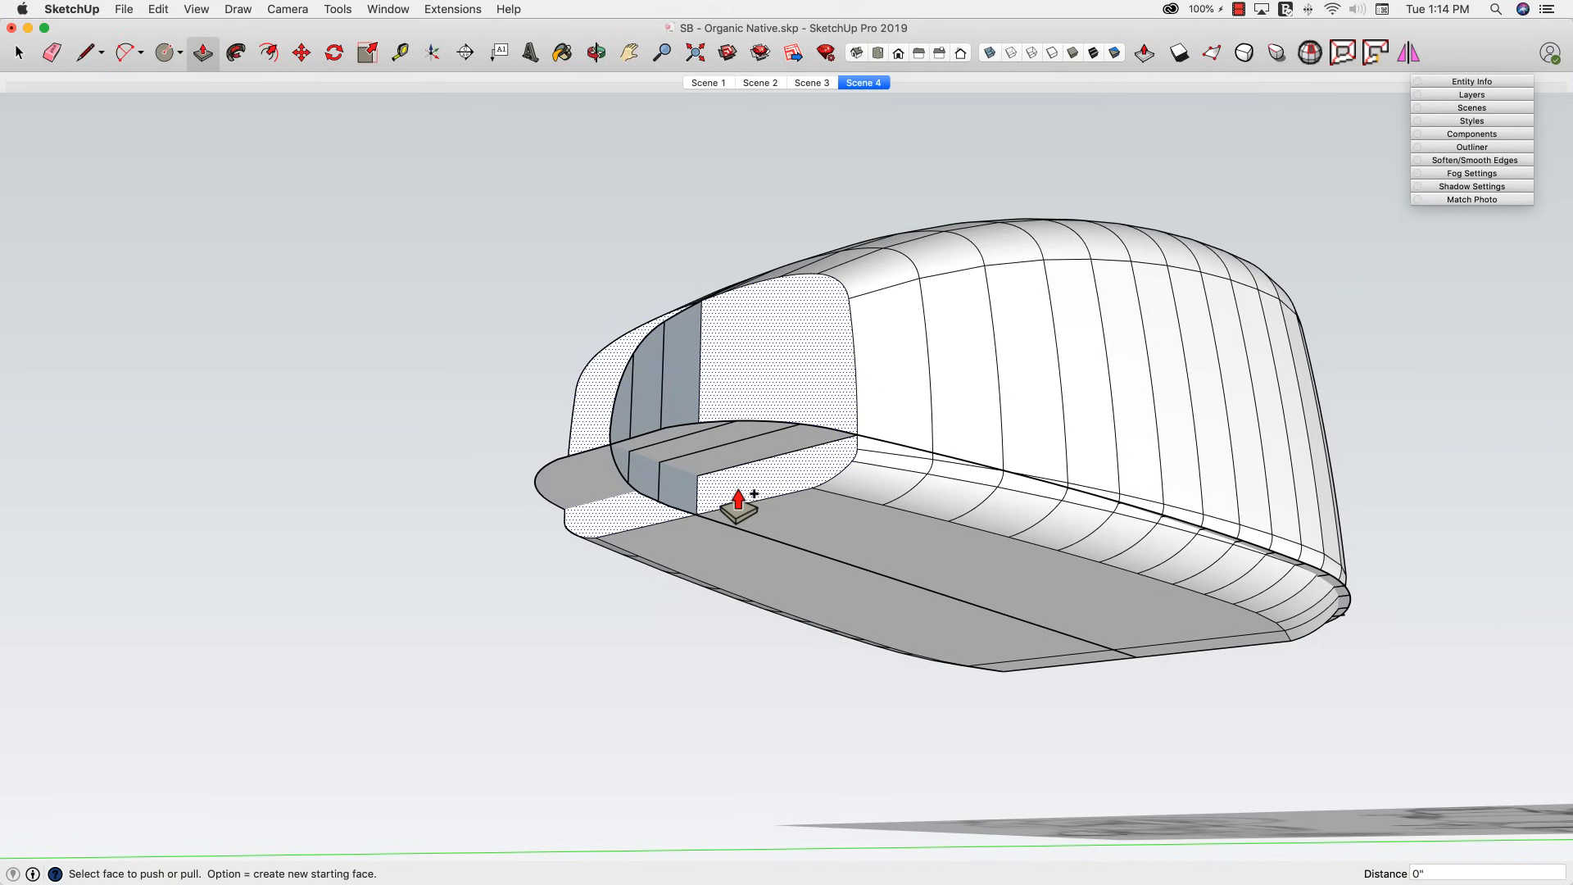
{"action": "left_click_drag", "start_coordinate": [741, 511], "coordinate": [749, 457]}
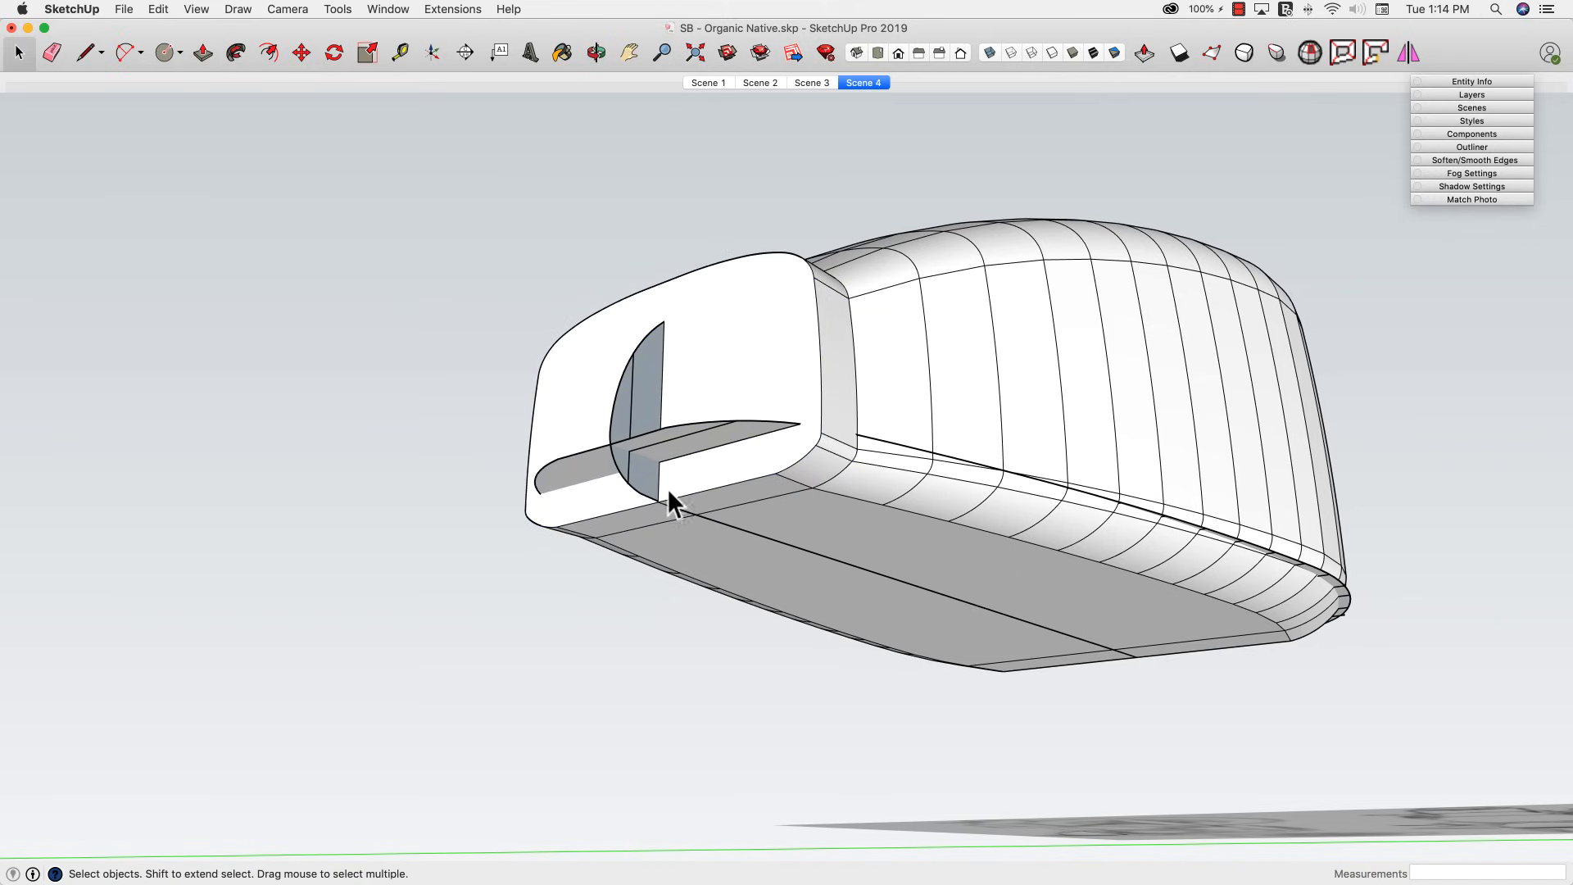
{"action": "left_click", "coordinate": [672, 458]}
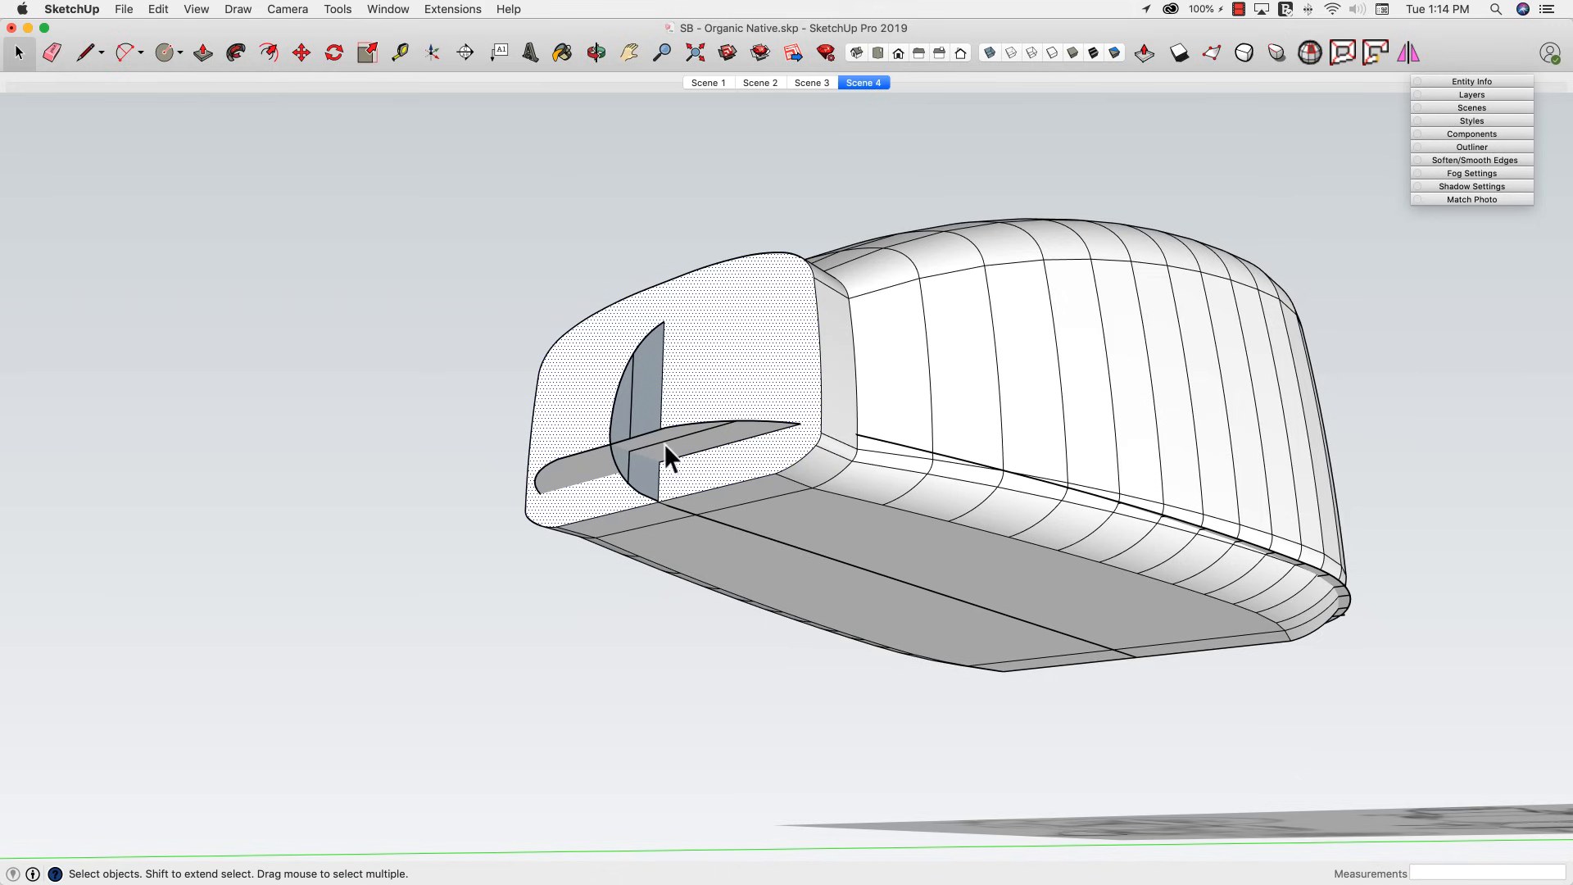
{"action": "left_click", "coordinate": [367, 53]}
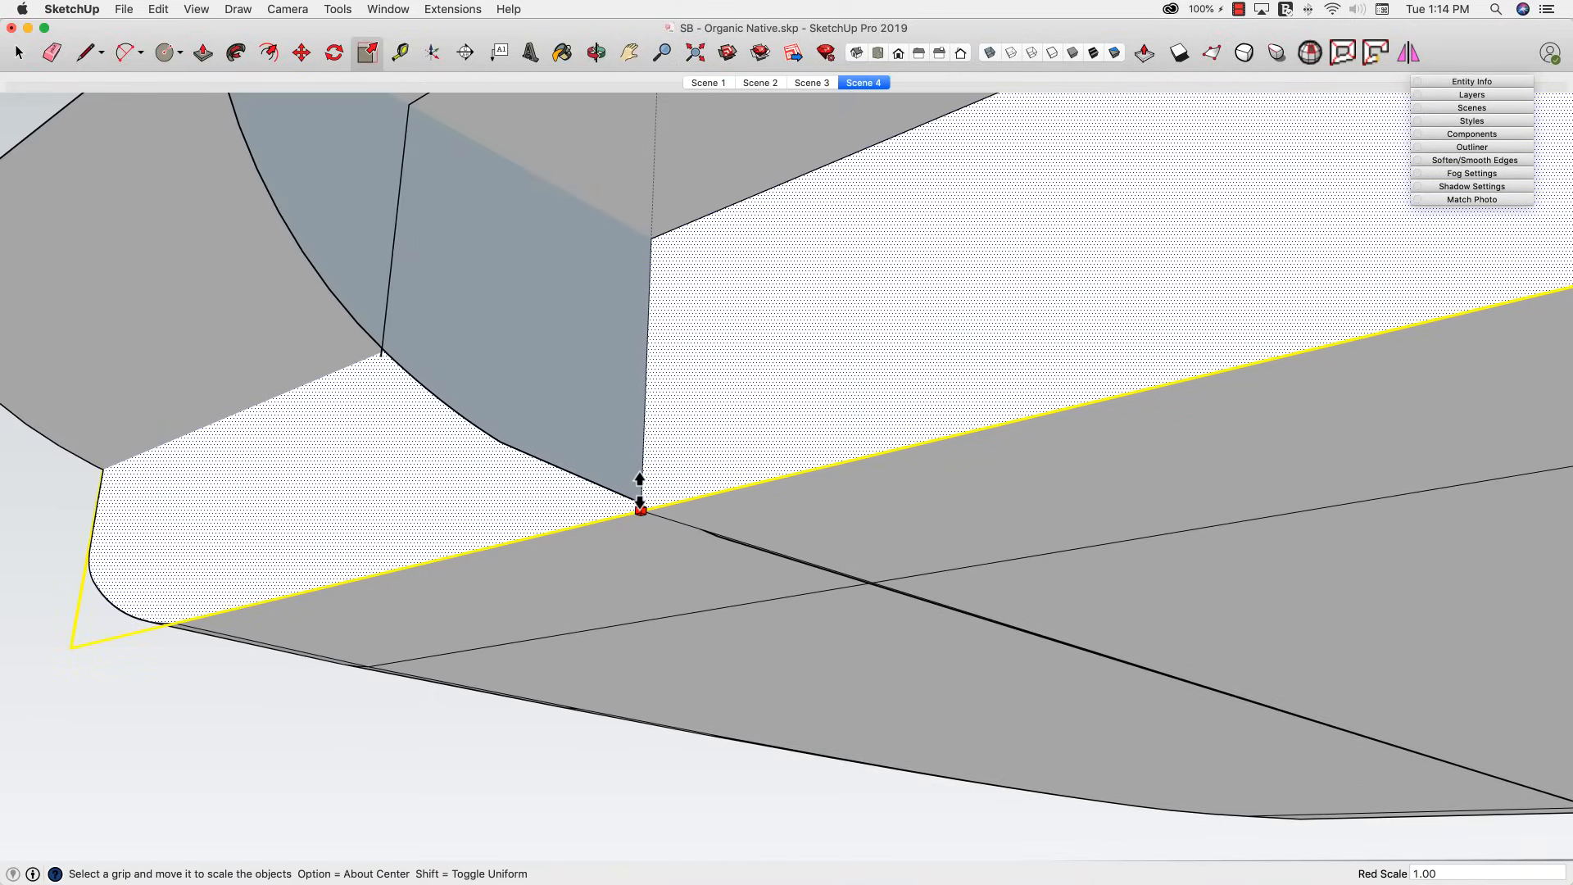
- Scale the front slice to about 0.87 then return it to full size
{"action": "left_click_drag", "start_coordinate": [641, 509], "coordinate": [646, 423]}
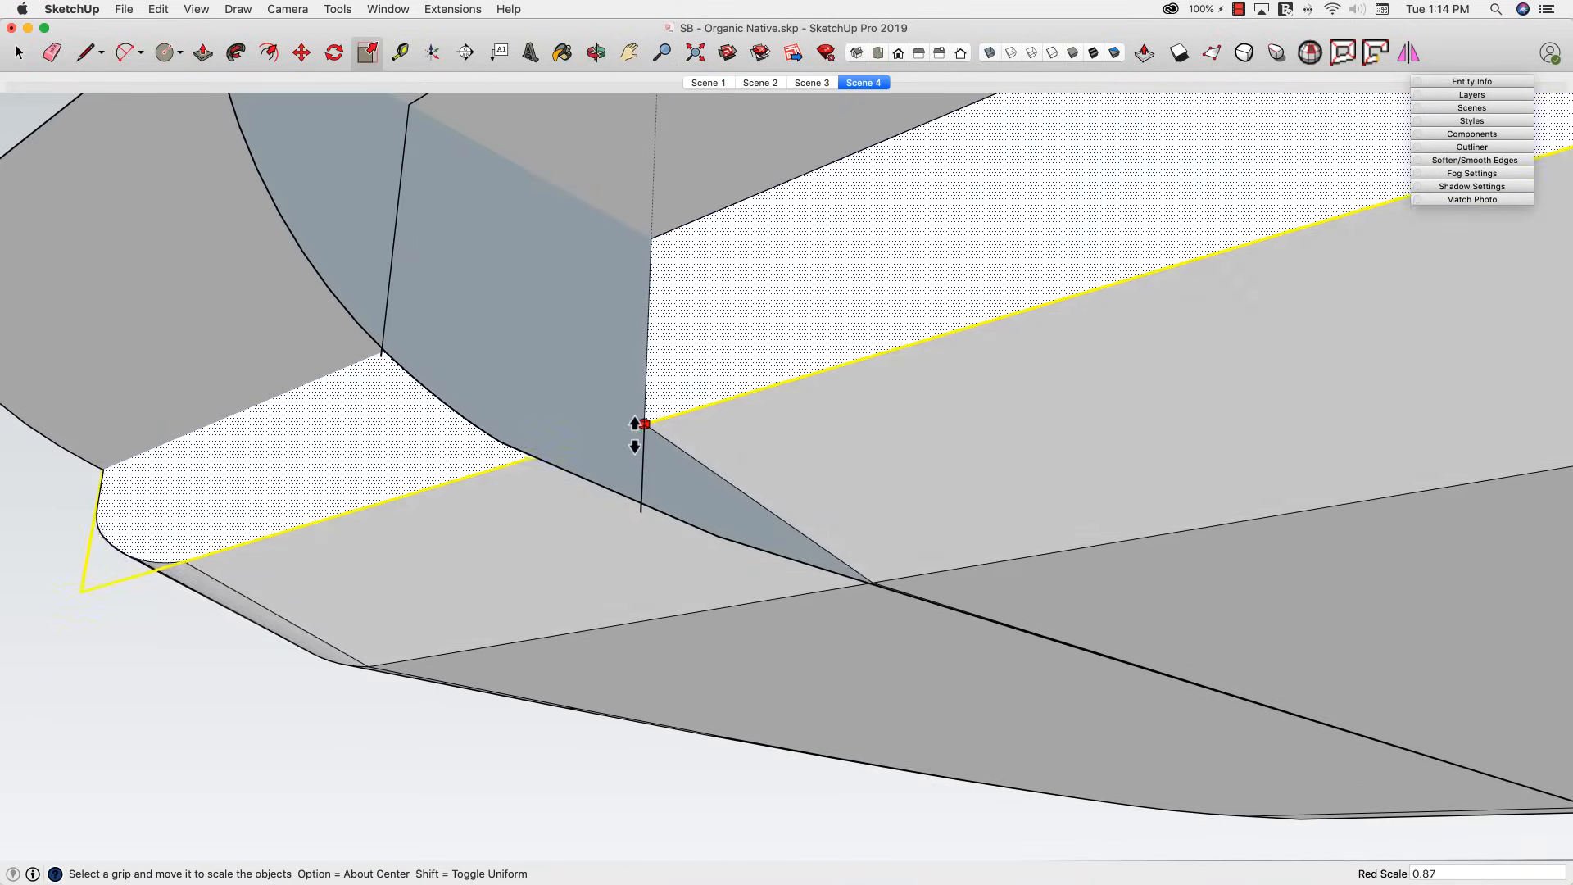
{"action": "left_click_drag", "start_coordinate": [646, 423], "coordinate": [636, 520]}
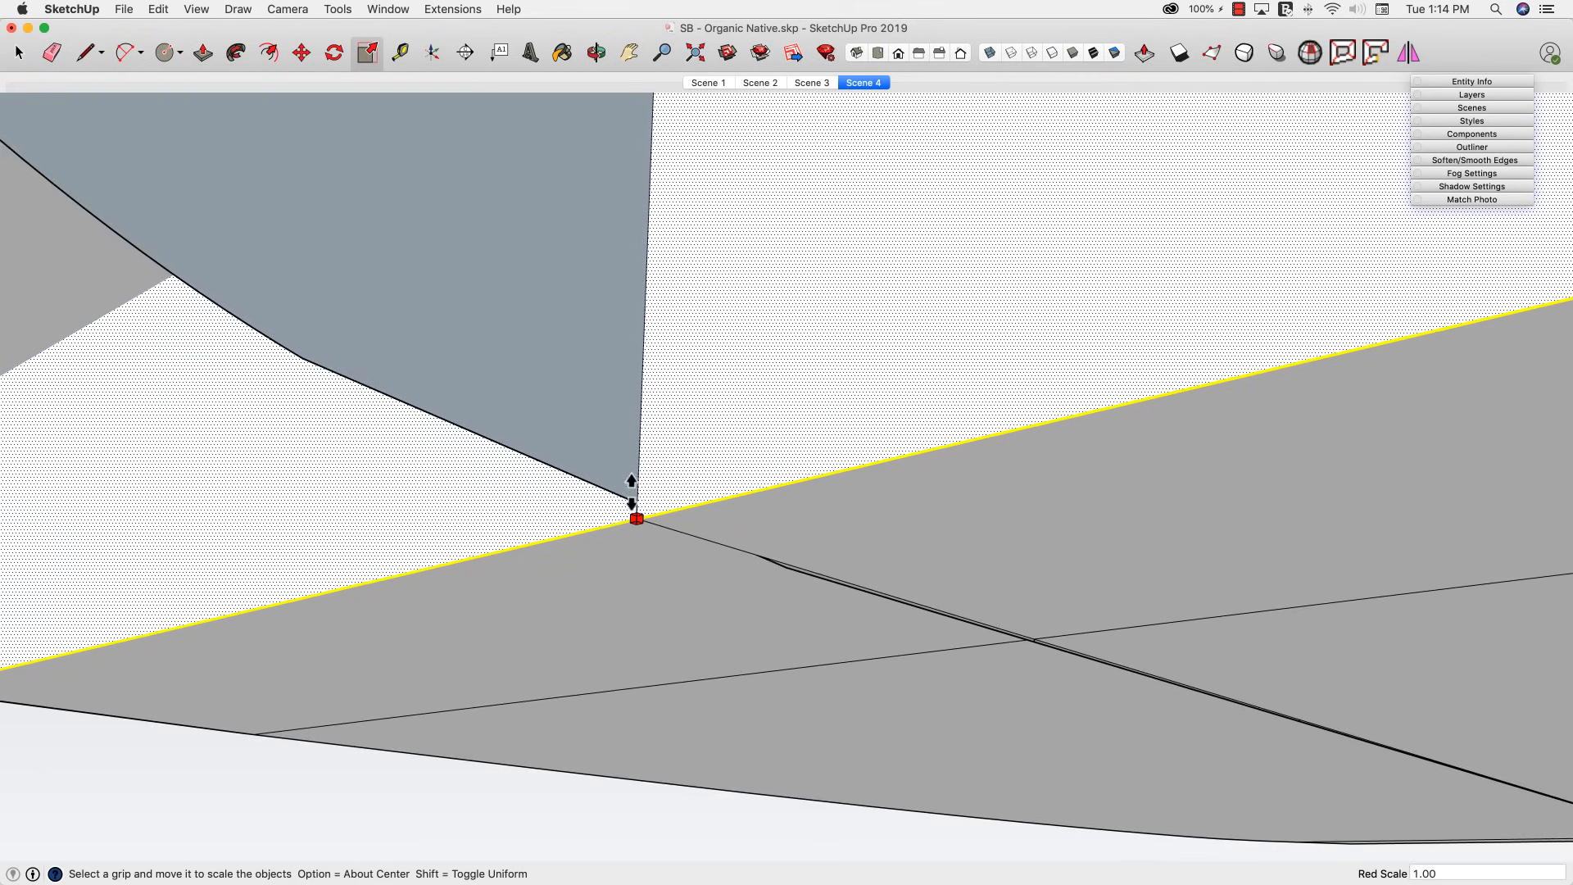
{"action": "left_click_drag", "start_coordinate": [635, 518], "coordinate": [634, 503]}
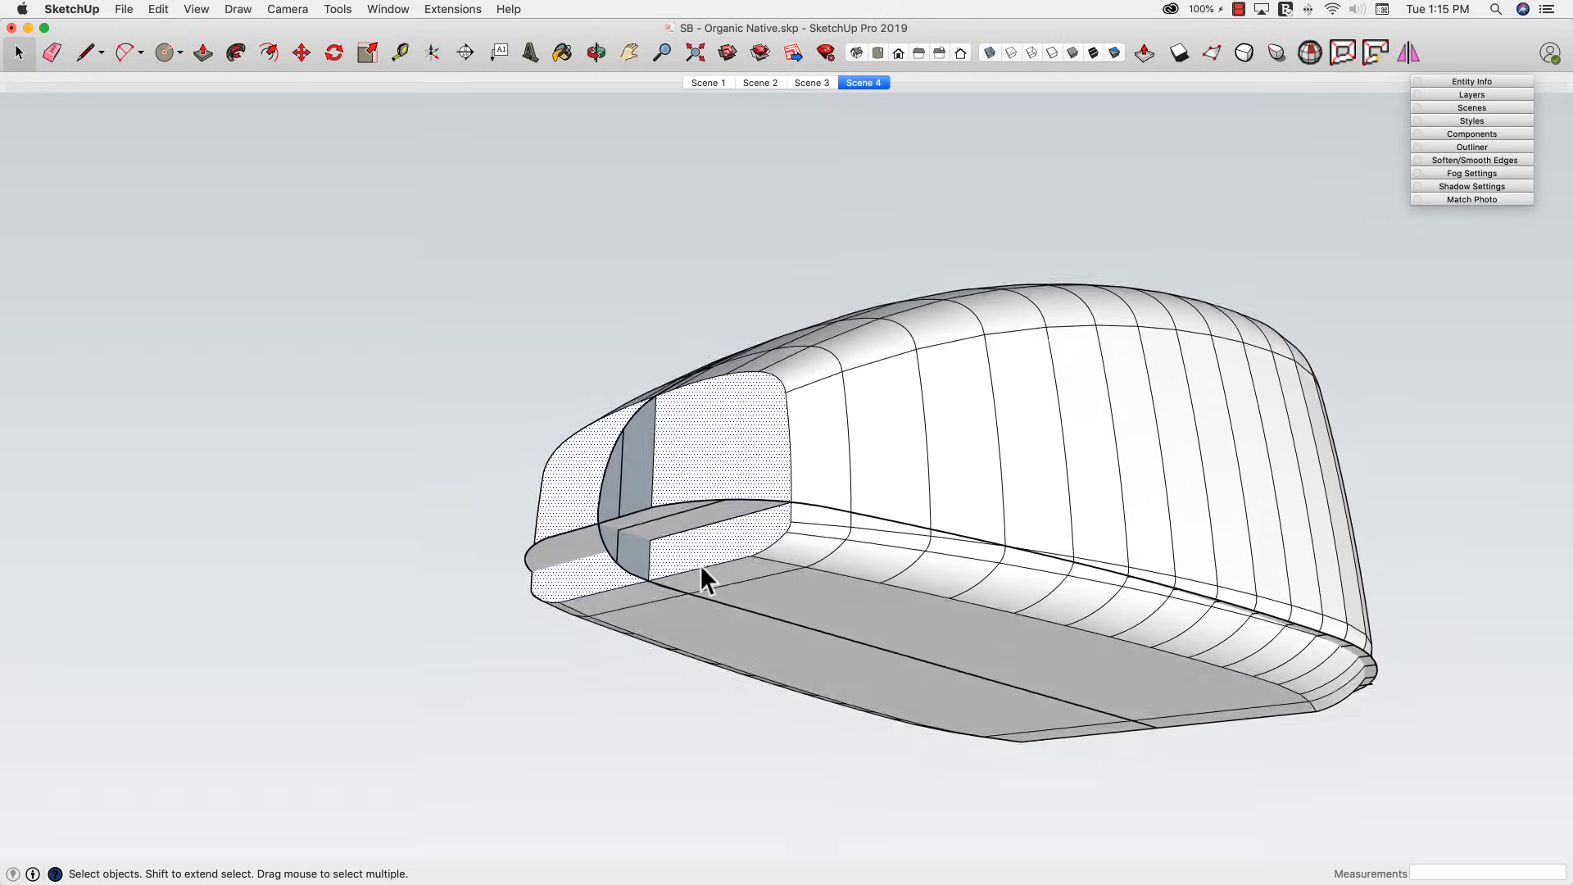
{"action": "left_click", "coordinate": [202, 52]}
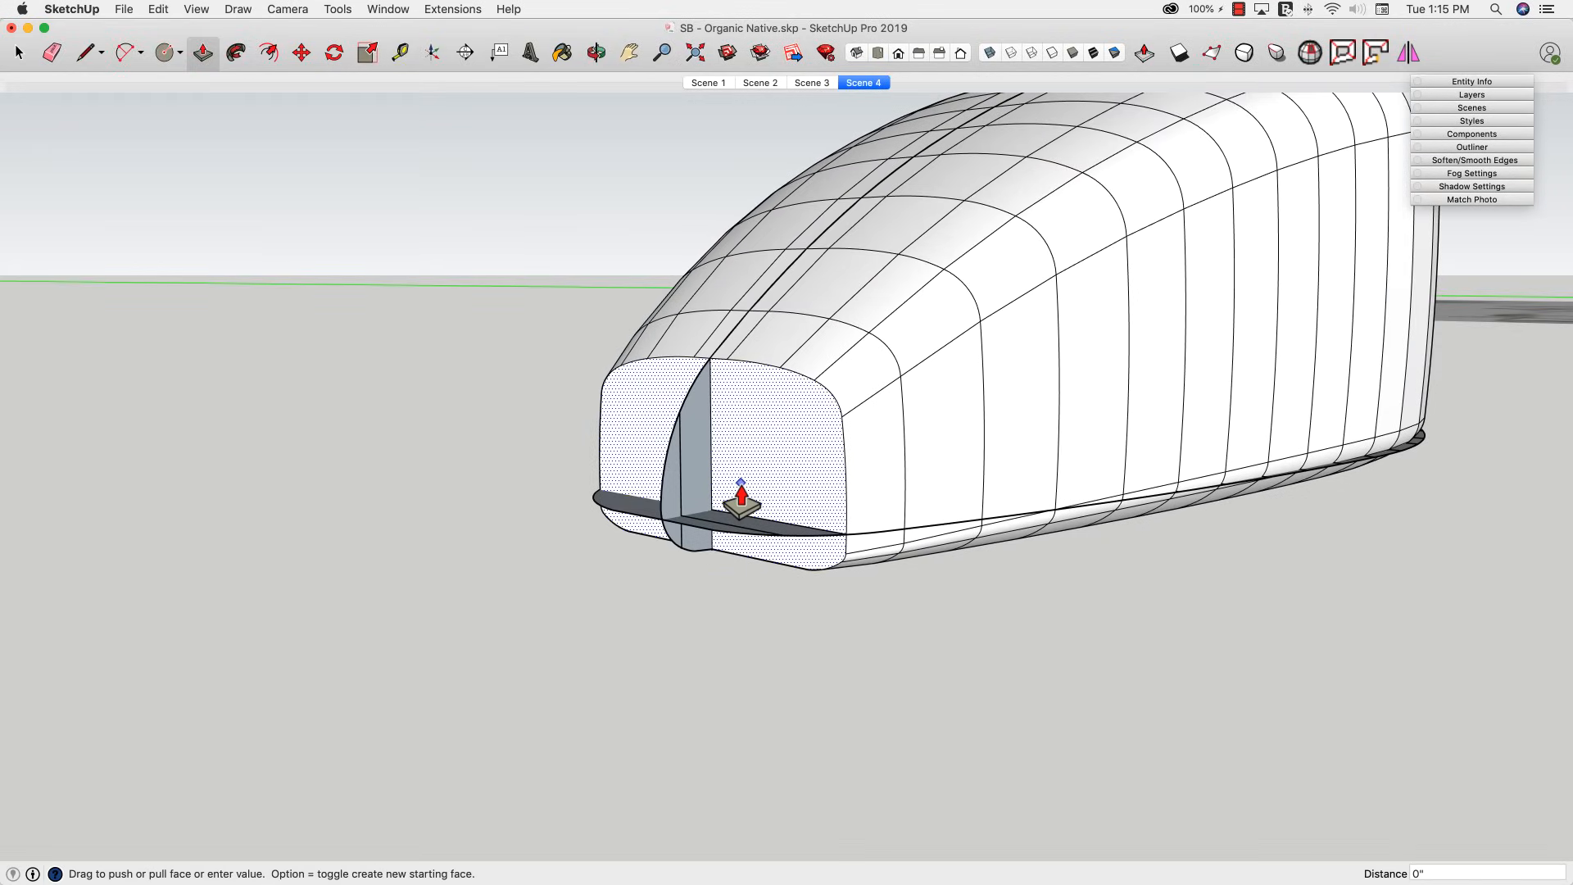
- Pull the front slice forward and narrow it sideways and in height
{"action": "left_click_drag", "start_coordinate": [741, 492], "coordinate": [741, 511]}
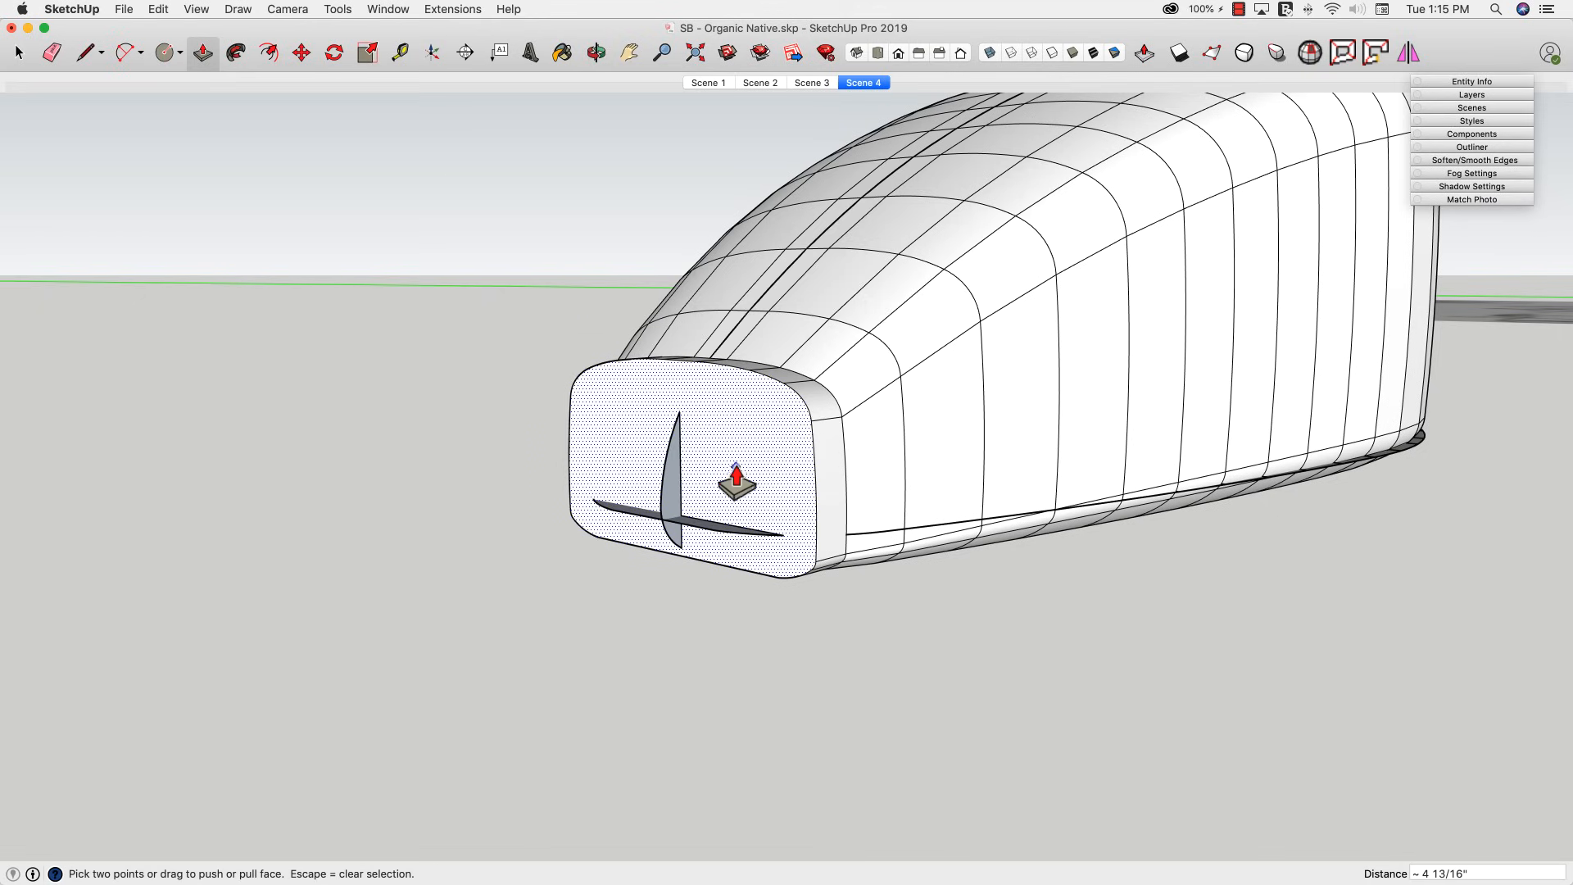
{"action": "left_click", "coordinate": [365, 52]}
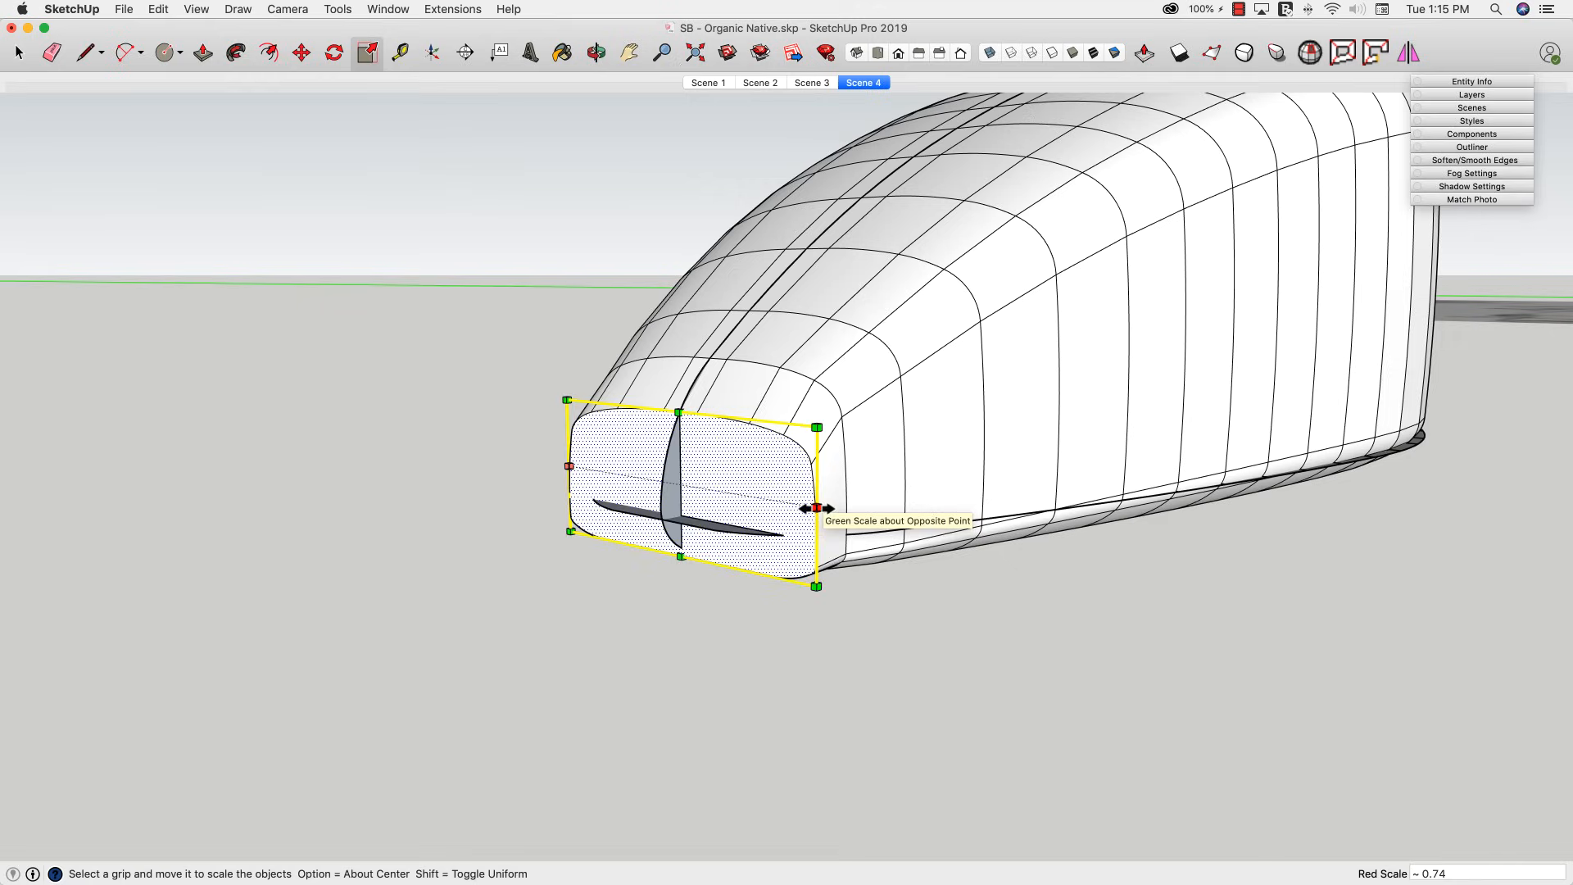
{"action": "left_click_drag", "start_coordinate": [816, 508], "coordinate": [782, 574]}
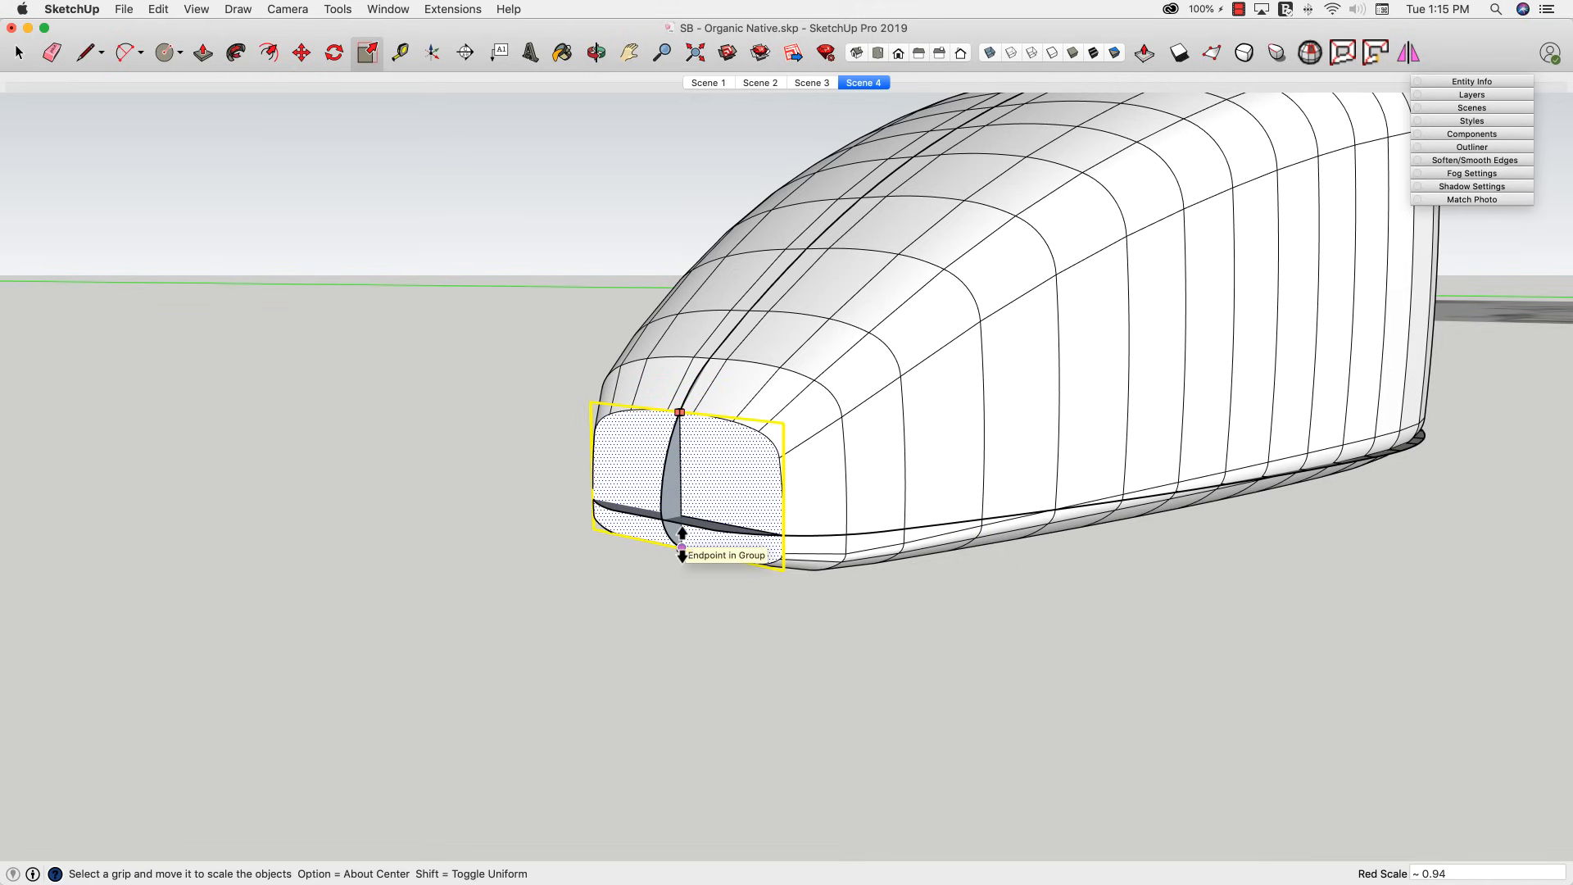
{"action": "left_click", "coordinate": [200, 52]}
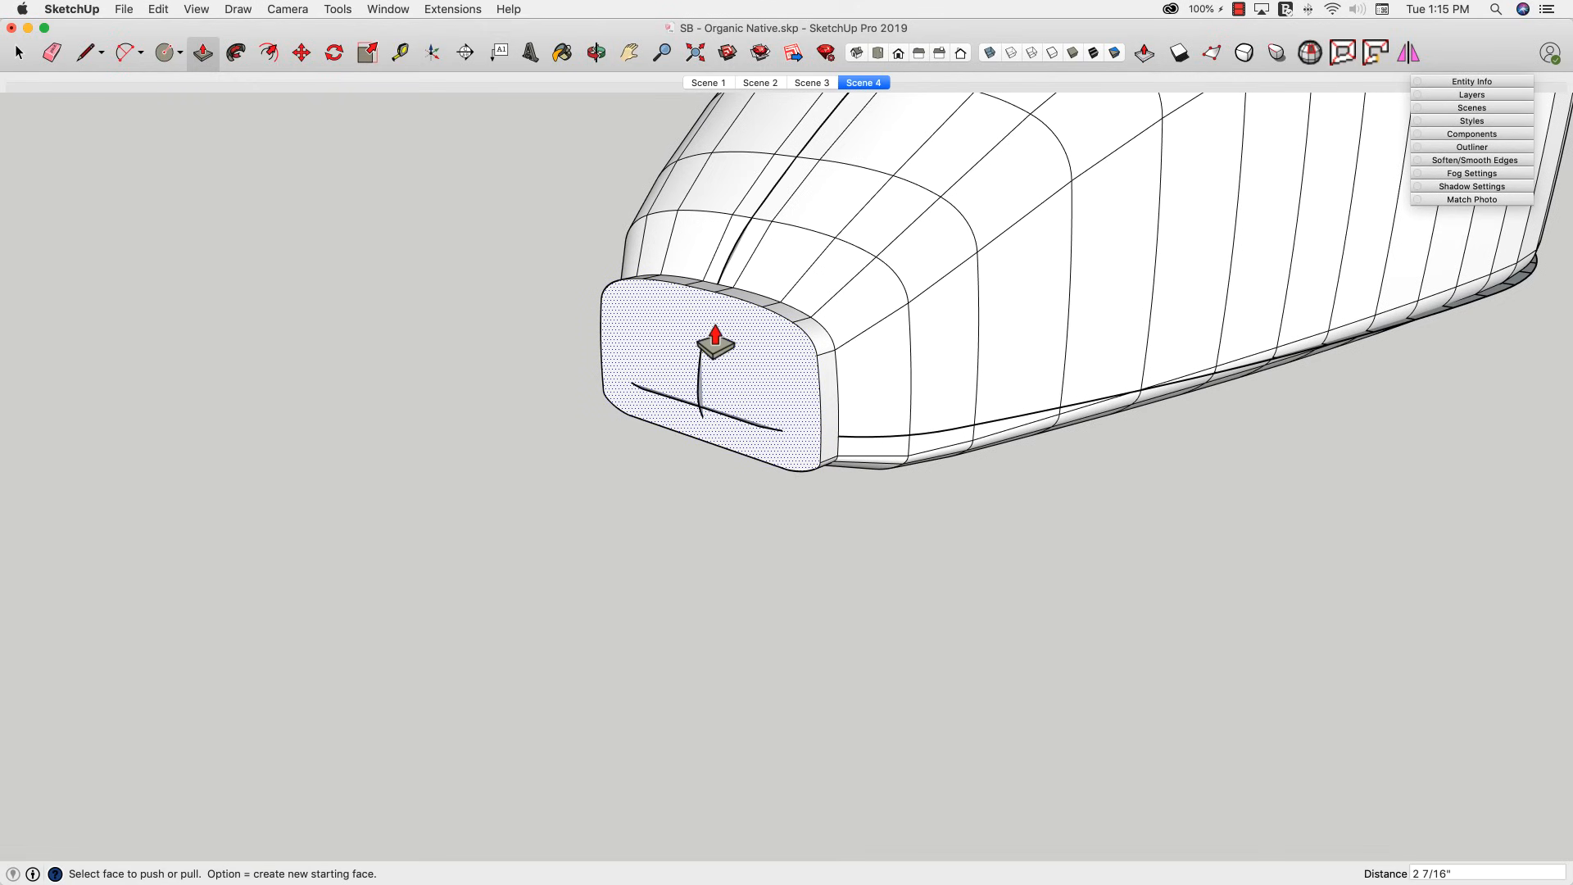
- Shrink the next nose slice so the front tapers forward
{"action": "left_click", "coordinate": [365, 52]}
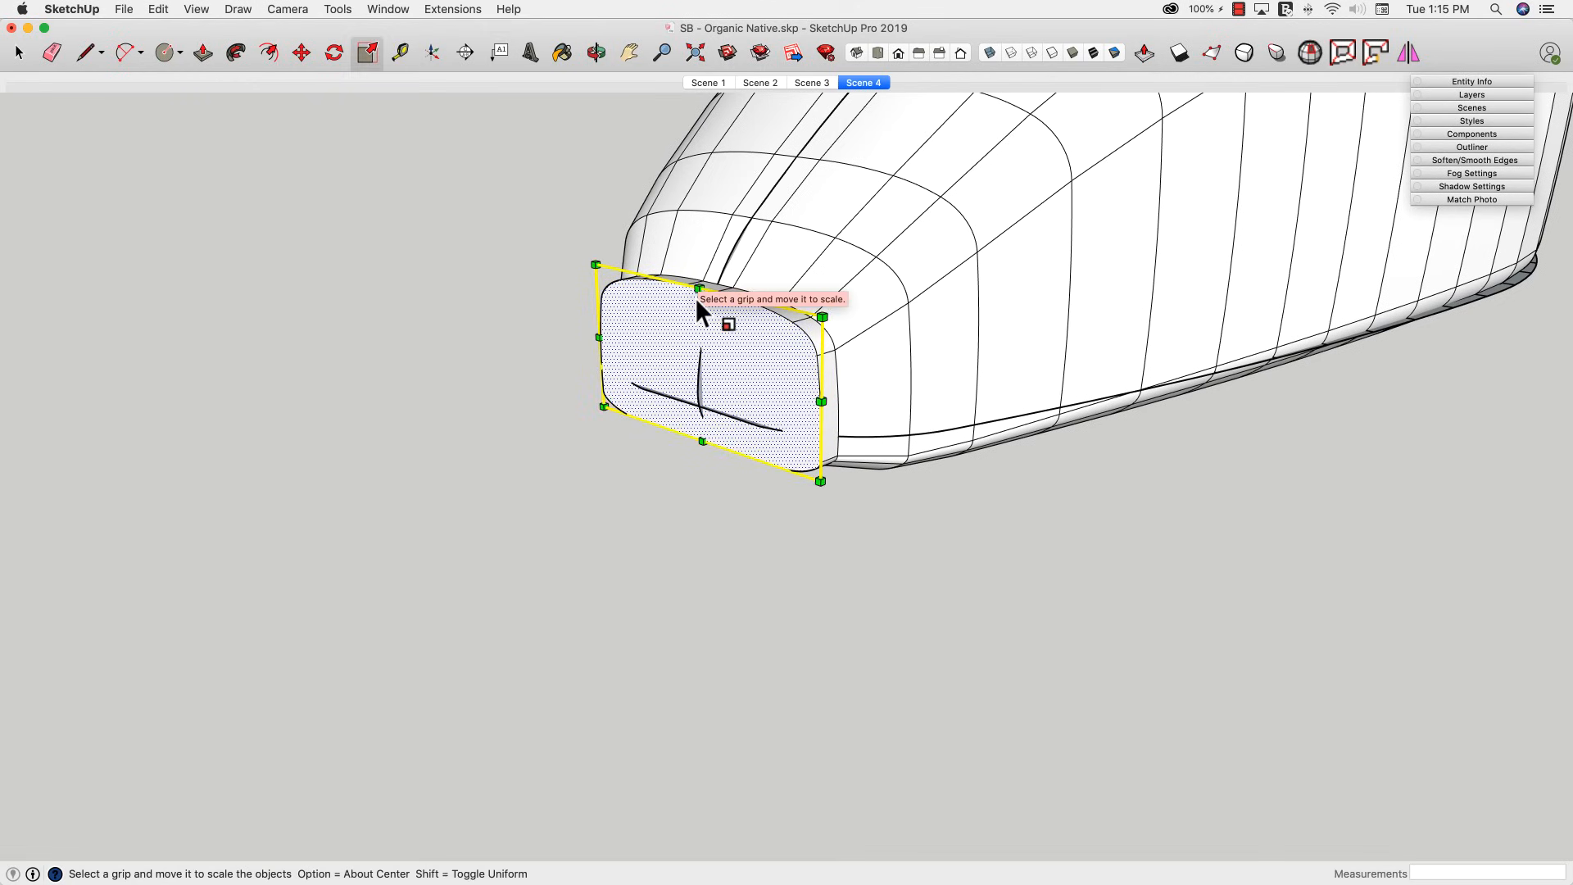
{"action": "left_click_drag", "start_coordinate": [709, 264], "coordinate": [709, 344]}
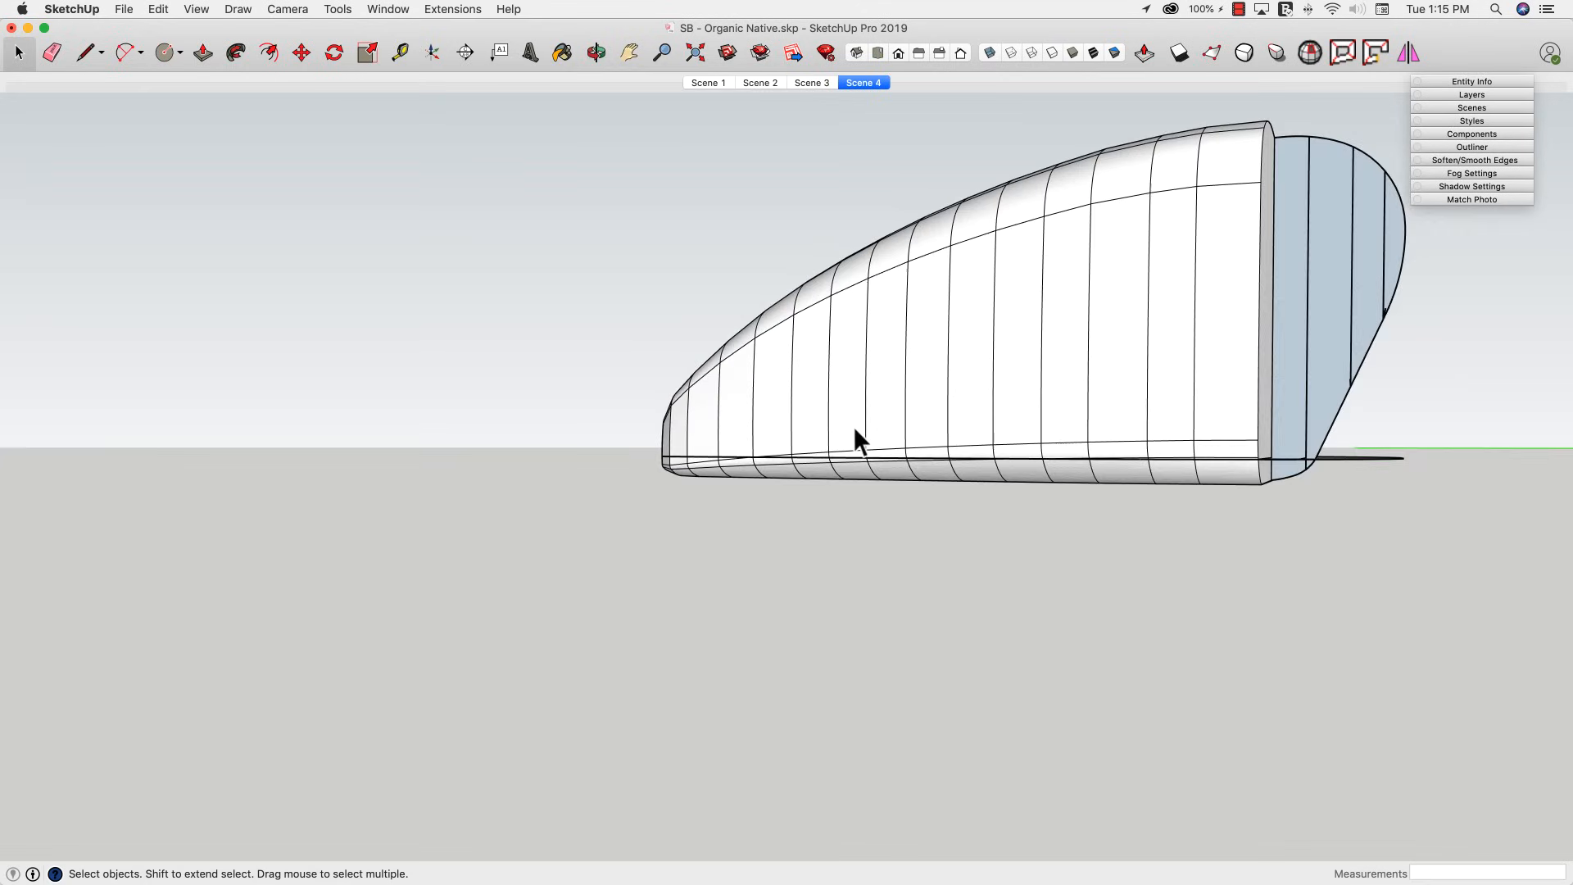
- View the tank's rear and pull its back face outward to close the body
{"action": "left_click_drag", "start_coordinate": [857, 441], "coordinate": [857, 336]}
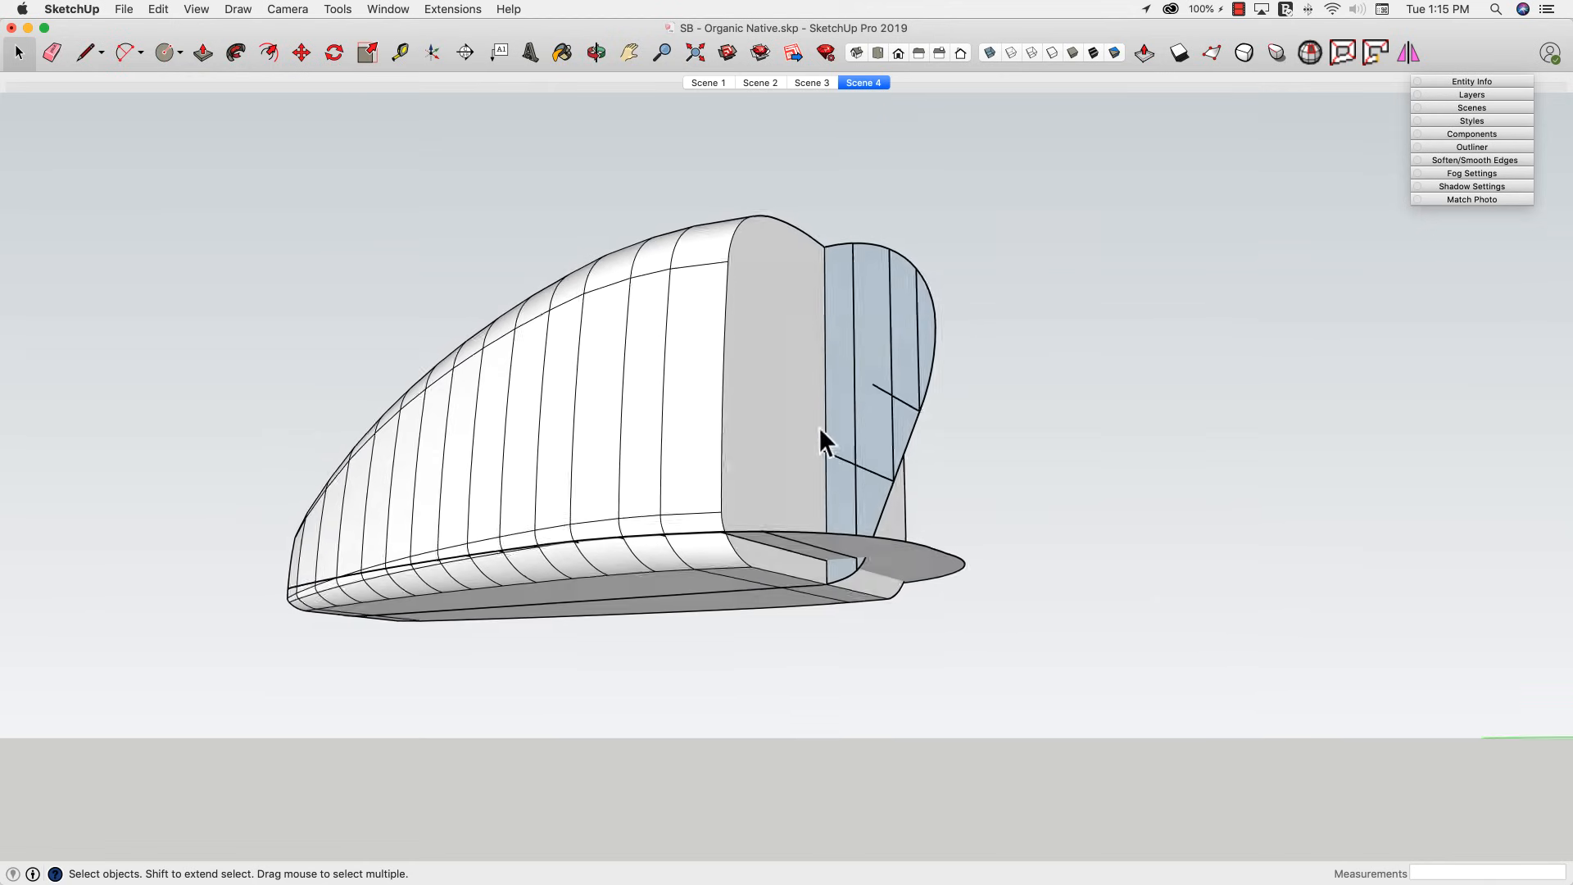
{"action": "left_click", "coordinate": [201, 53]}
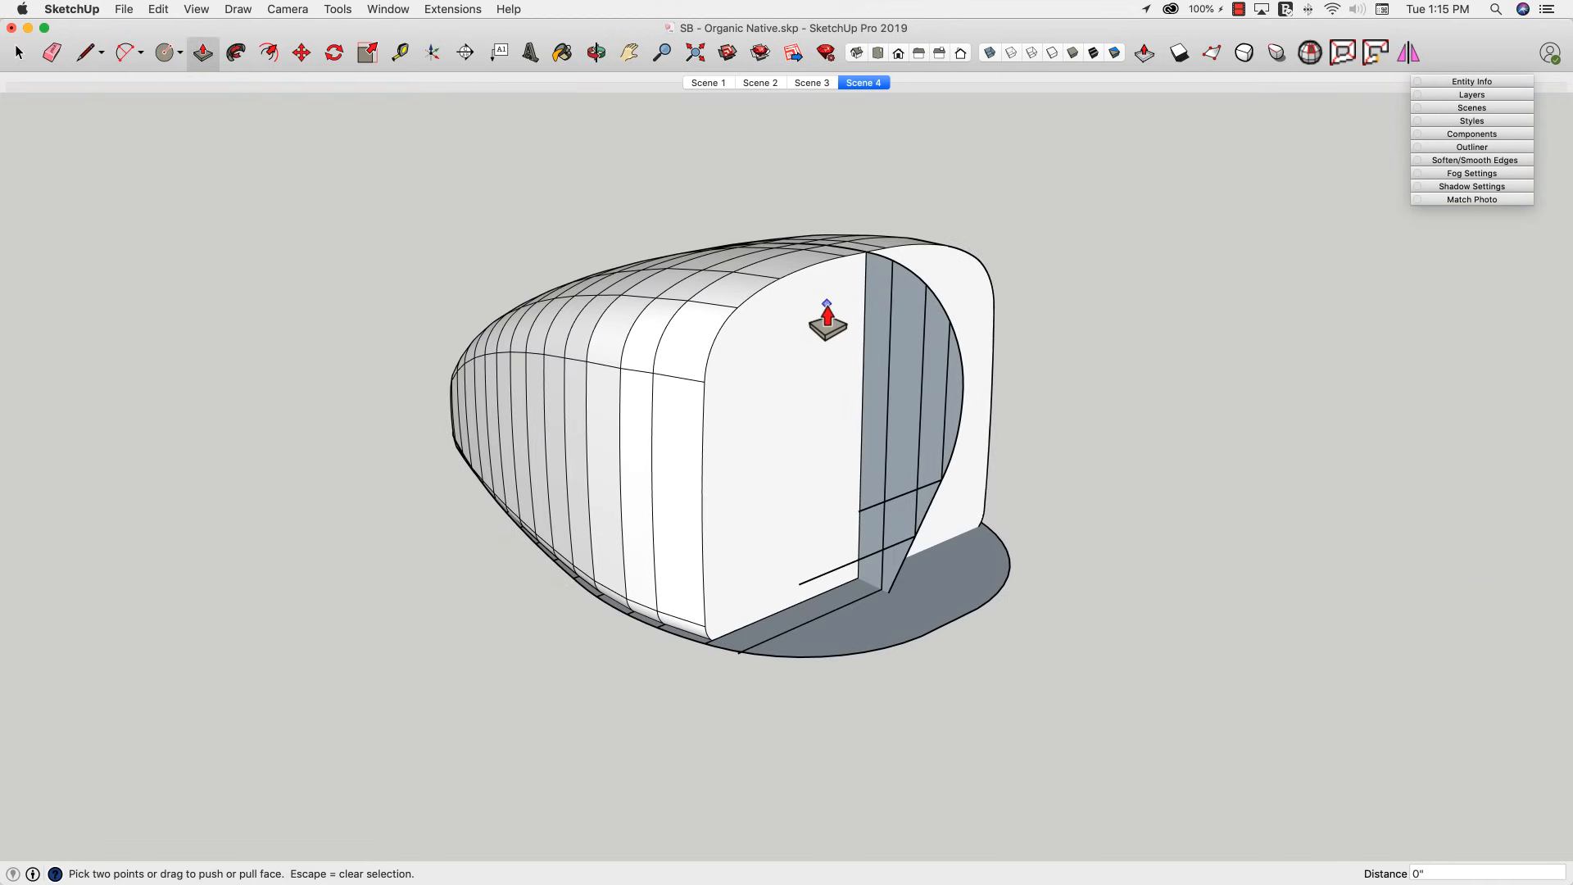
{"action": "left_click", "coordinate": [365, 52]}
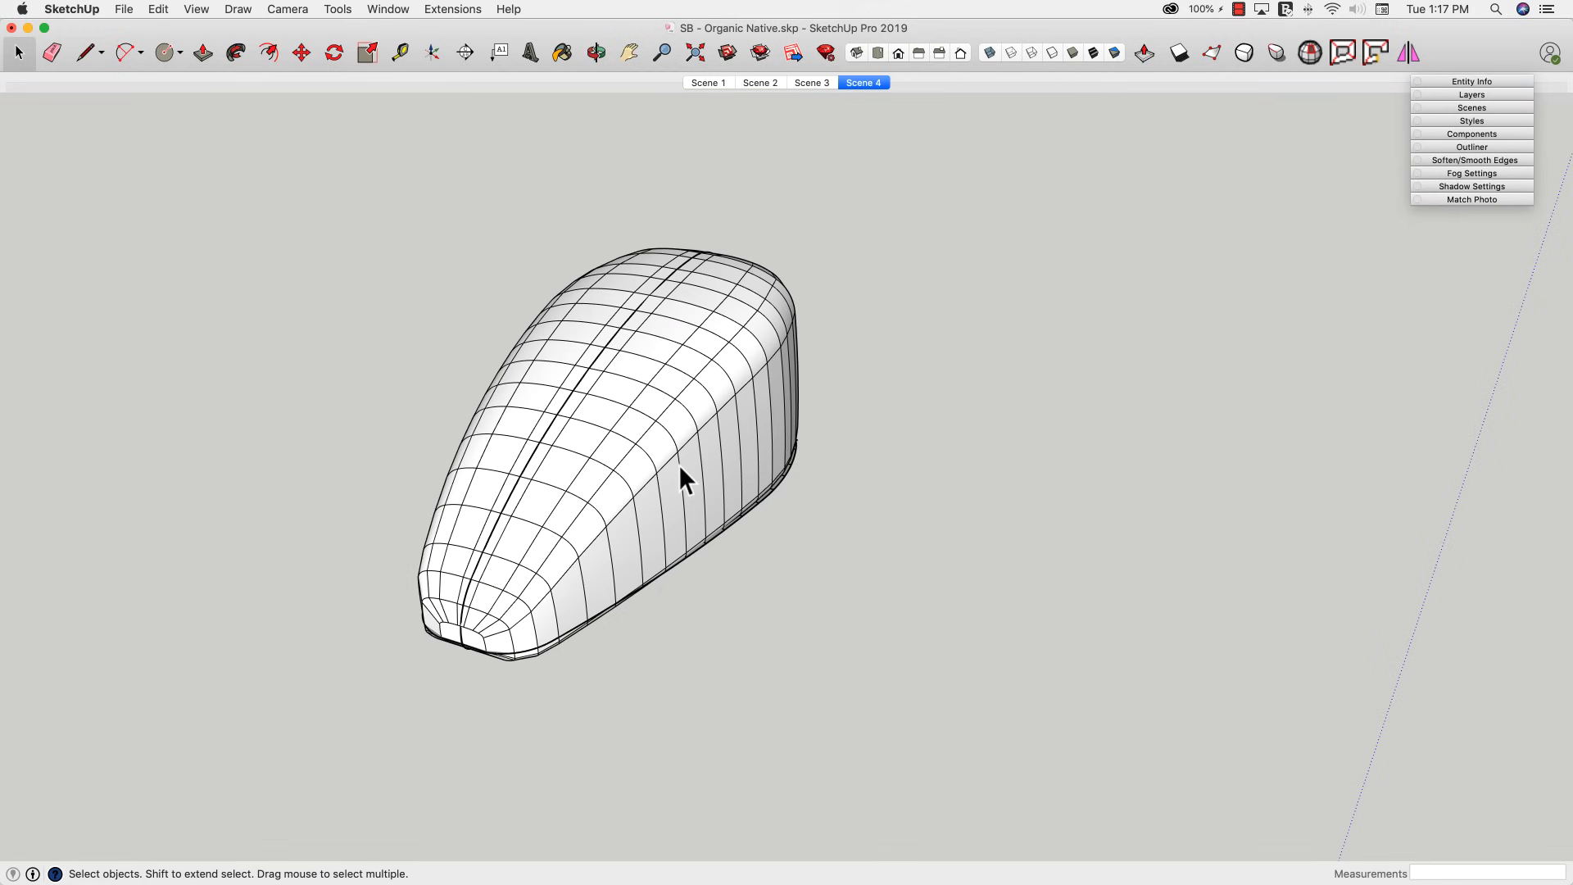
- Soften the whole tank's edges with Smooth Normals, Soften coplanar and a 33° angle
{"action": "left_click", "coordinate": [300, 52]}
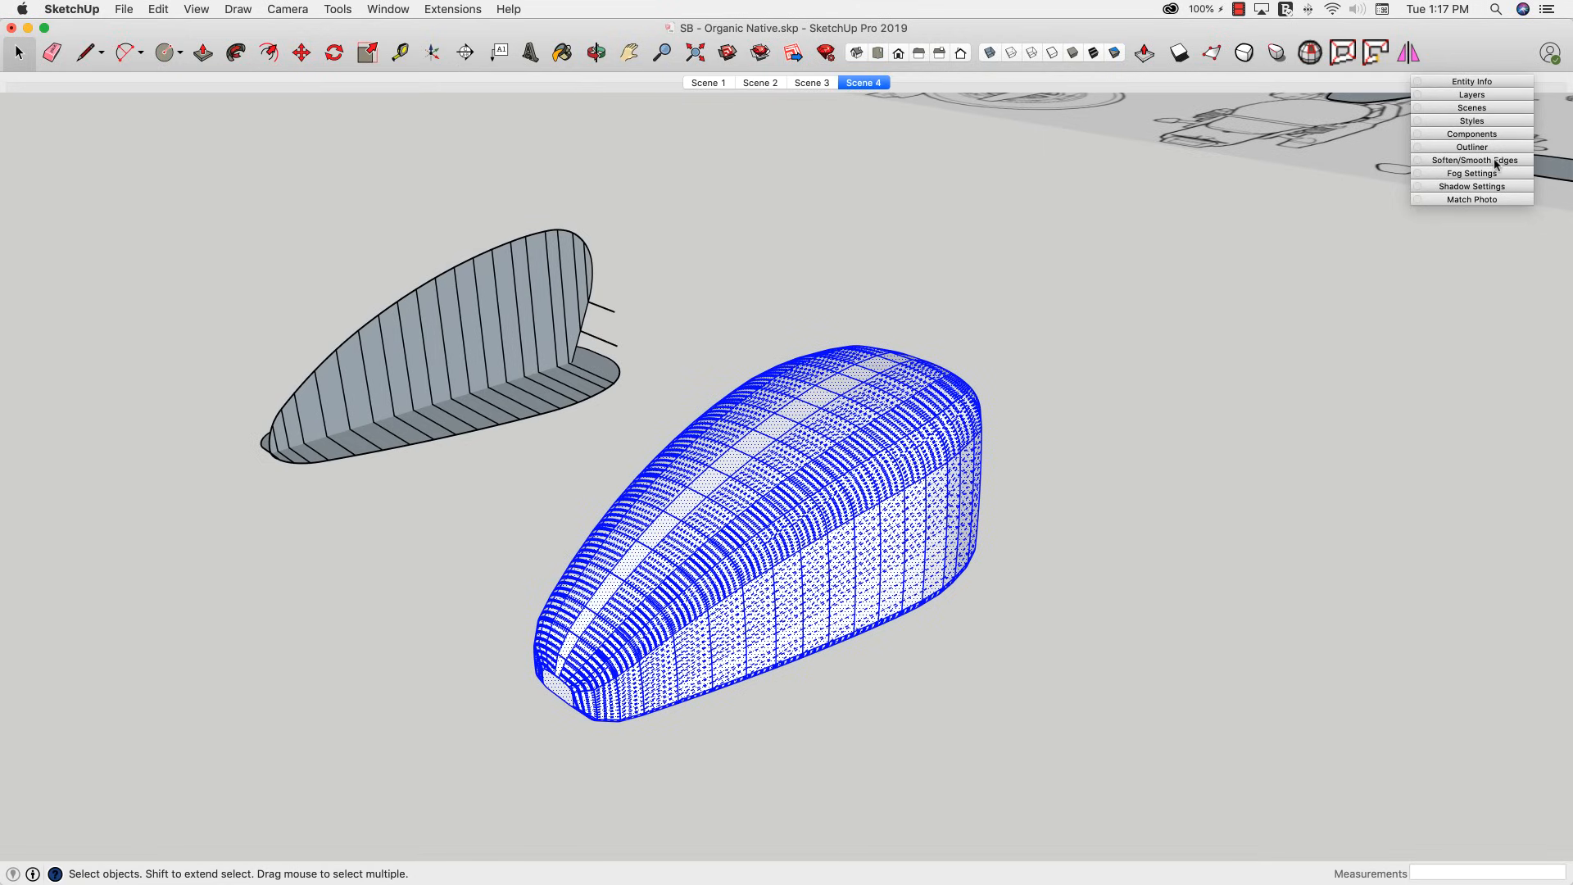
{"action": "left_click", "coordinate": [1472, 160]}
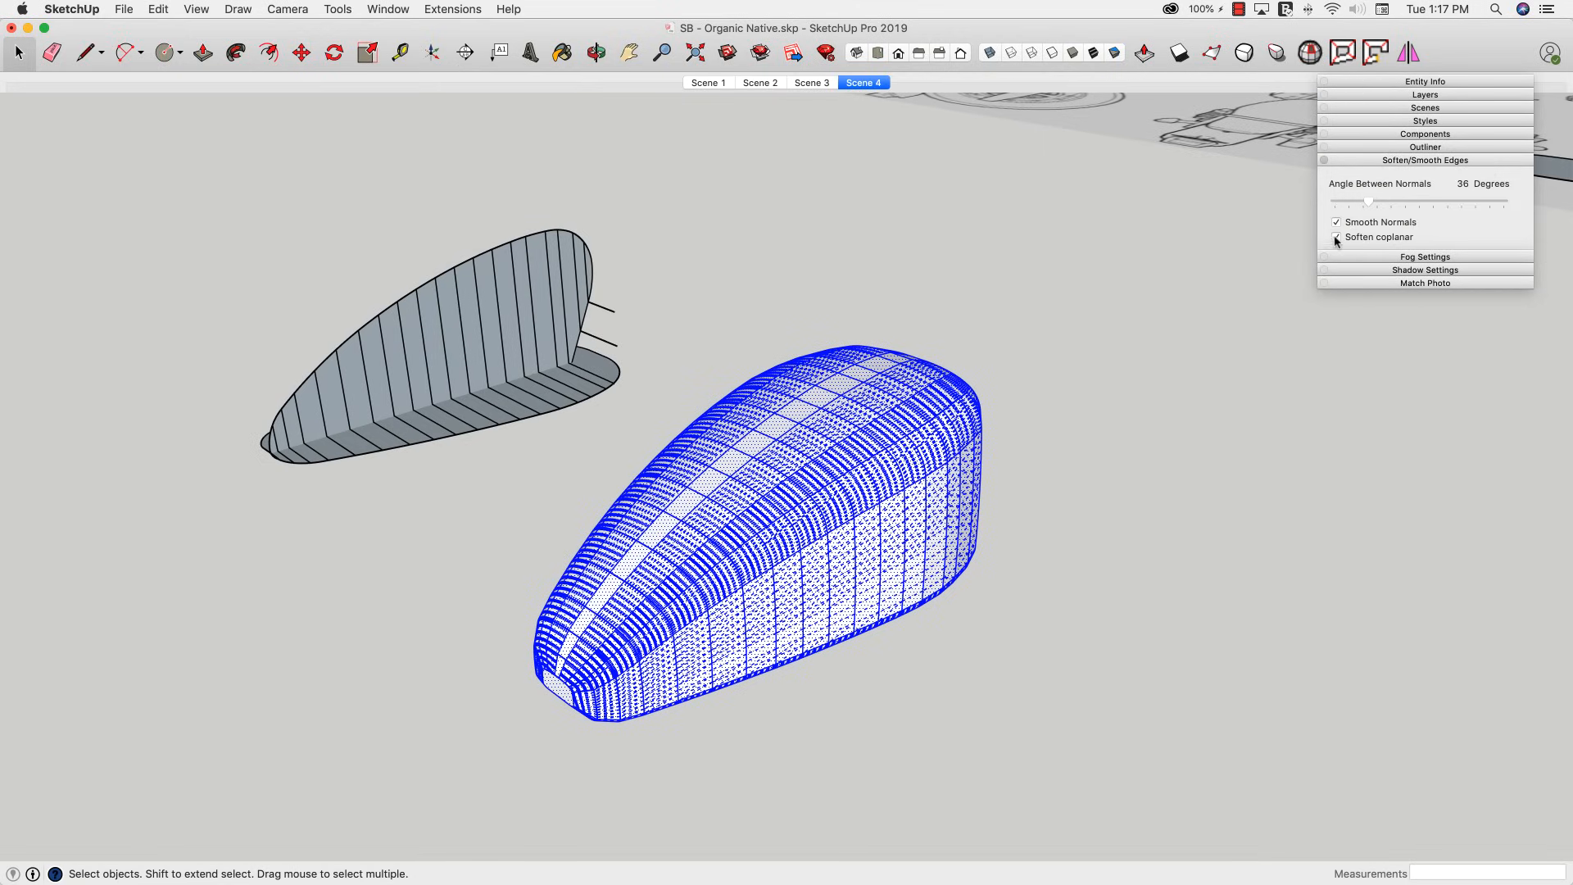
{"action": "left_click", "coordinate": [1337, 221]}
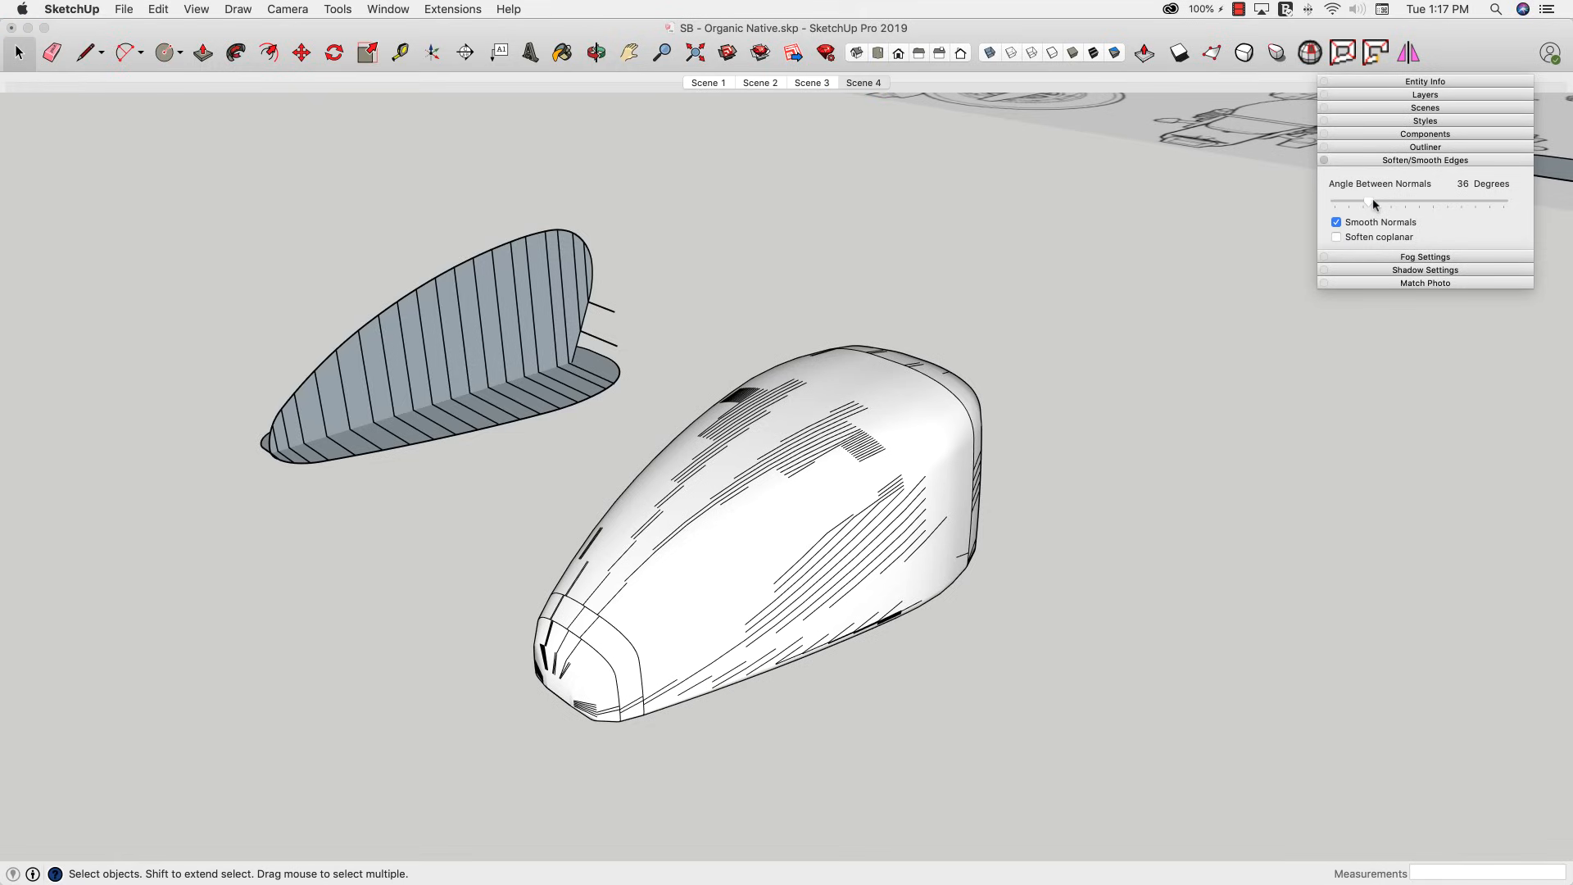
{"action": "left_click", "coordinate": [1335, 236]}
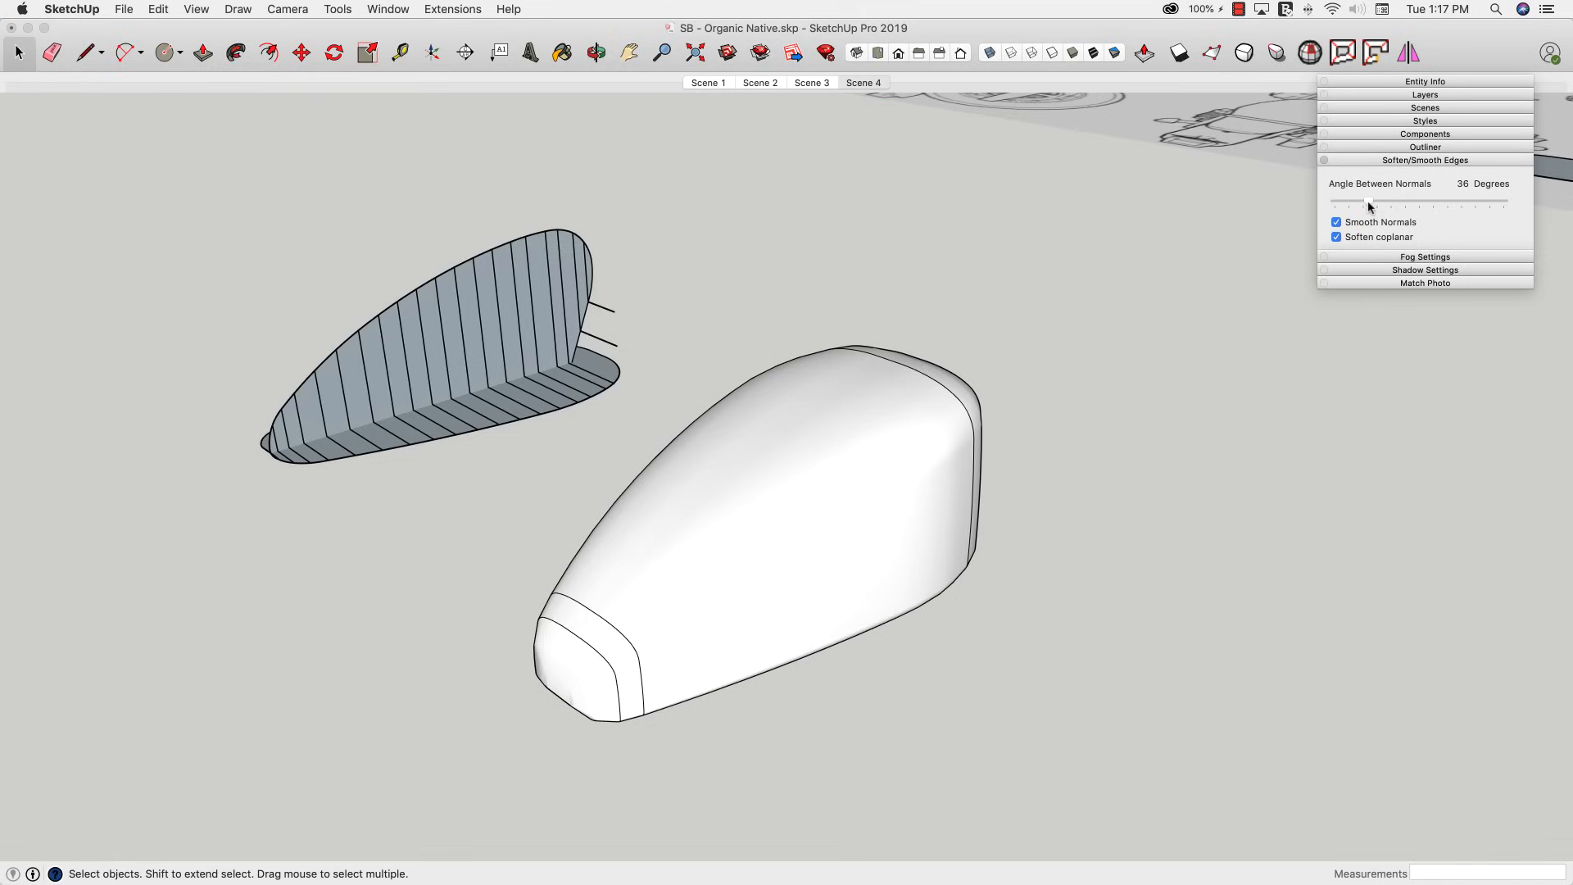
{"action": "left_click_drag", "start_coordinate": [1367, 207], "coordinate": [1360, 206]}
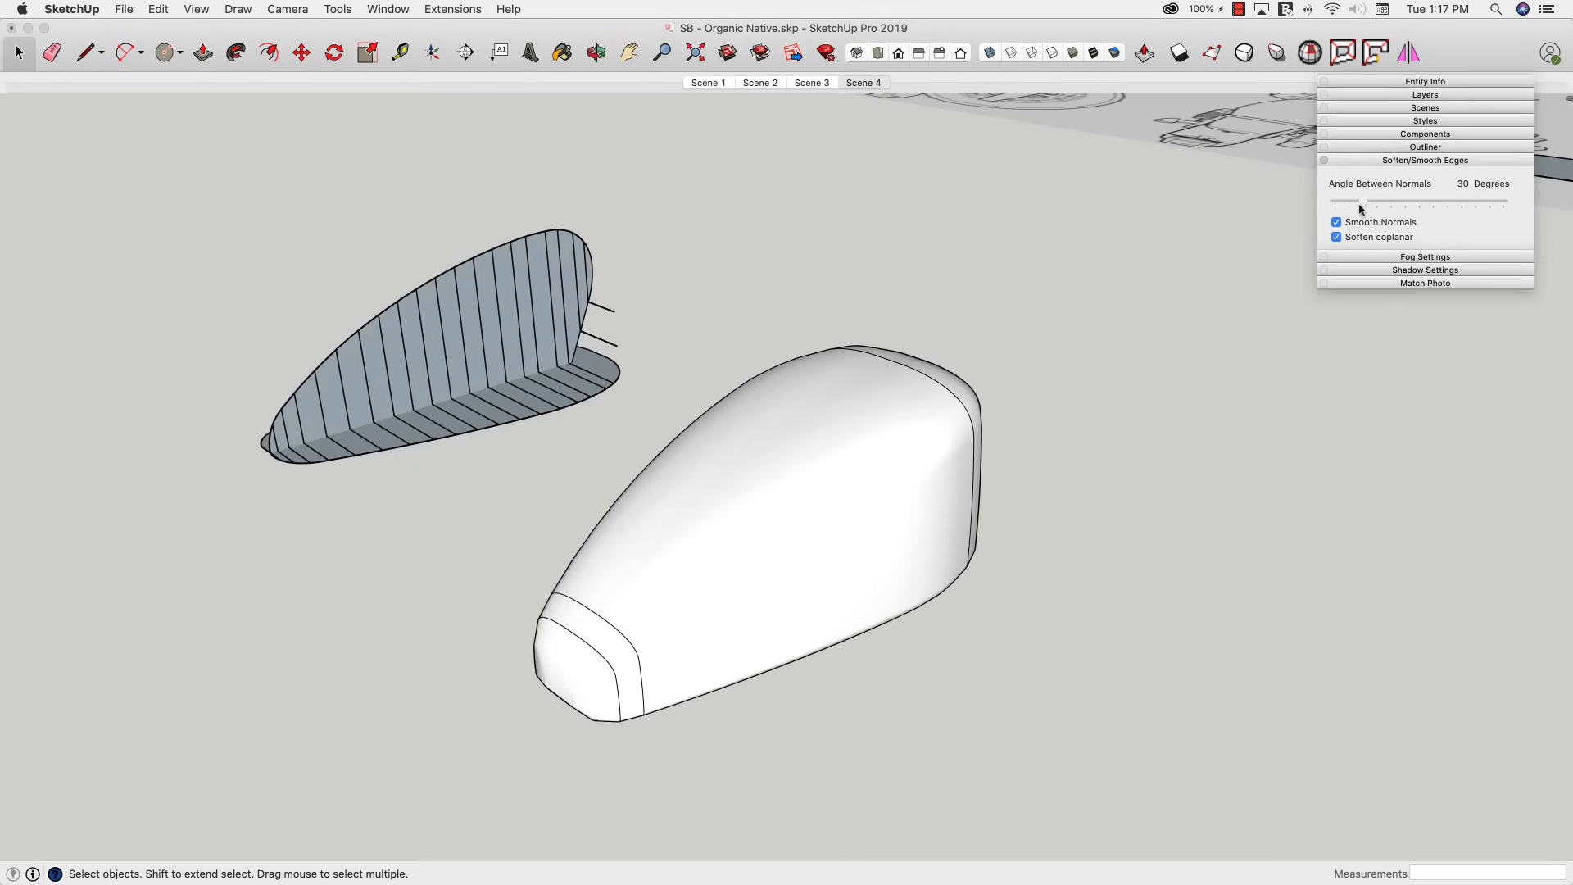
{"action": "left_click_drag", "start_coordinate": [1361, 205], "coordinate": [1344, 205]}
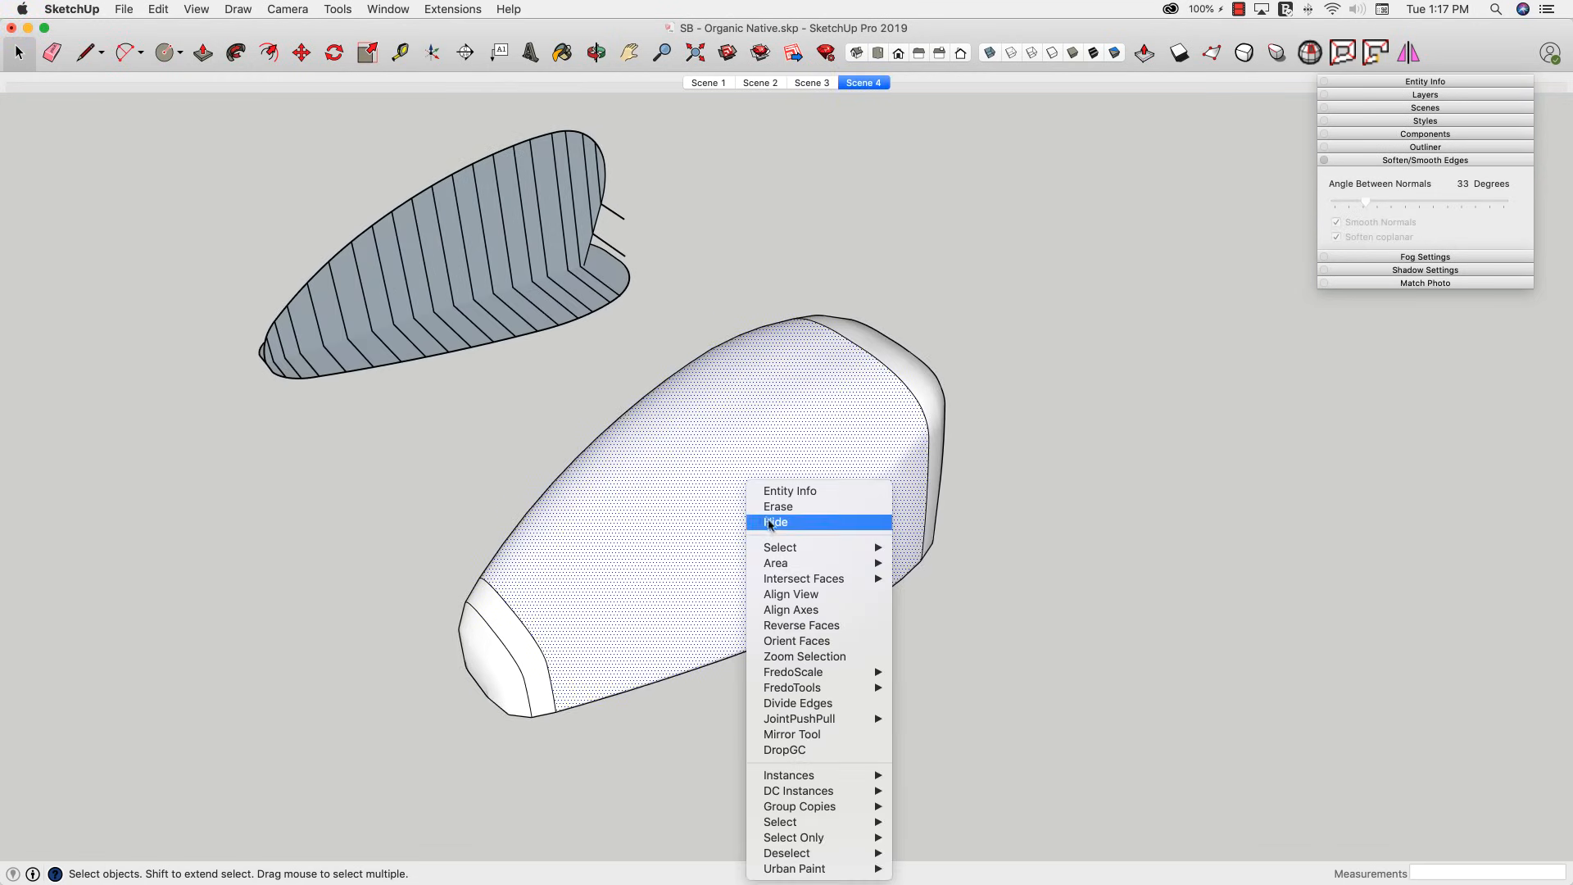
- Remove the leftover end cap piece and unhide all to restore the tank body
{"action": "left_click", "coordinate": [775, 522]}
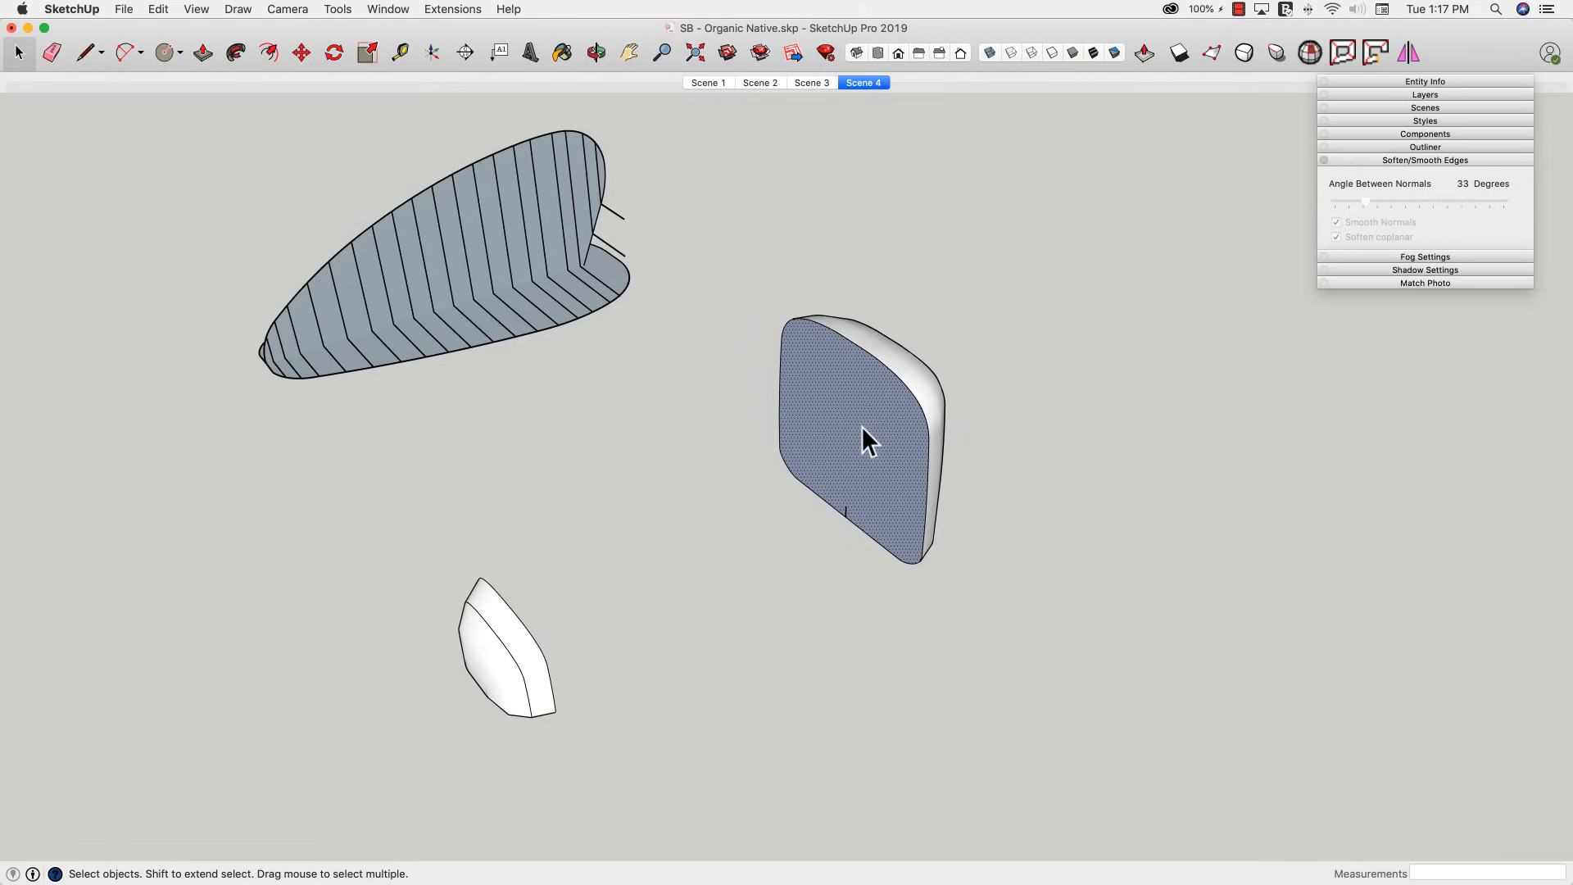
{"action": "left_click", "coordinate": [52, 52]}
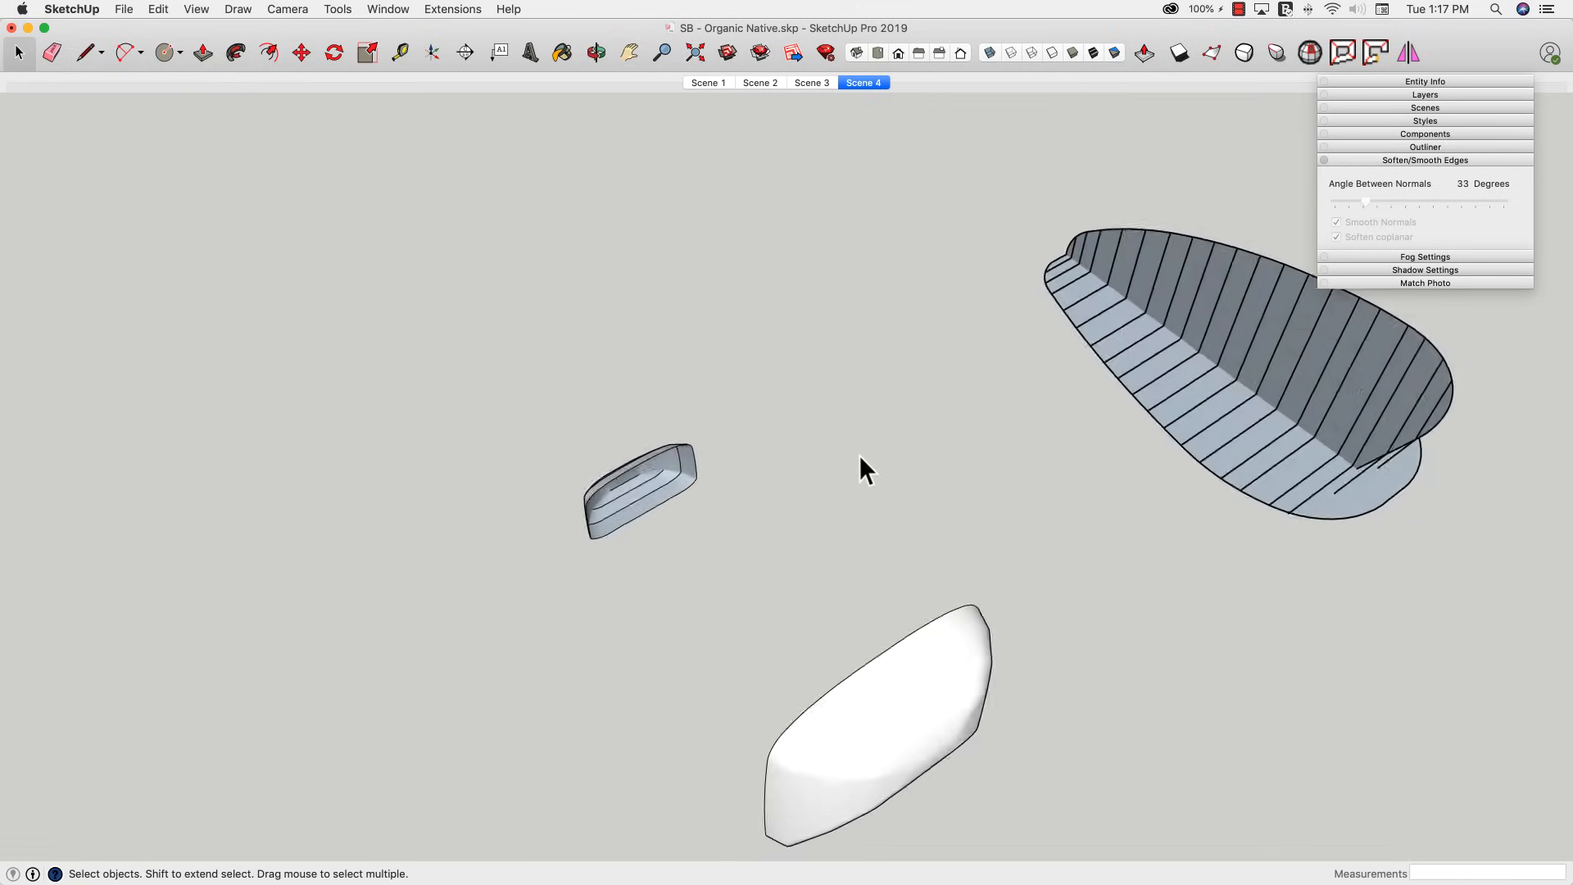
{"action": "left_click", "coordinate": [157, 10]}
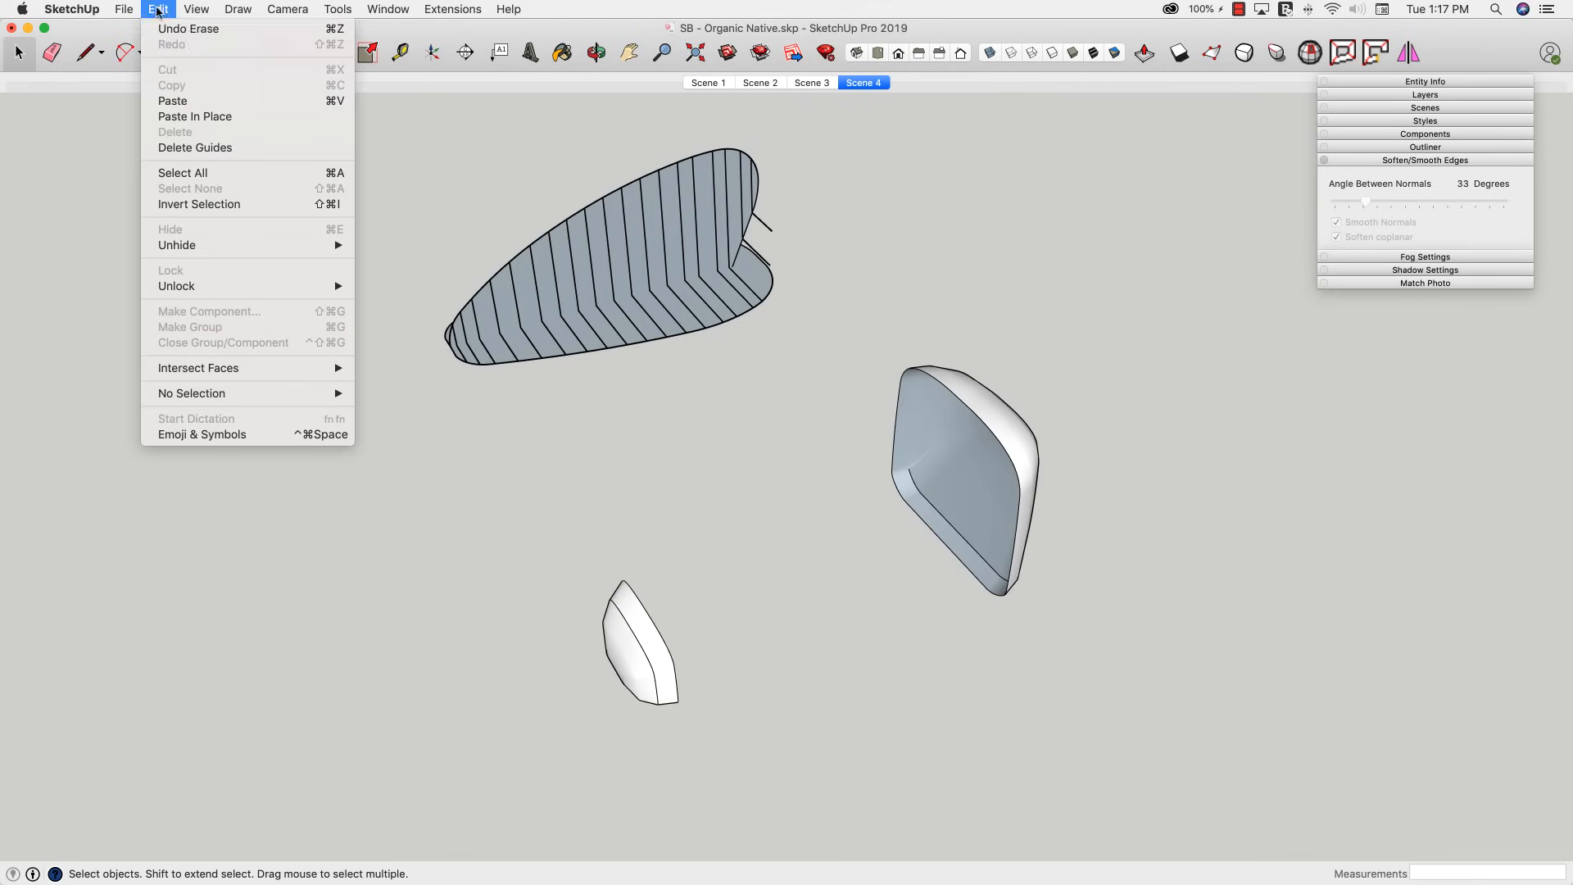
{"action": "mouse_move", "coordinate": [177, 244]}
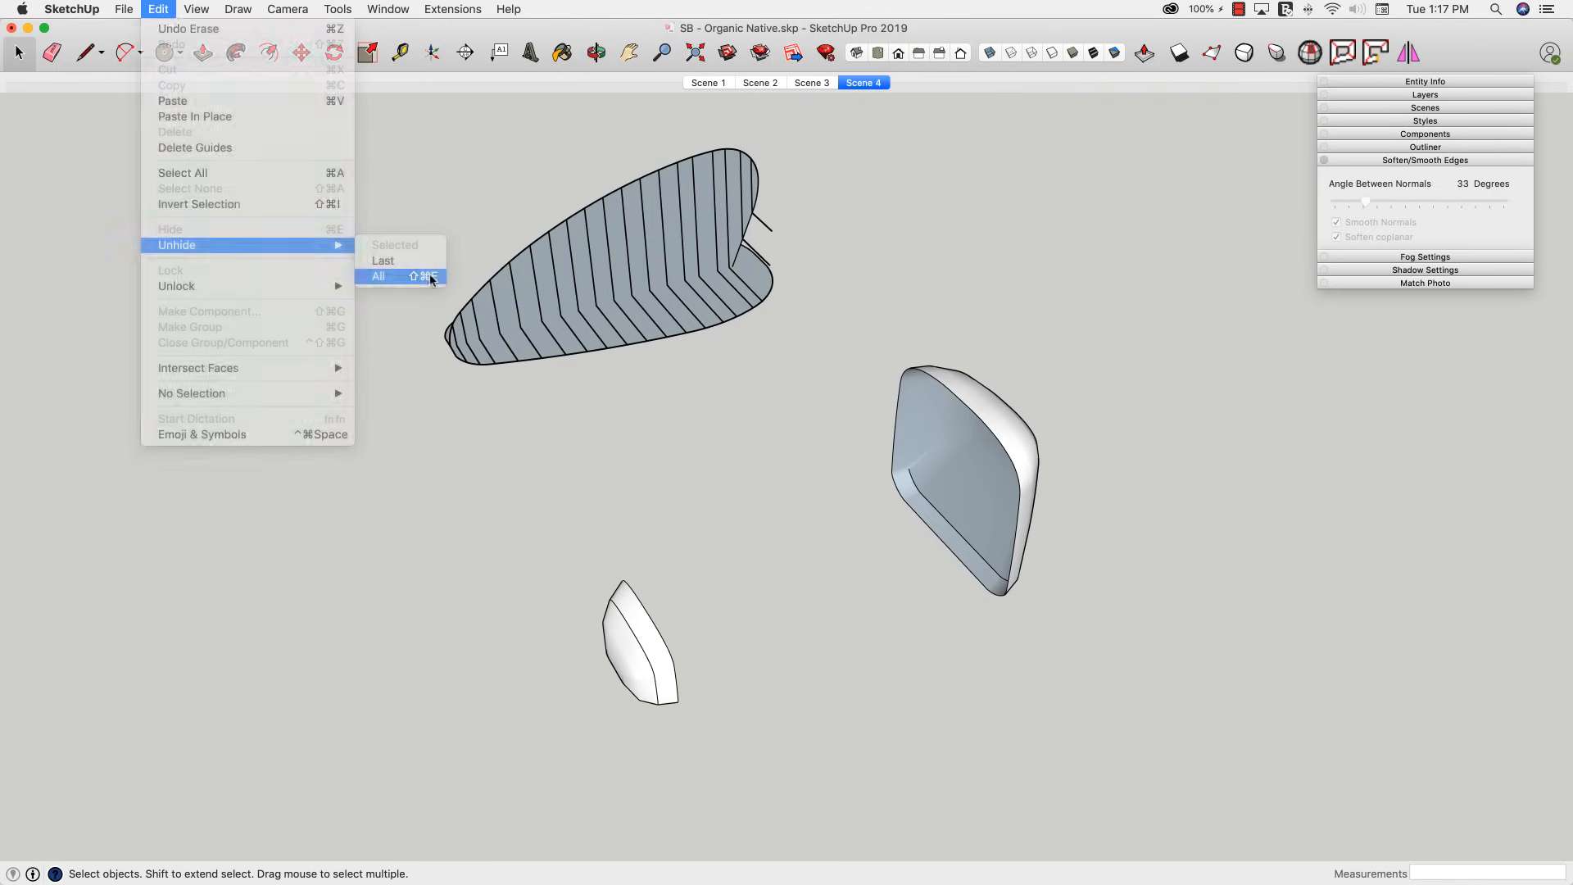
{"action": "left_click", "coordinate": [379, 275]}
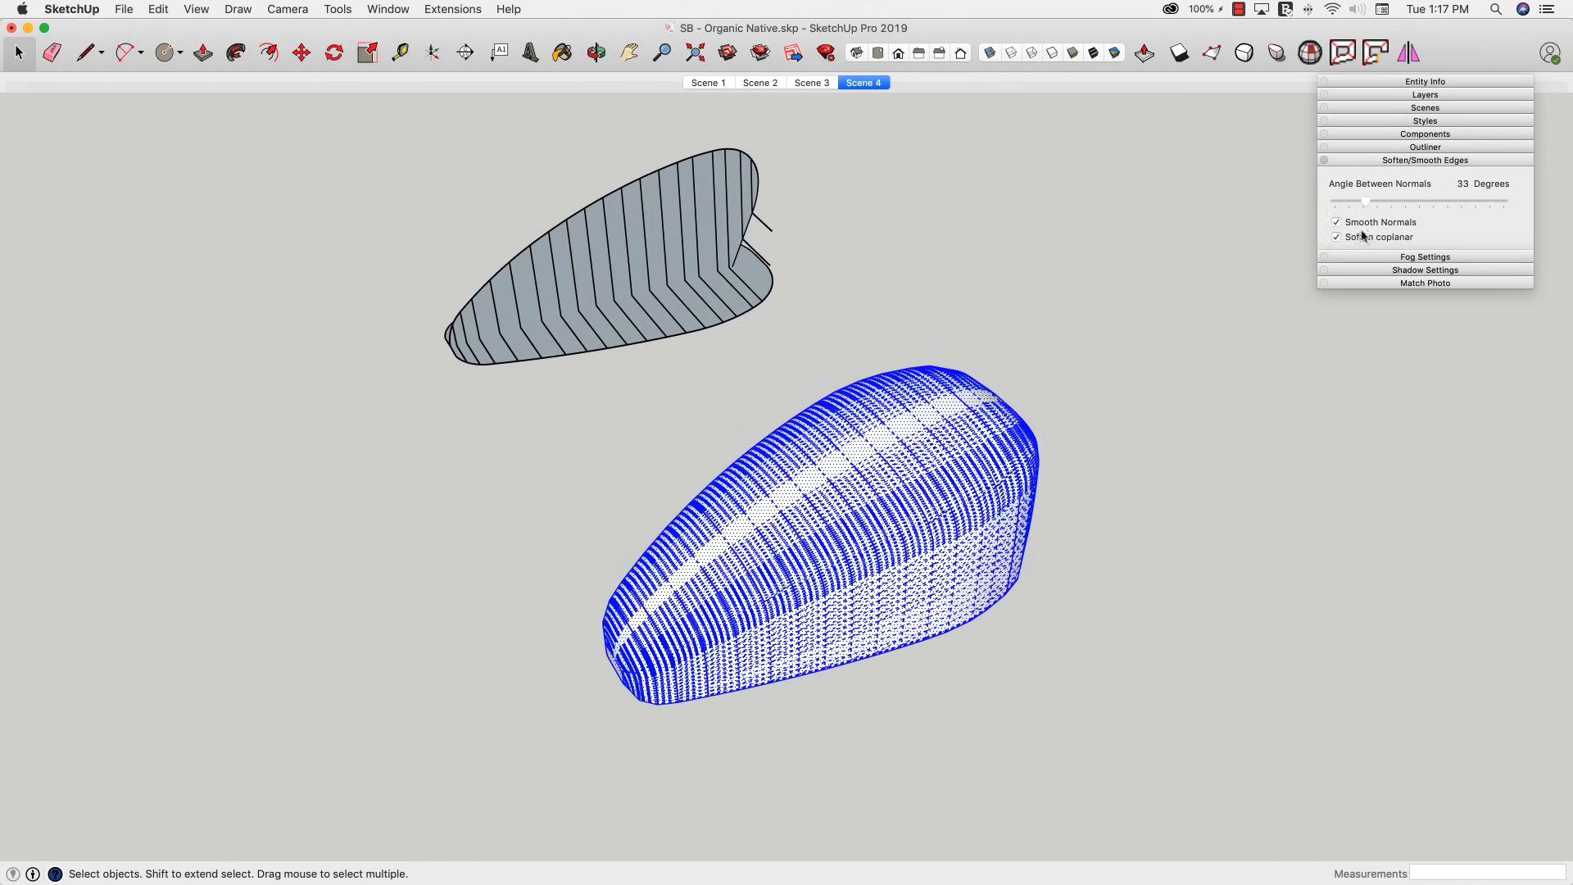
- Soften the tank's edges with coplanar smoothing at a 57-degree angle
{"action": "left_click", "coordinate": [1338, 236]}
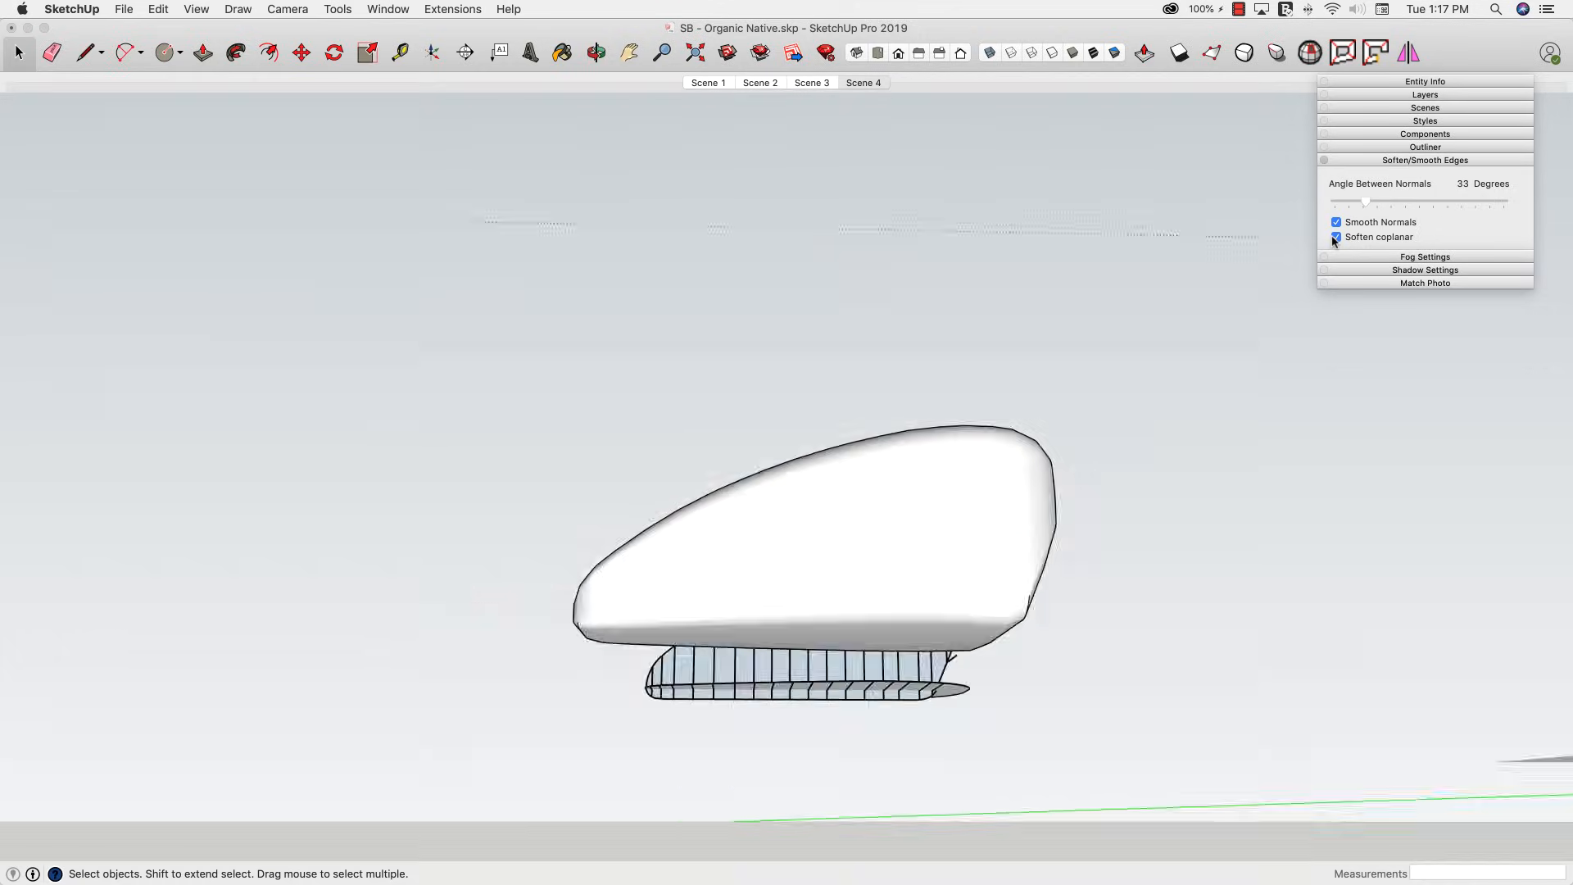
{"action": "left_click_drag", "start_coordinate": [1370, 203], "coordinate": [1383, 204]}
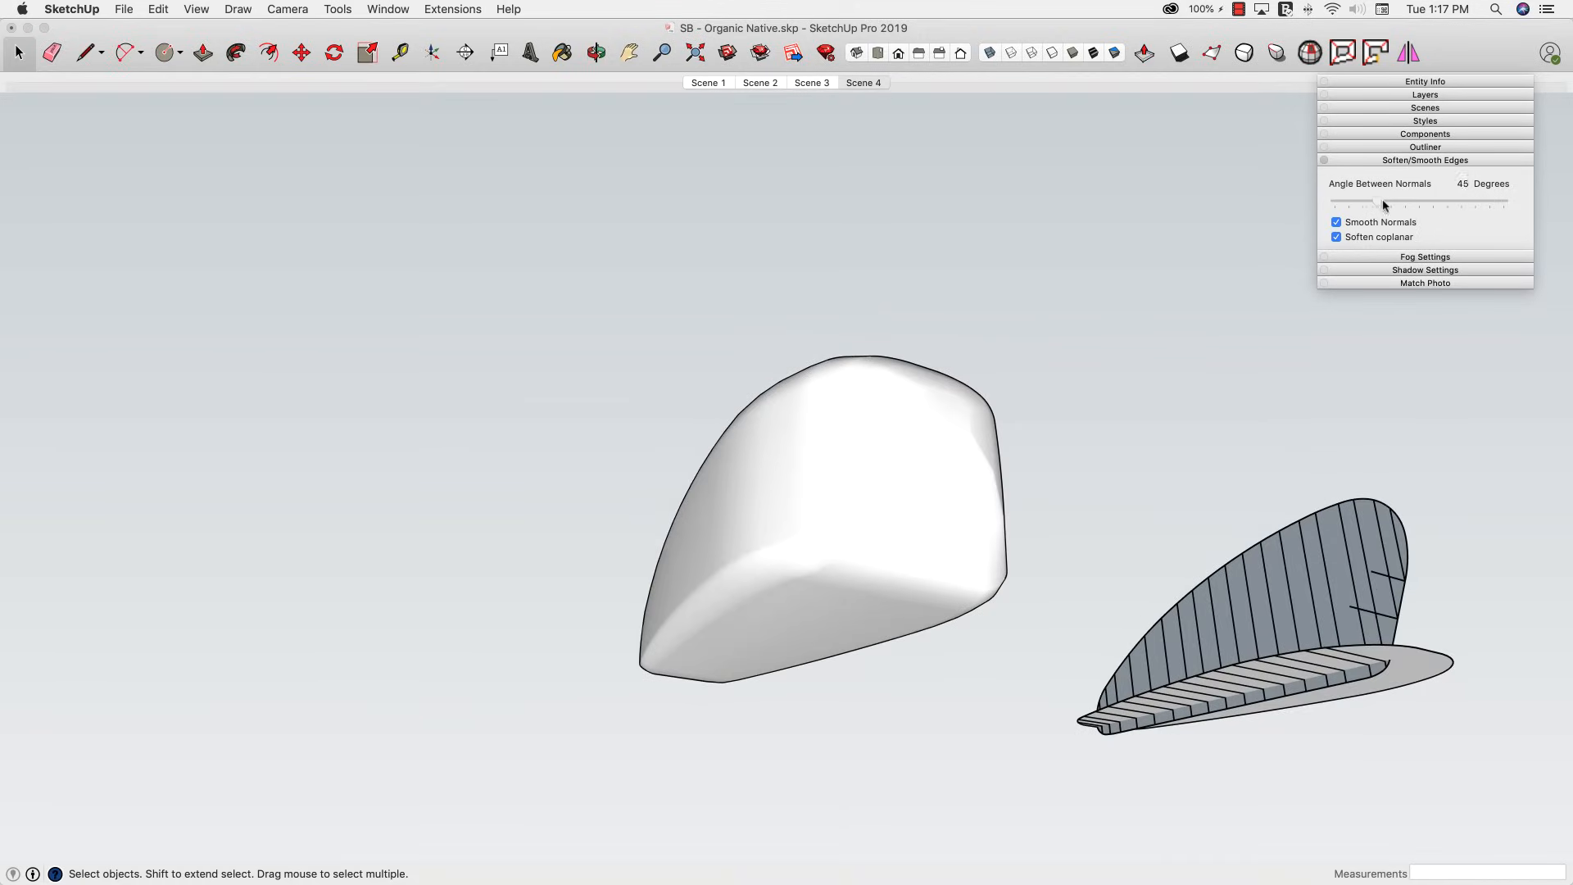
{"action": "left_click", "coordinate": [862, 82]}
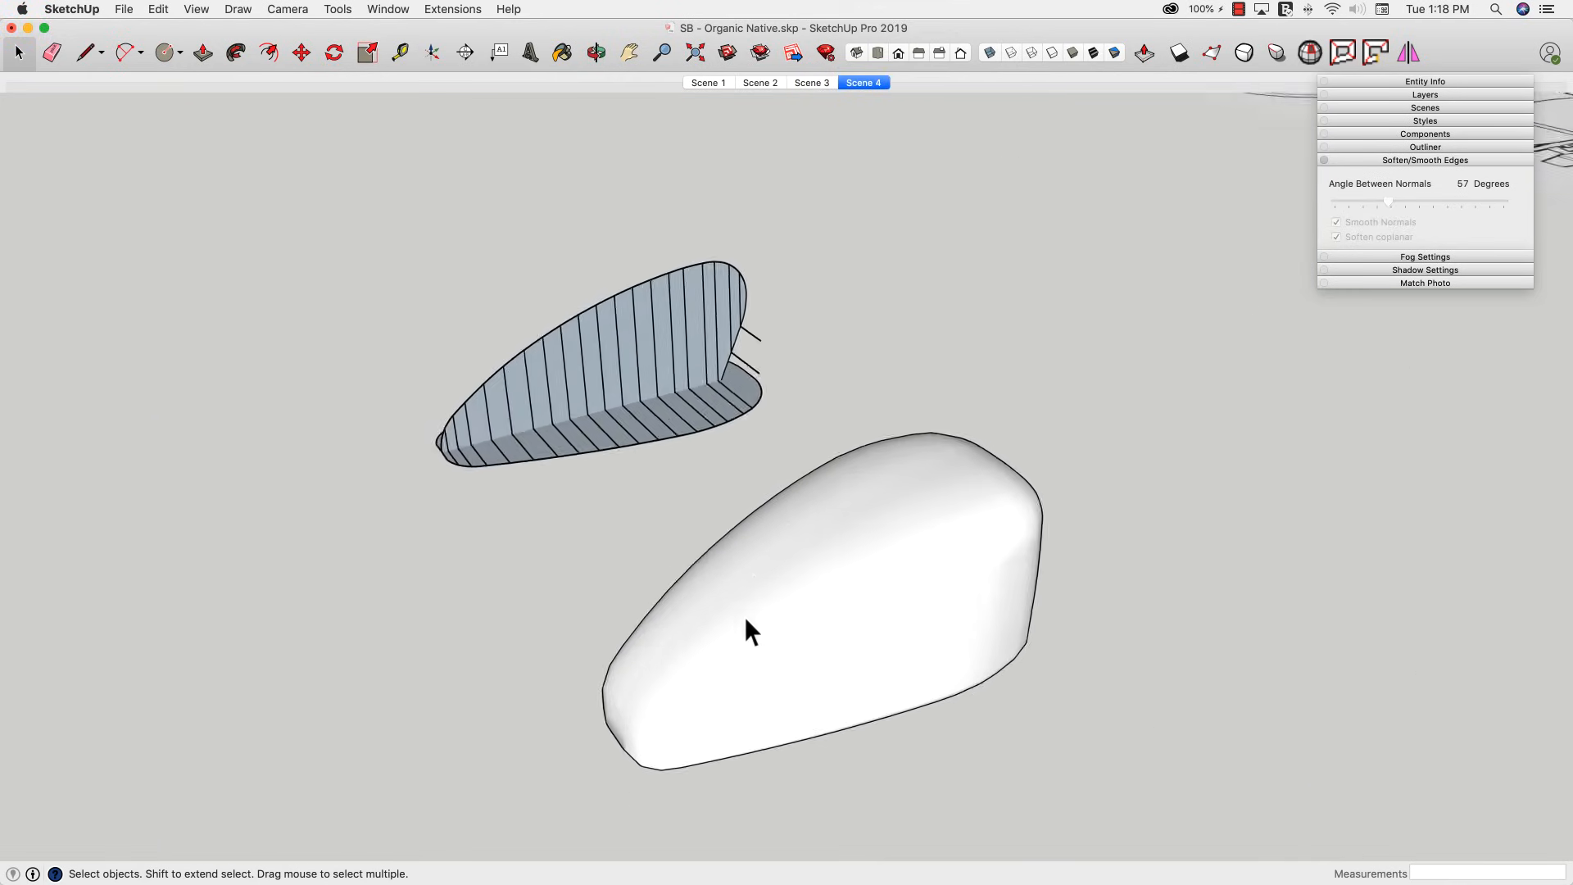
{"action": "left_click_drag", "start_coordinate": [752, 629], "coordinate": [878, 643]}
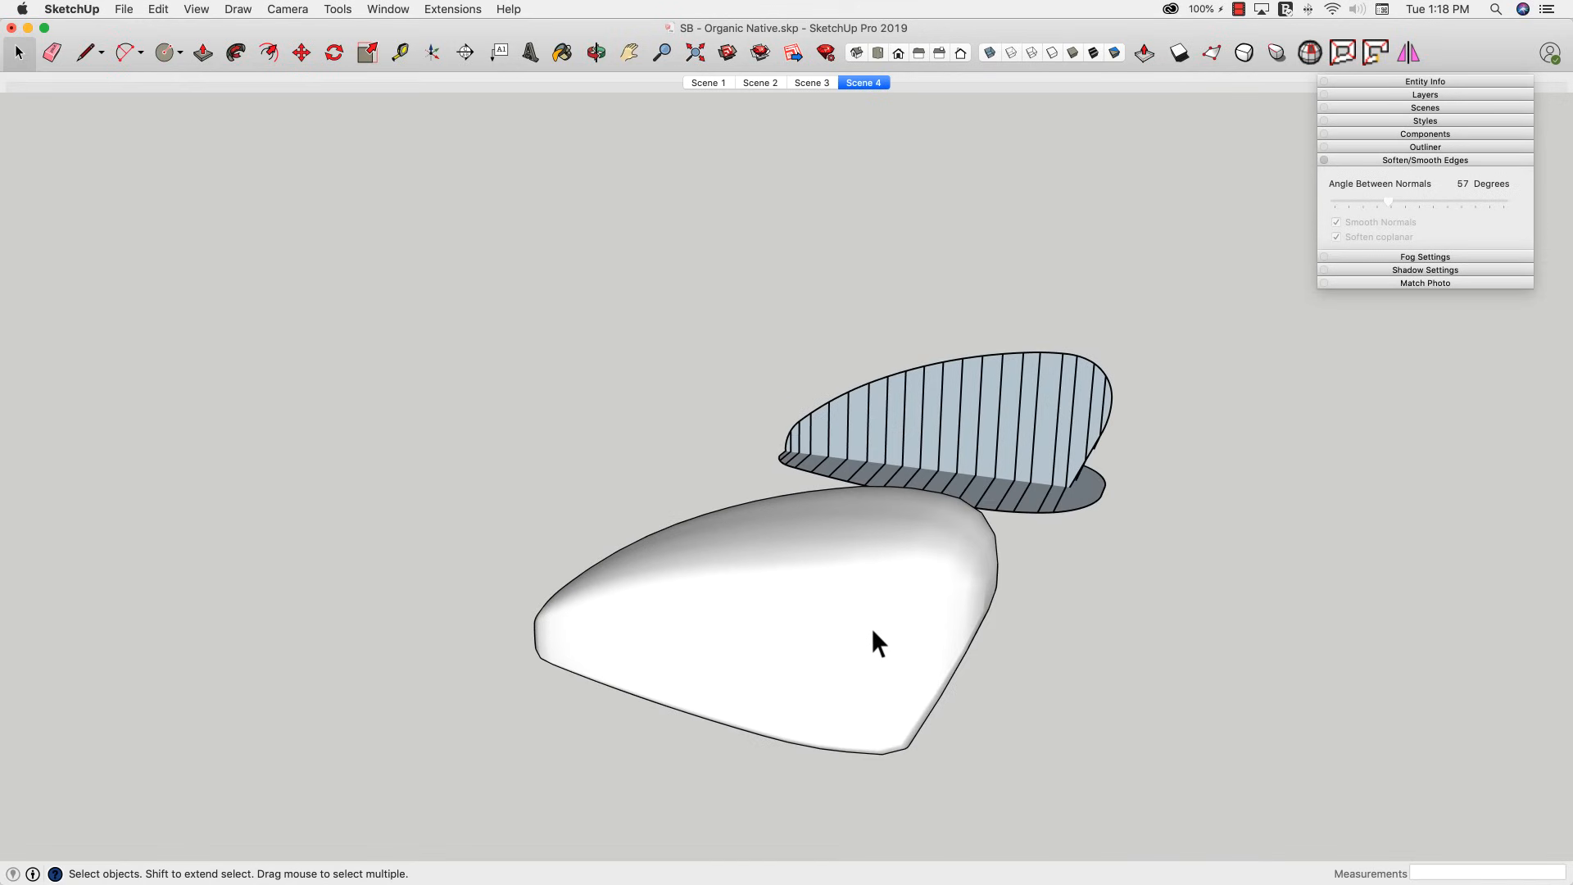